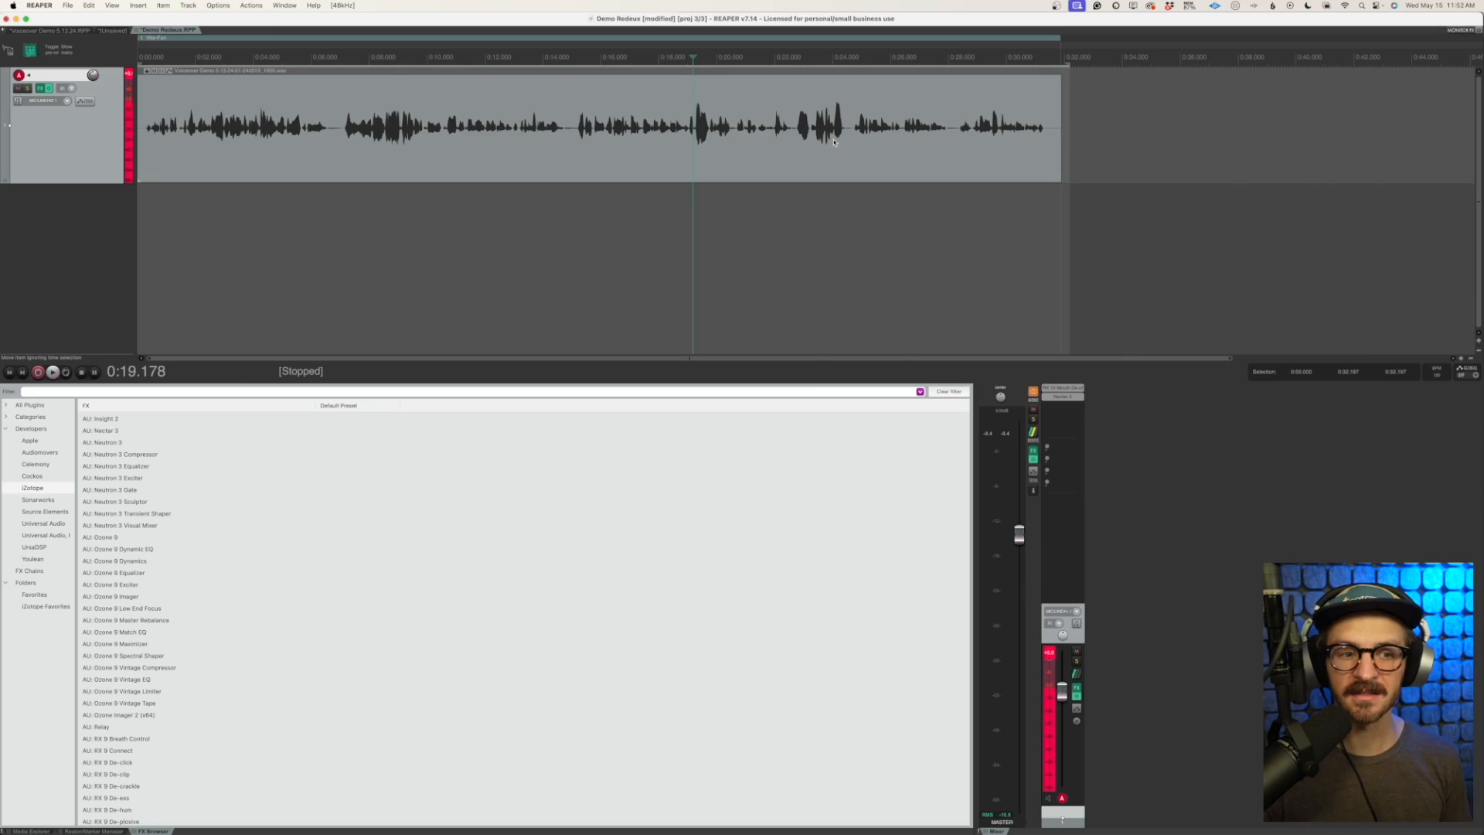
pyautogui.moveTo(1158, 647)
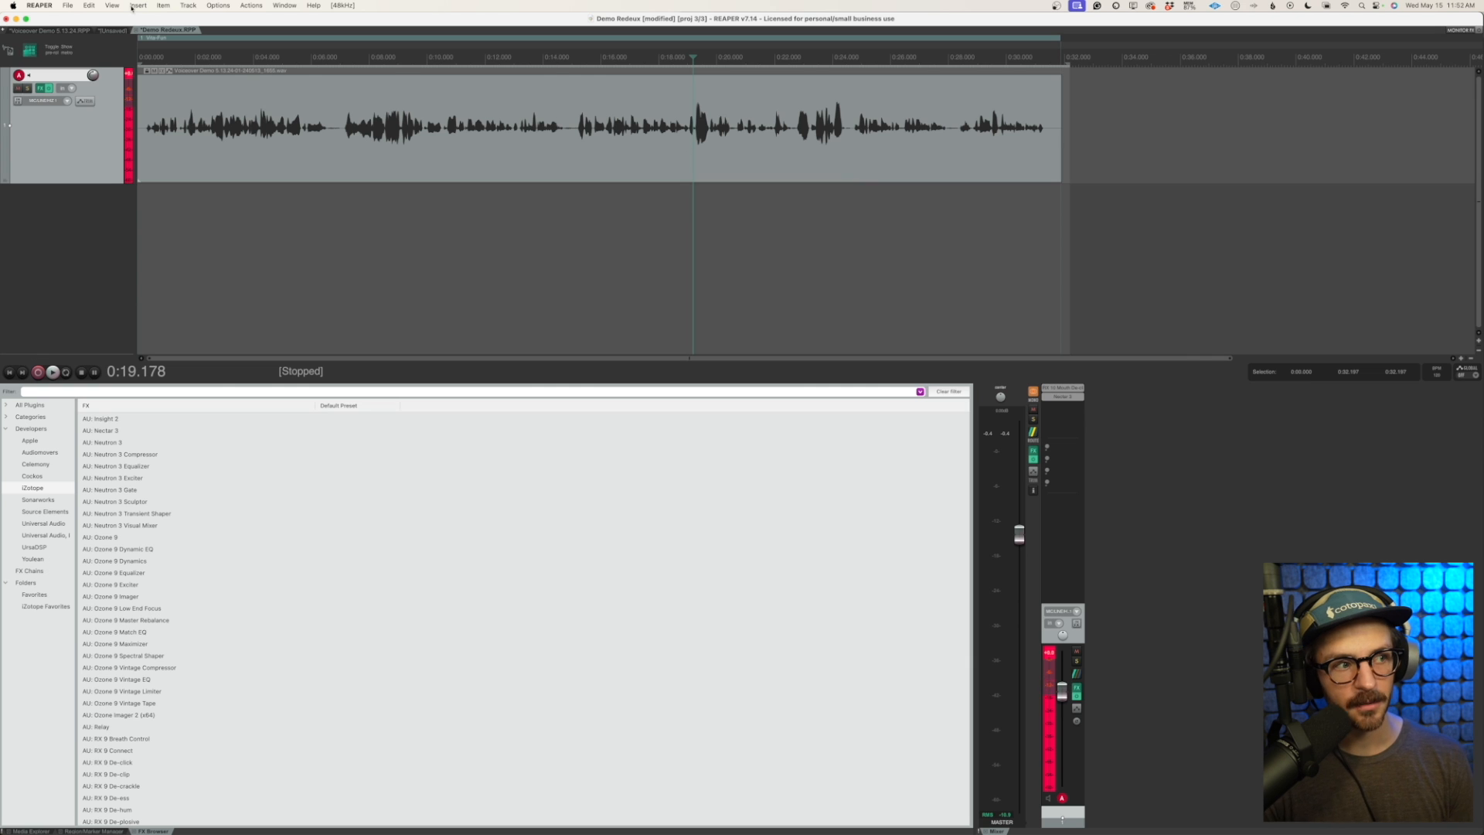
# Step: Begin adding effects to the voiceover track, inserting RX 10 Mouth De-click first
pyautogui.click(111, 4)
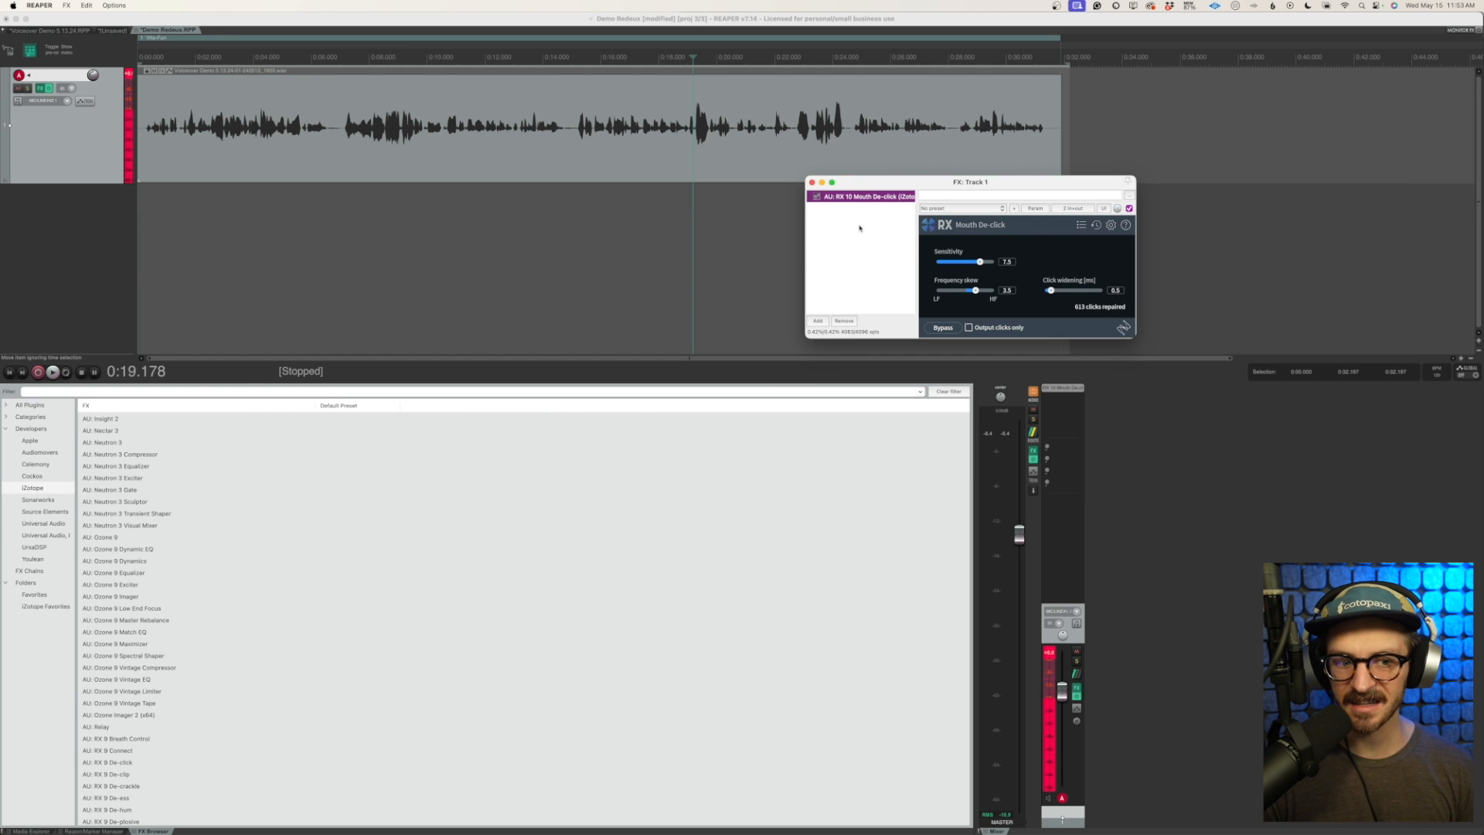
pyautogui.moveTo(862, 218)
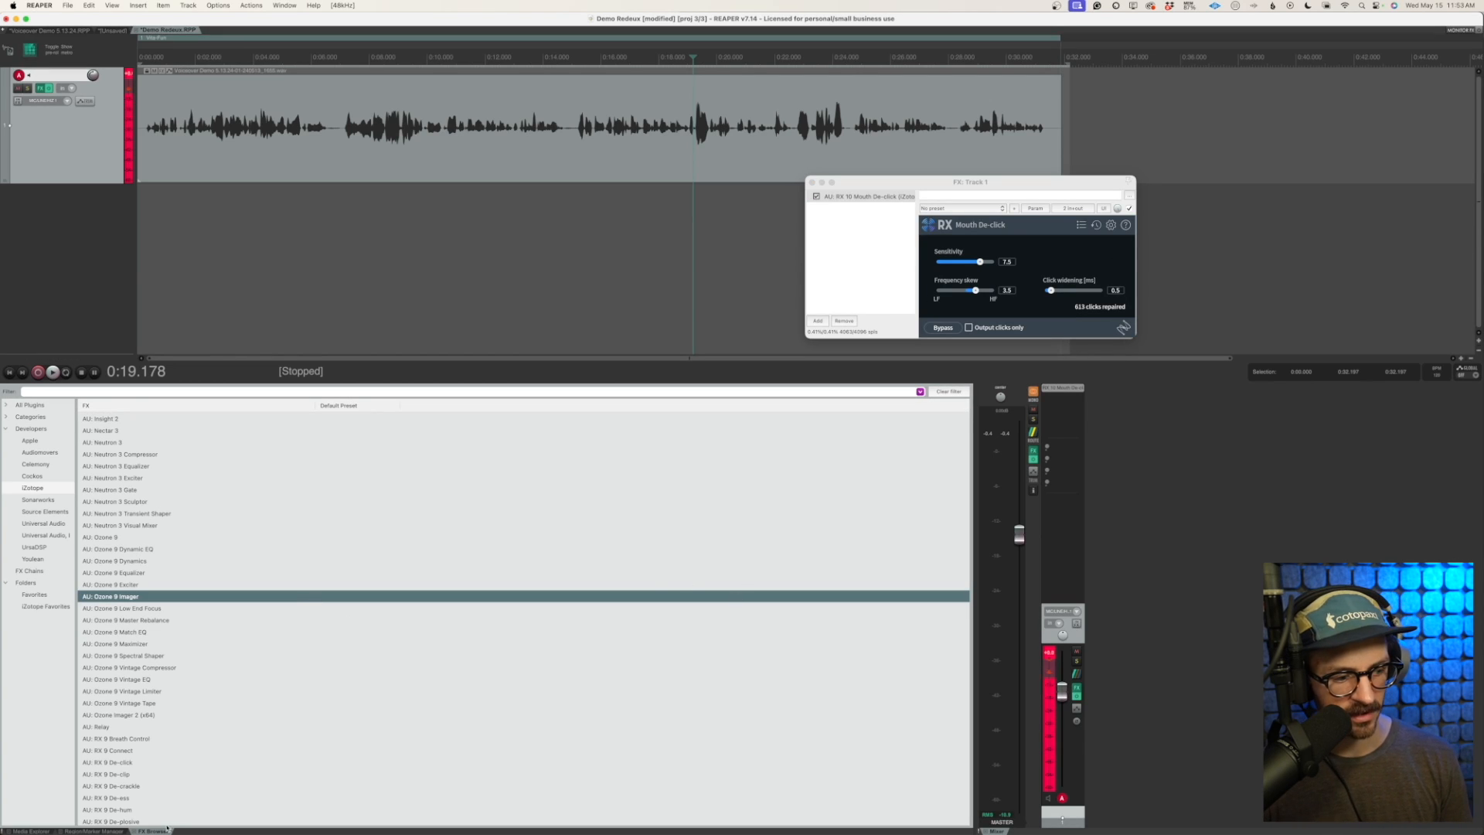
# Step: Filter the FX Browser to Cockos plugins and pick ReaGate
pyautogui.click(111, 5)
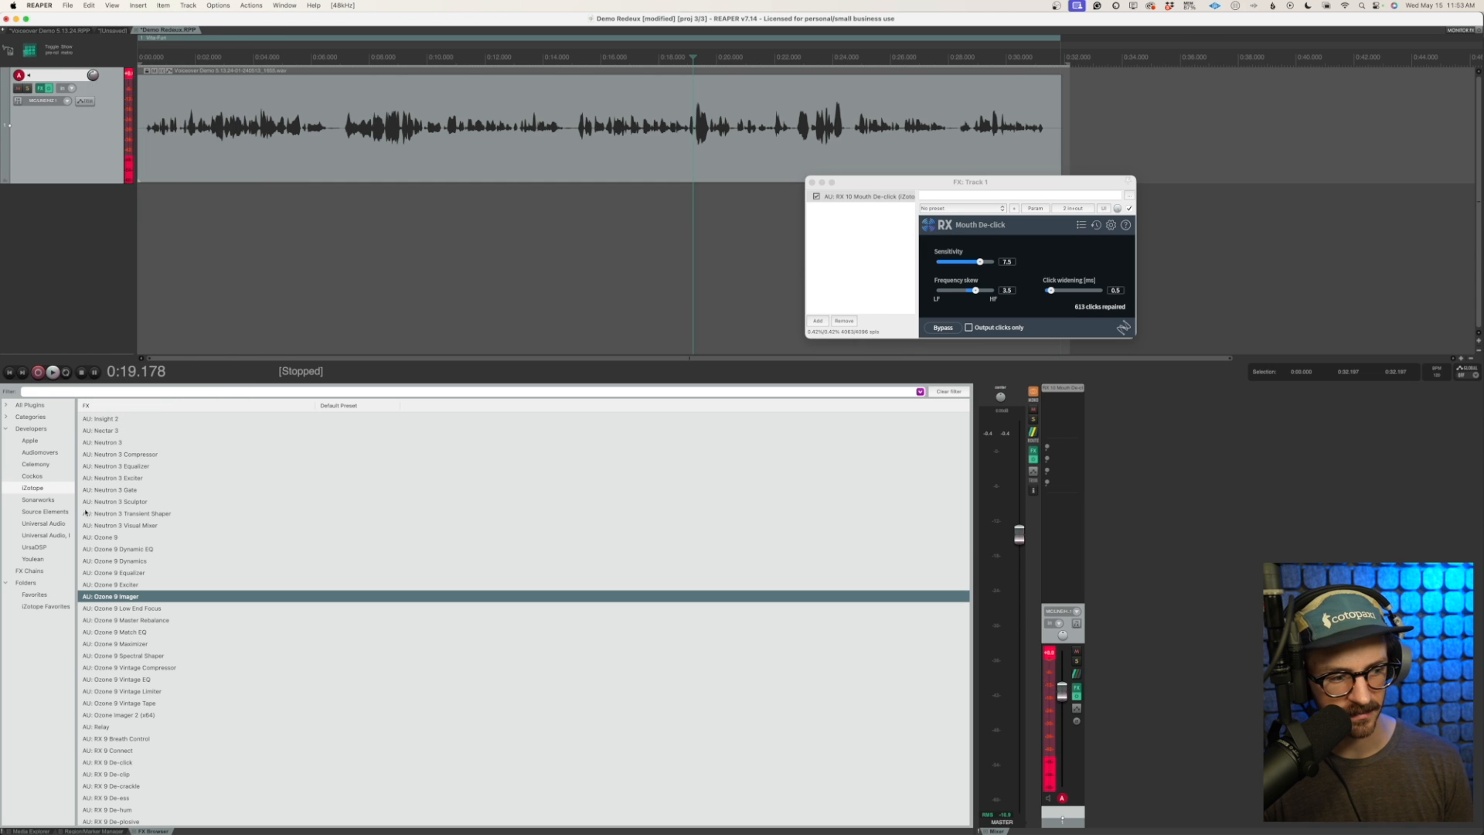
pyautogui.click(60, 508)
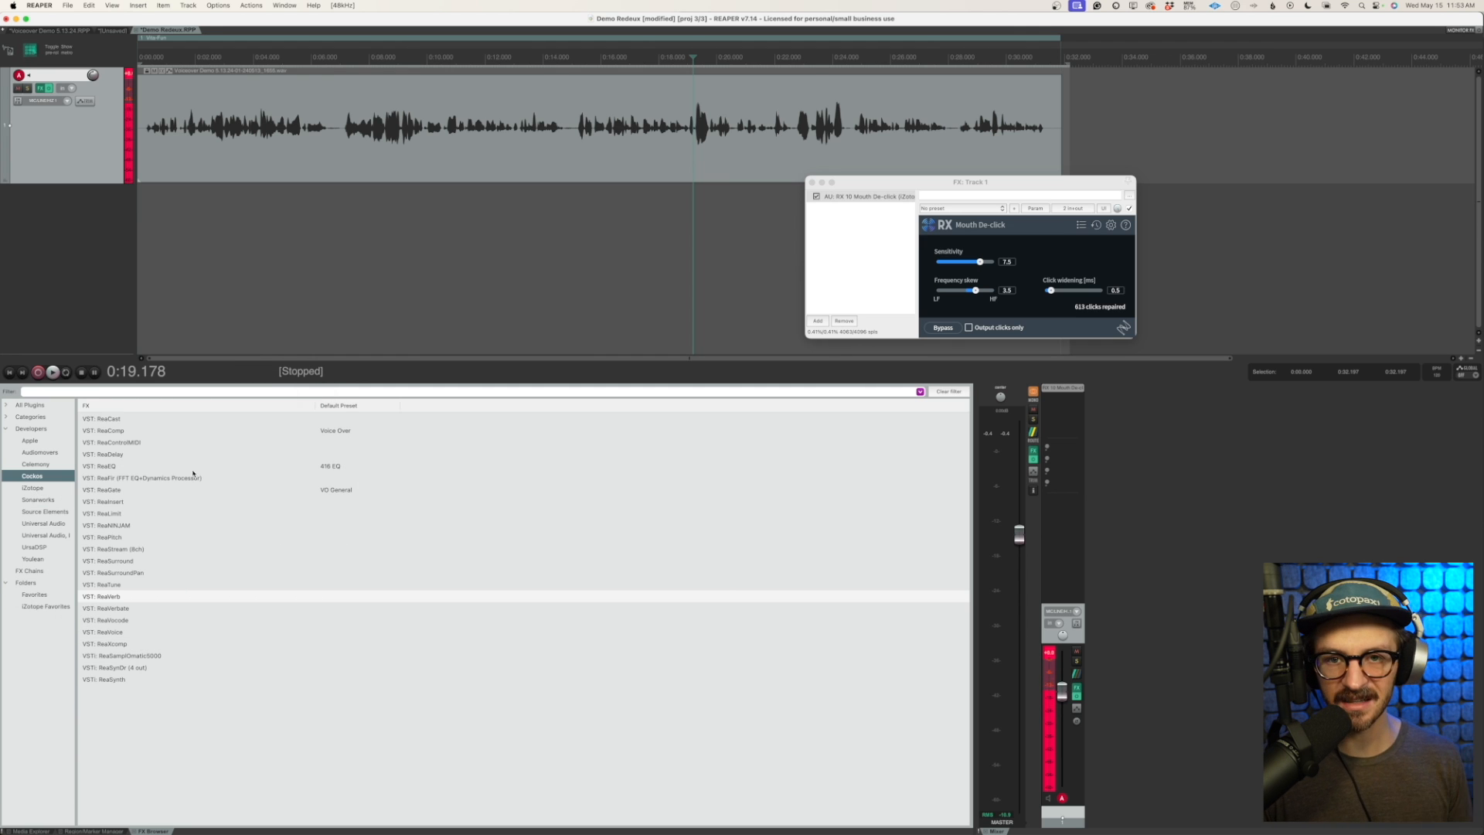
pyautogui.click(106, 513)
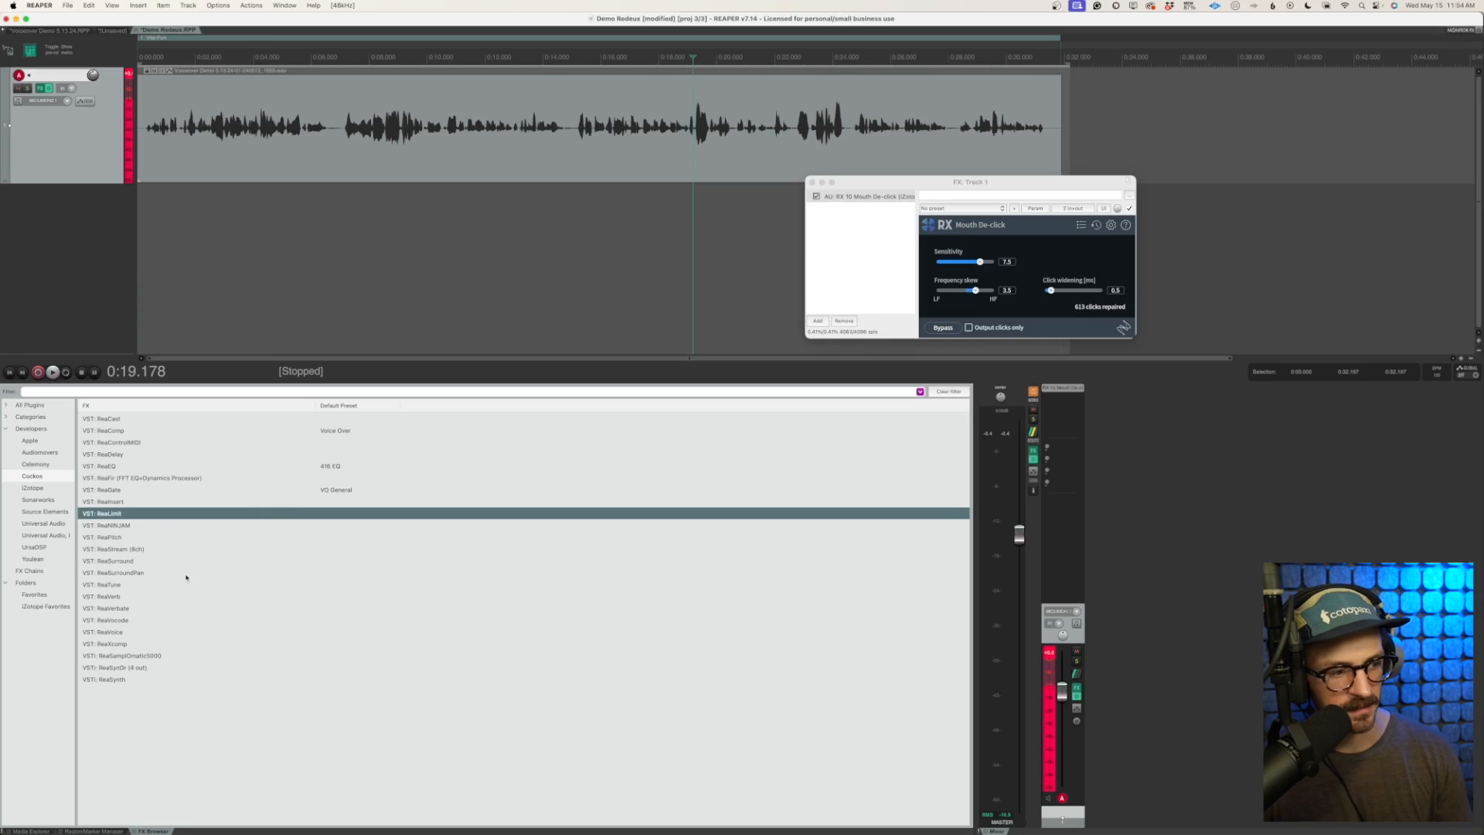
pyautogui.click(123, 490)
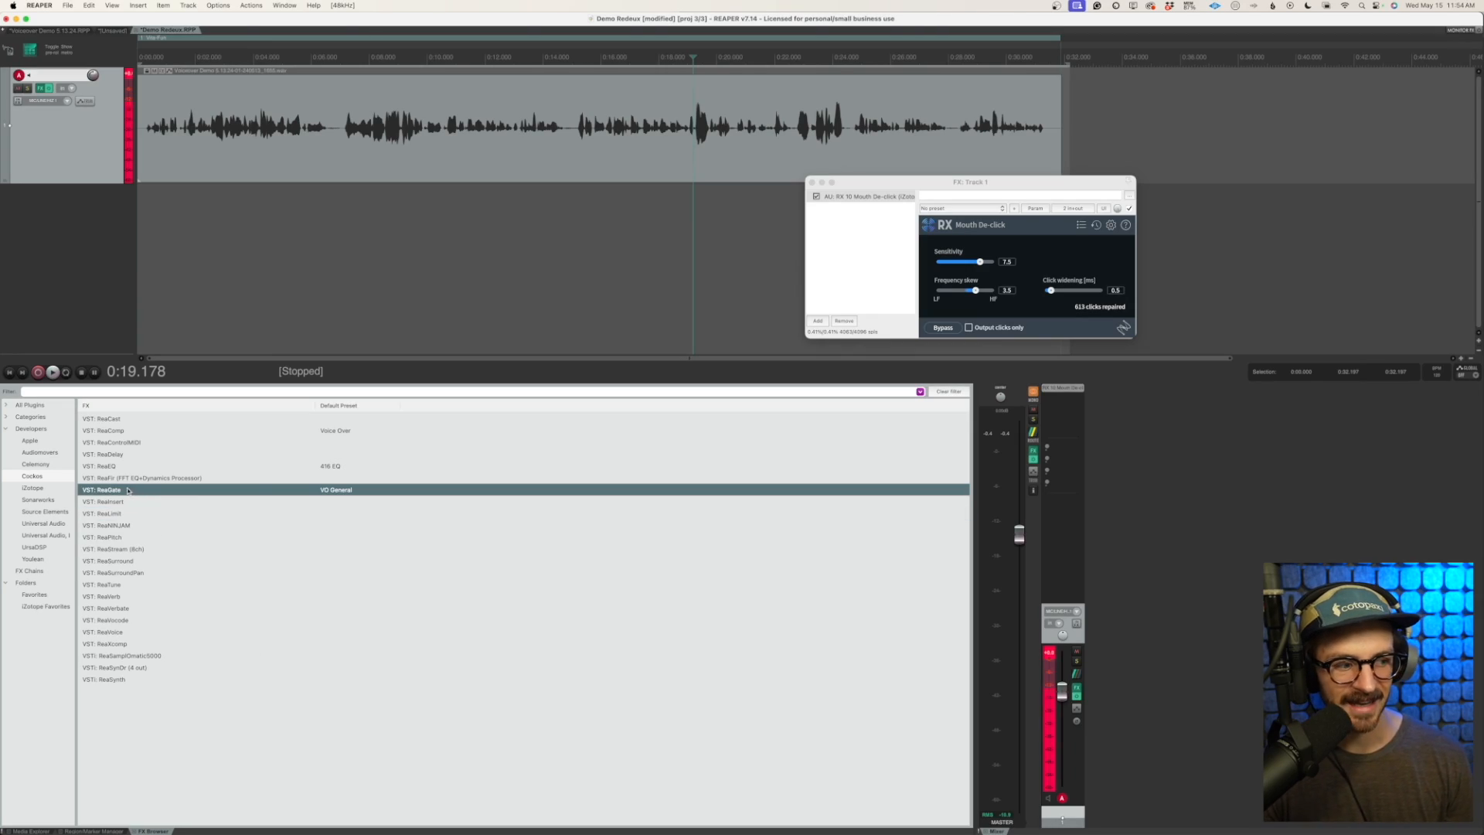
# Step: Insert ReaGate after the de-clicker and lower its threshold to about -44 dB
pyautogui.doubleClick(107, 489)
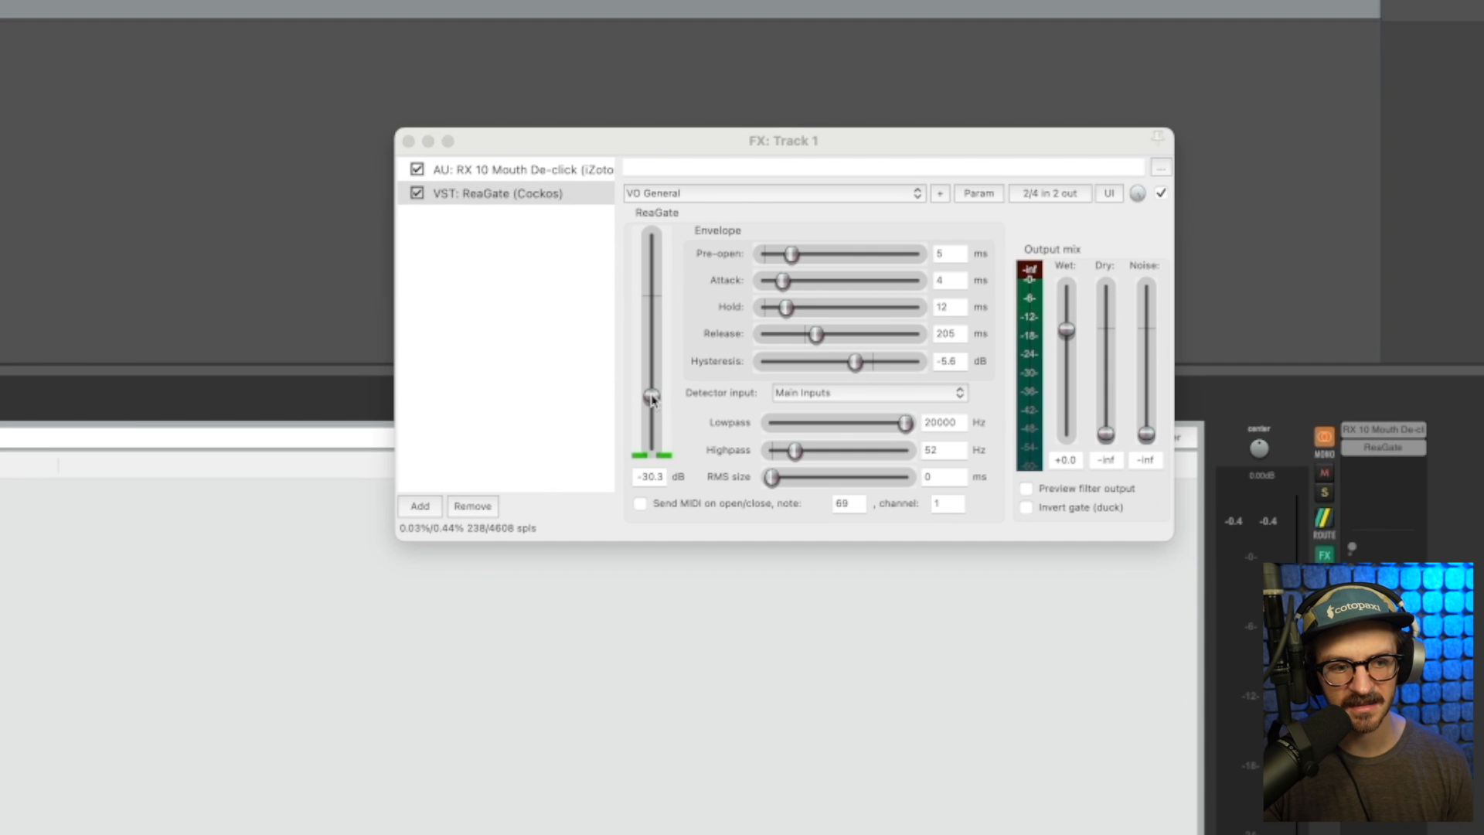
pyautogui.moveTo(649, 396); pyautogui.dragTo(650, 403)
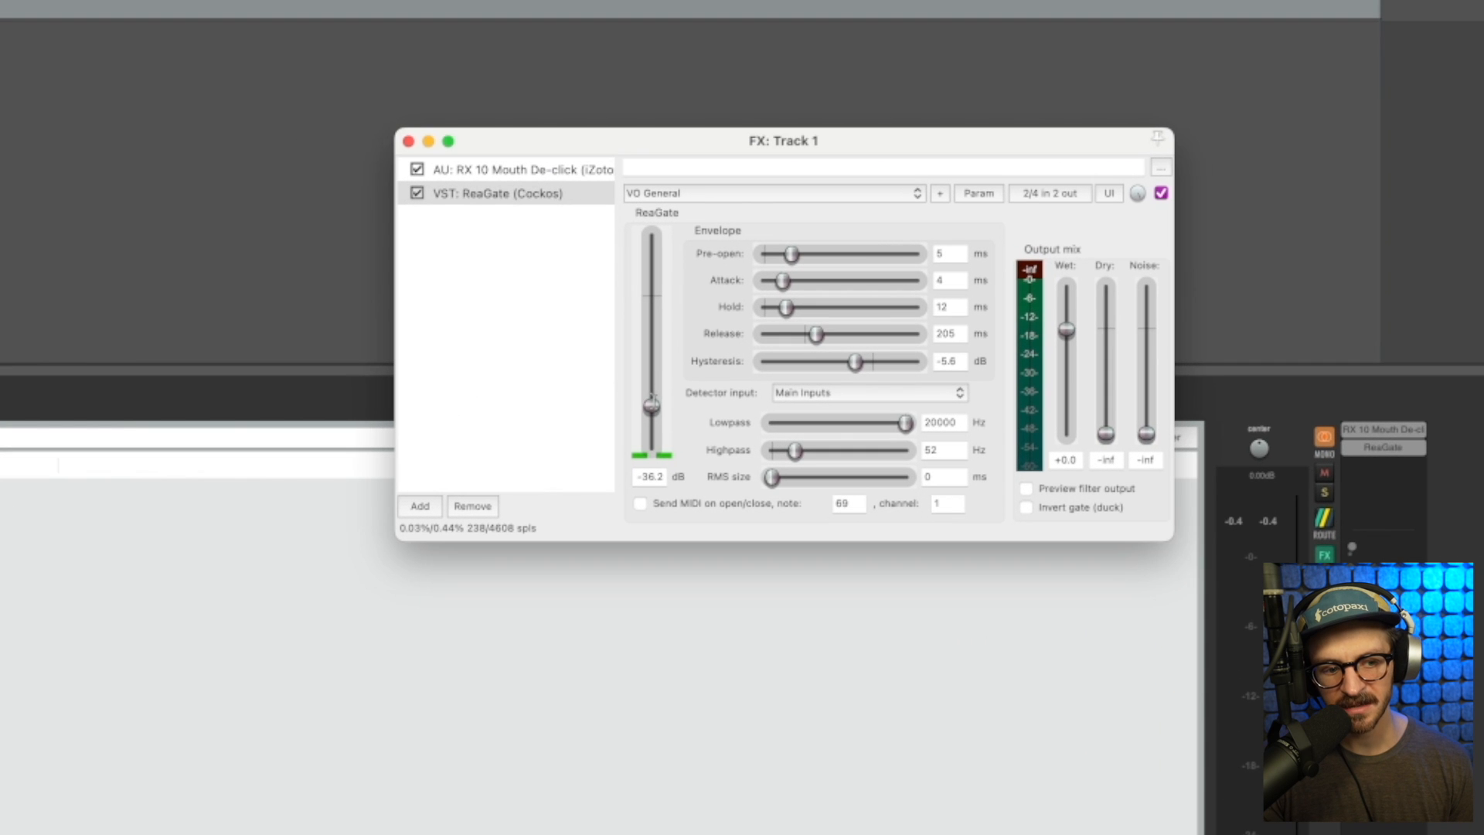
pyautogui.moveTo(651, 404); pyautogui.dragTo(650, 411)
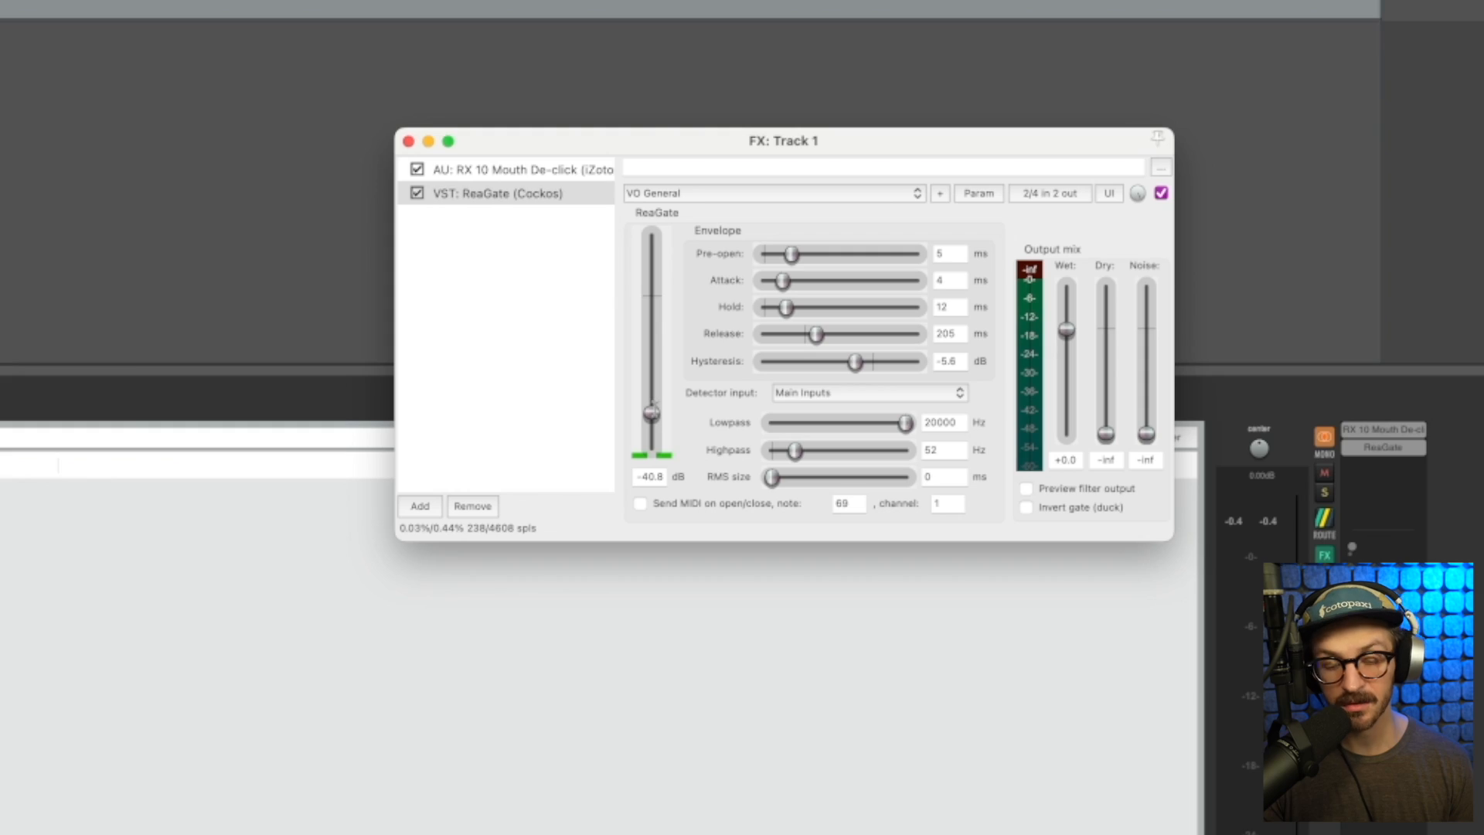
pyautogui.moveTo(651, 414); pyautogui.dragTo(651, 419)
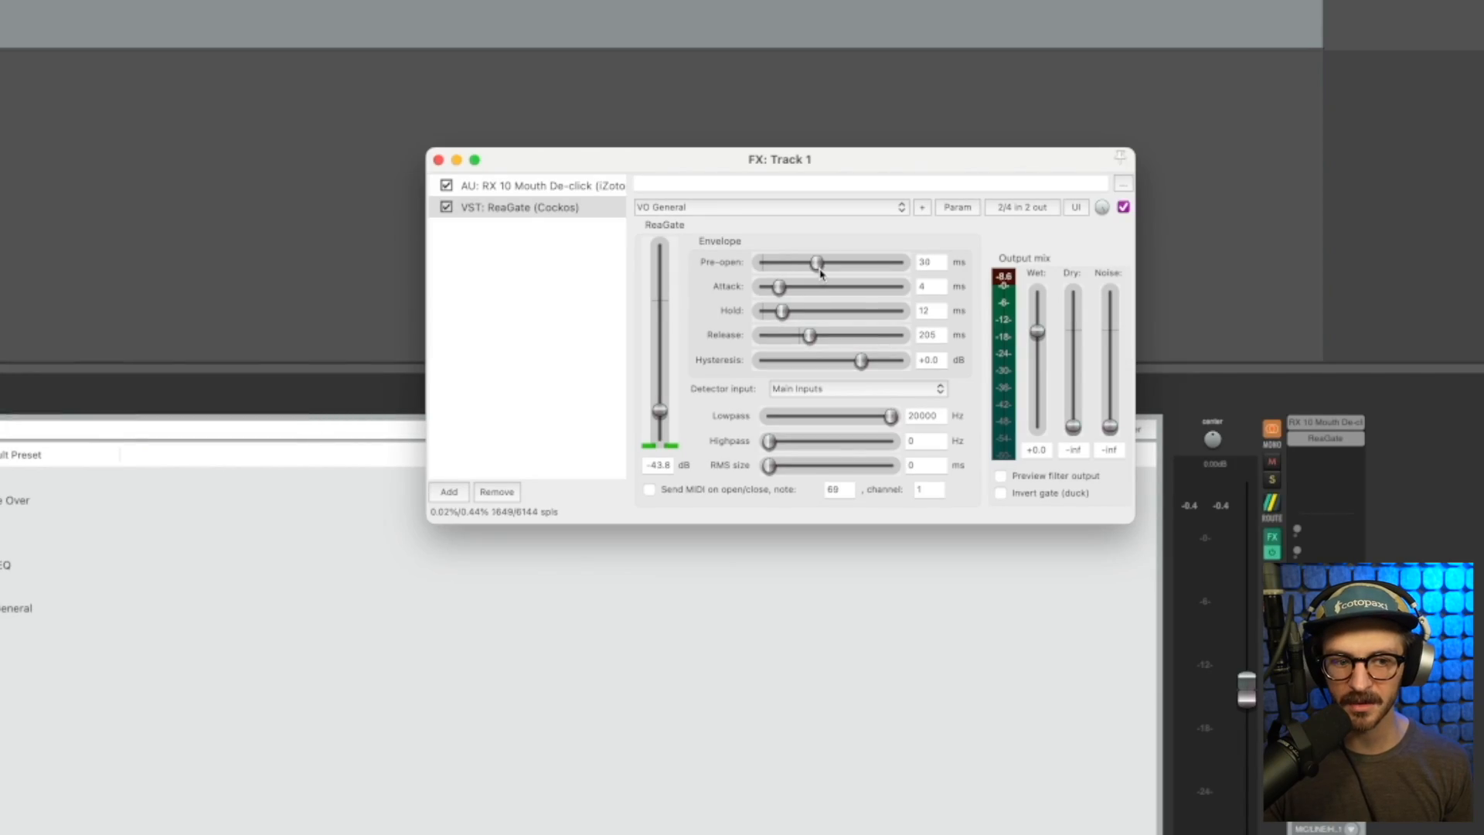
# Step: Settle the gate's pre-open at 2 ms and shorten its attack
pyautogui.moveTo(816, 263); pyautogui.dragTo(880, 262)
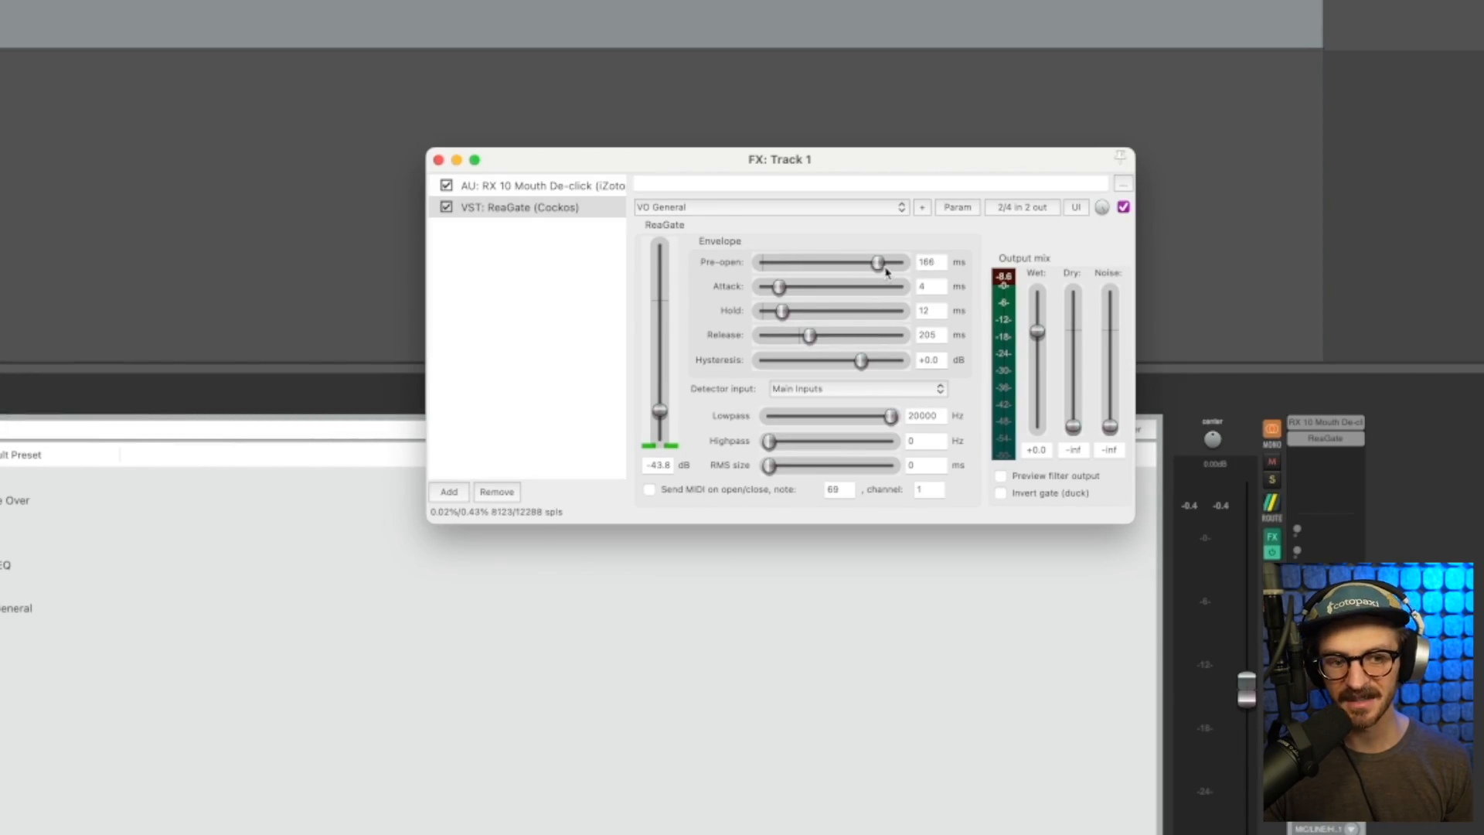
pyautogui.moveTo(878, 263); pyautogui.dragTo(768, 262)
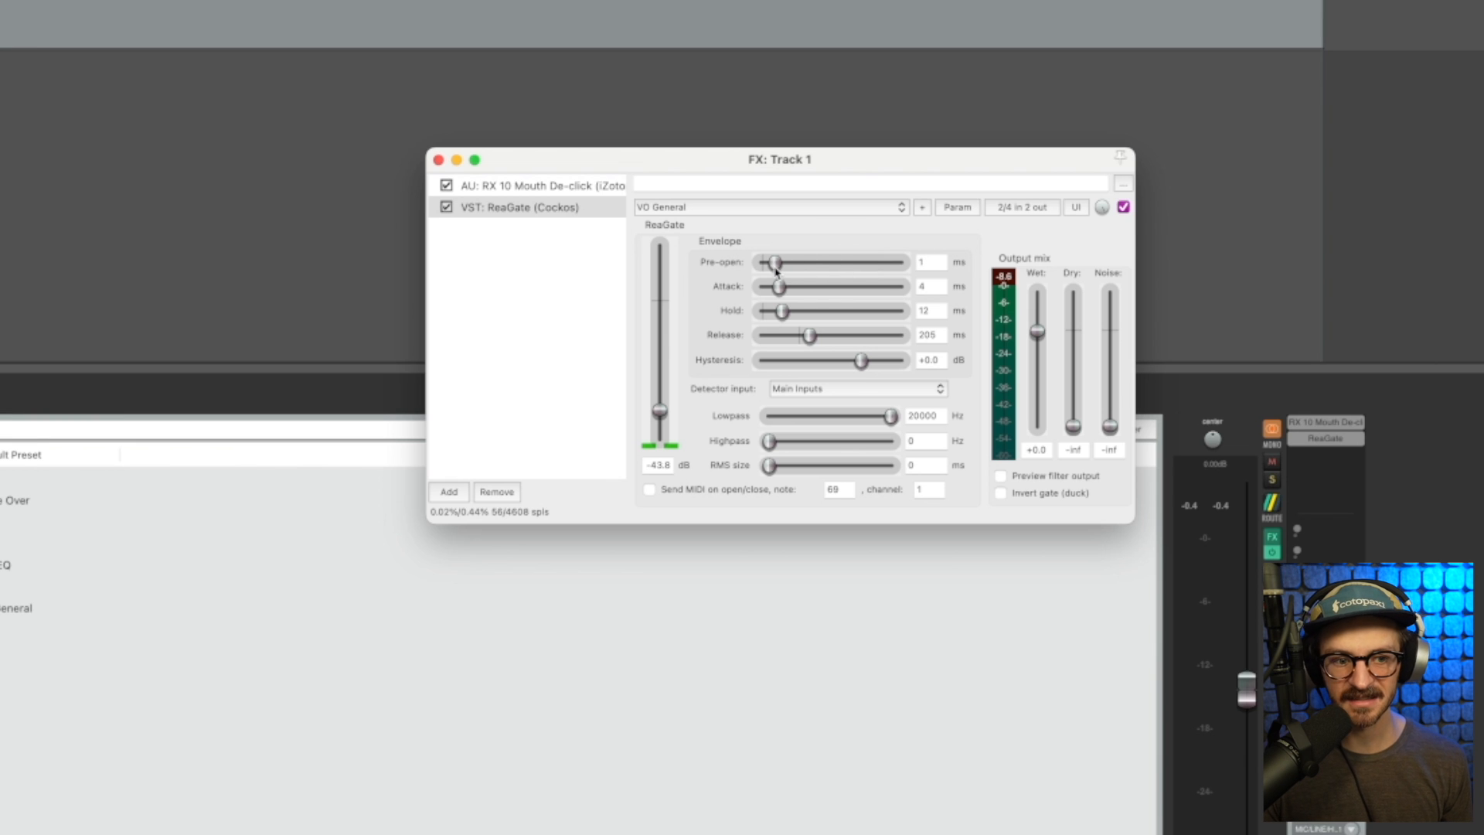
pyautogui.moveTo(774, 263); pyautogui.dragTo(798, 262)
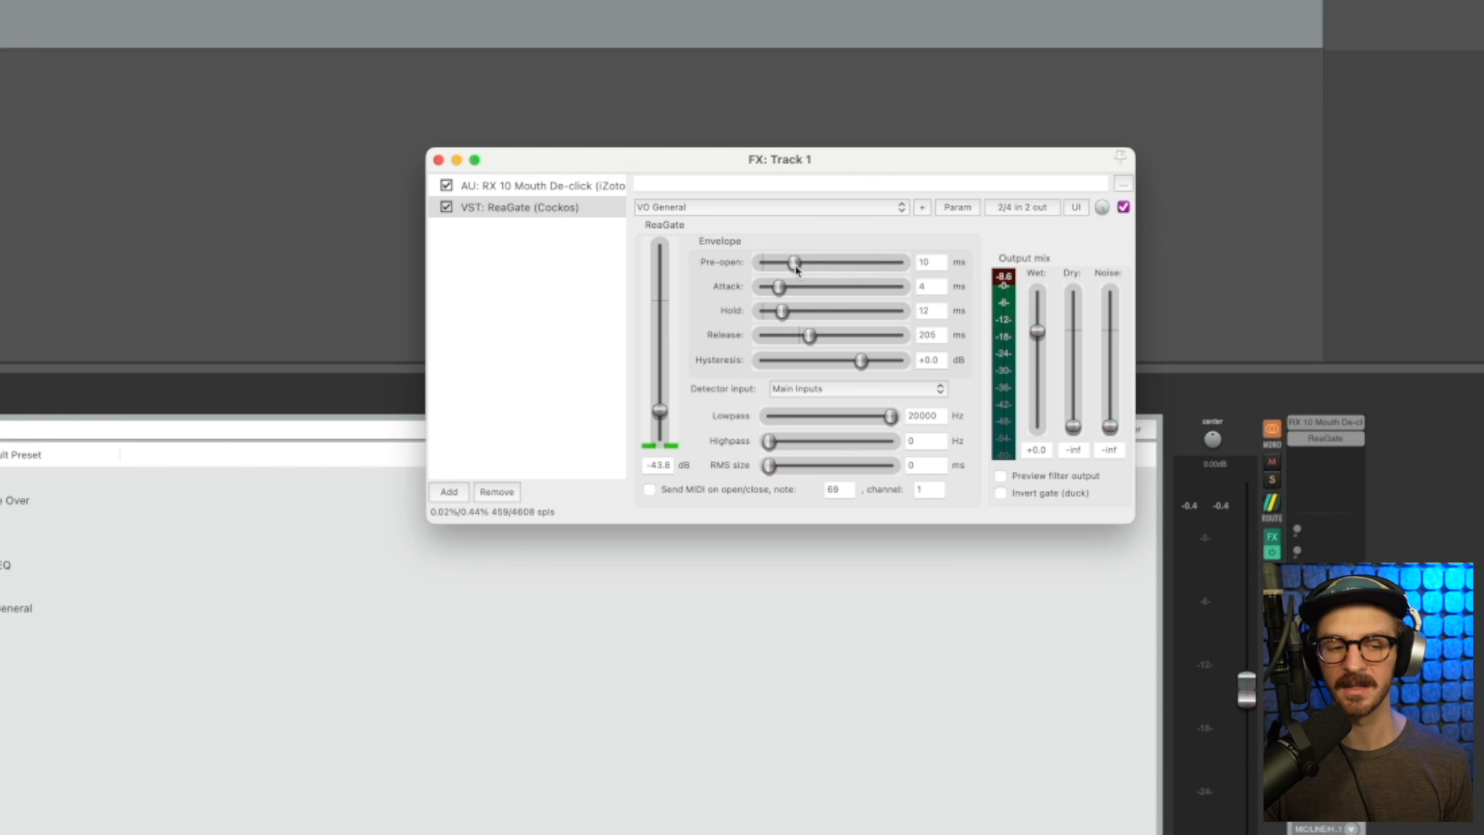
pyautogui.moveTo(798, 263); pyautogui.dragTo(781, 262)
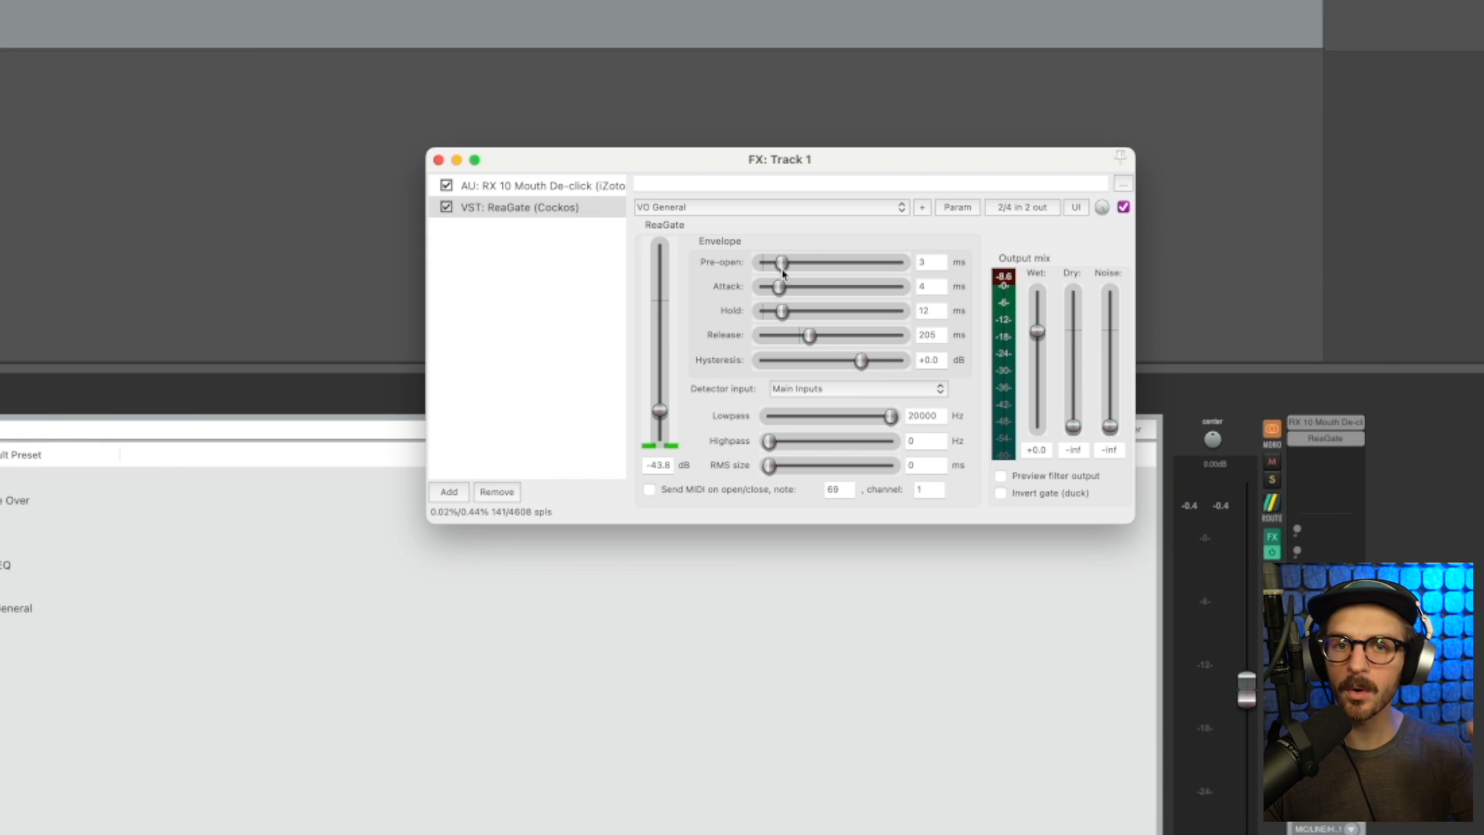
pyautogui.moveTo(779, 263); pyautogui.dragTo(776, 263)
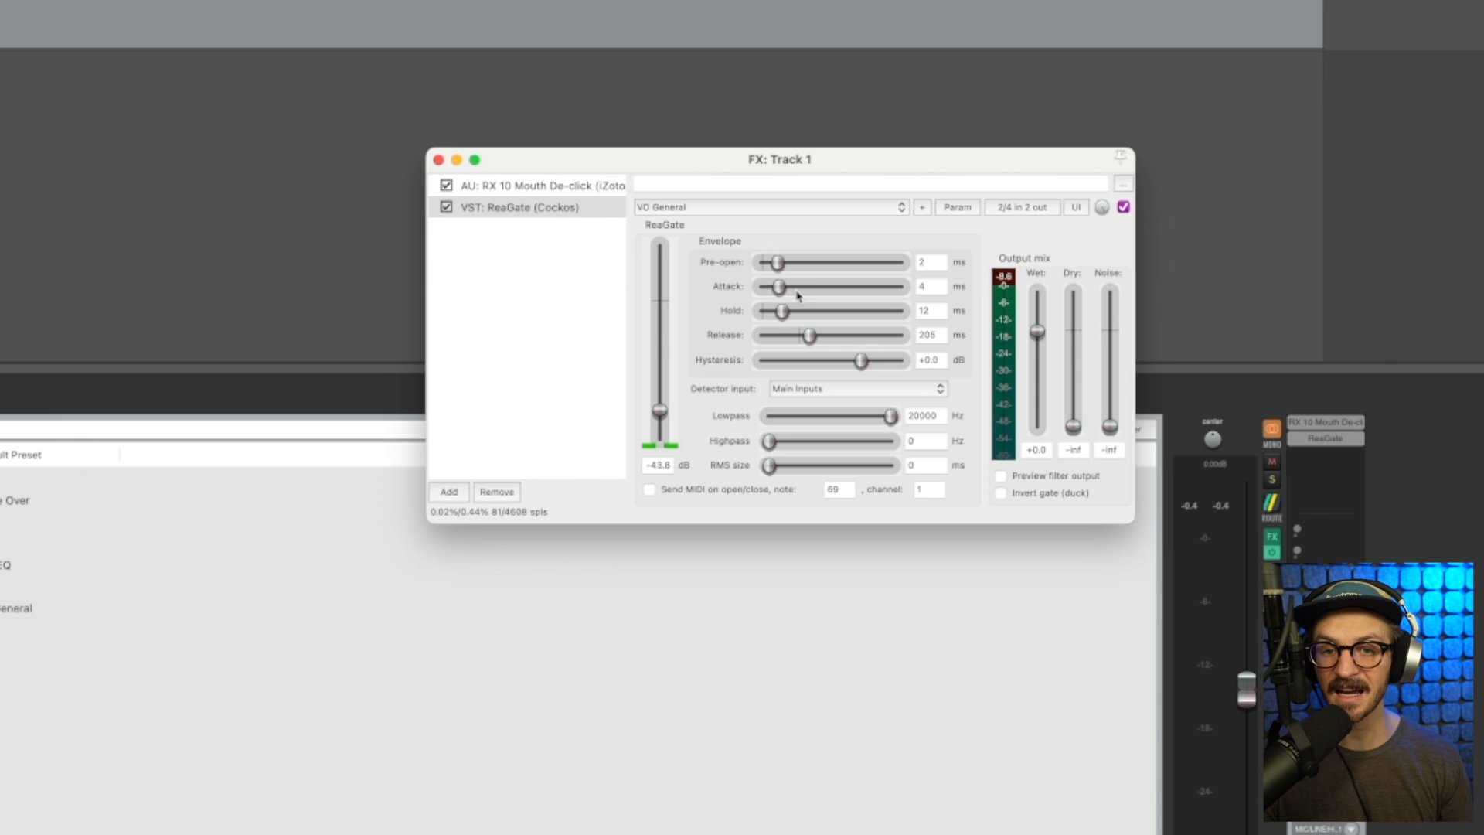
pyautogui.moveTo(781, 285); pyautogui.dragTo(772, 286)
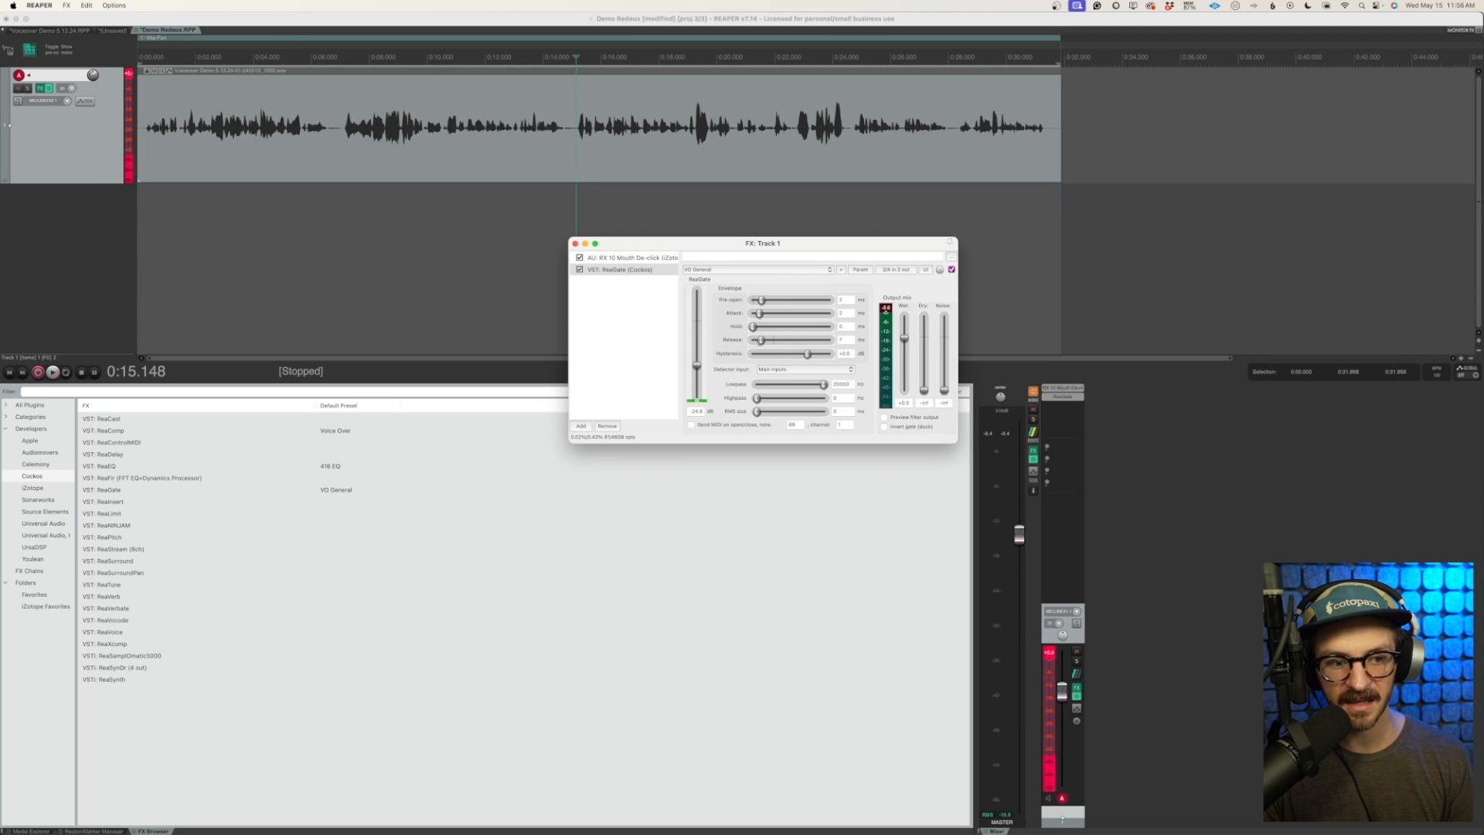
# Step: Set ReaGate to 2 ms attack, 0 ms hold and 20 ms release
pyautogui.moveTo(762, 340); pyautogui.dragTo(766, 340)
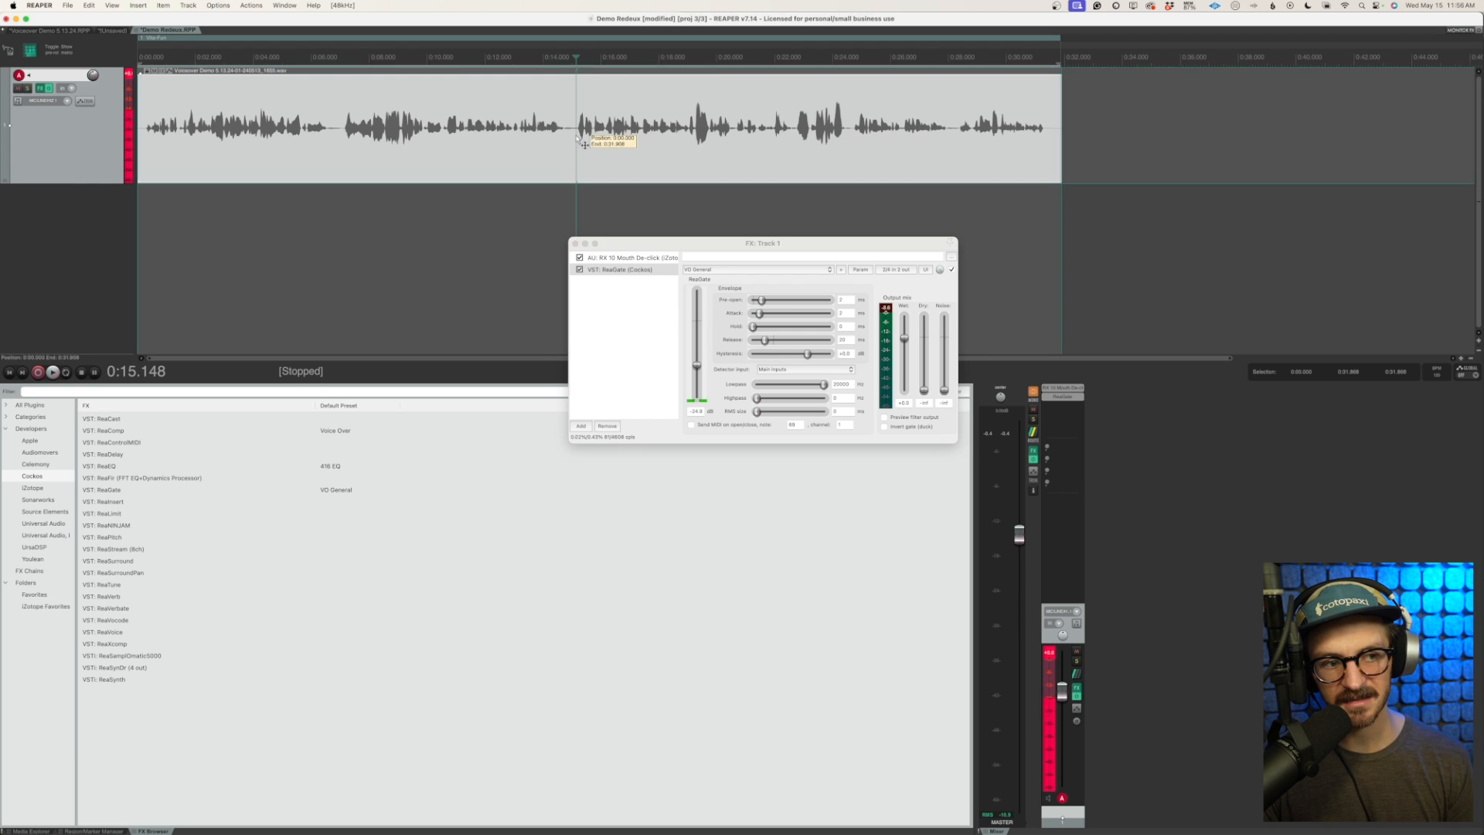
pyautogui.click(53, 371)
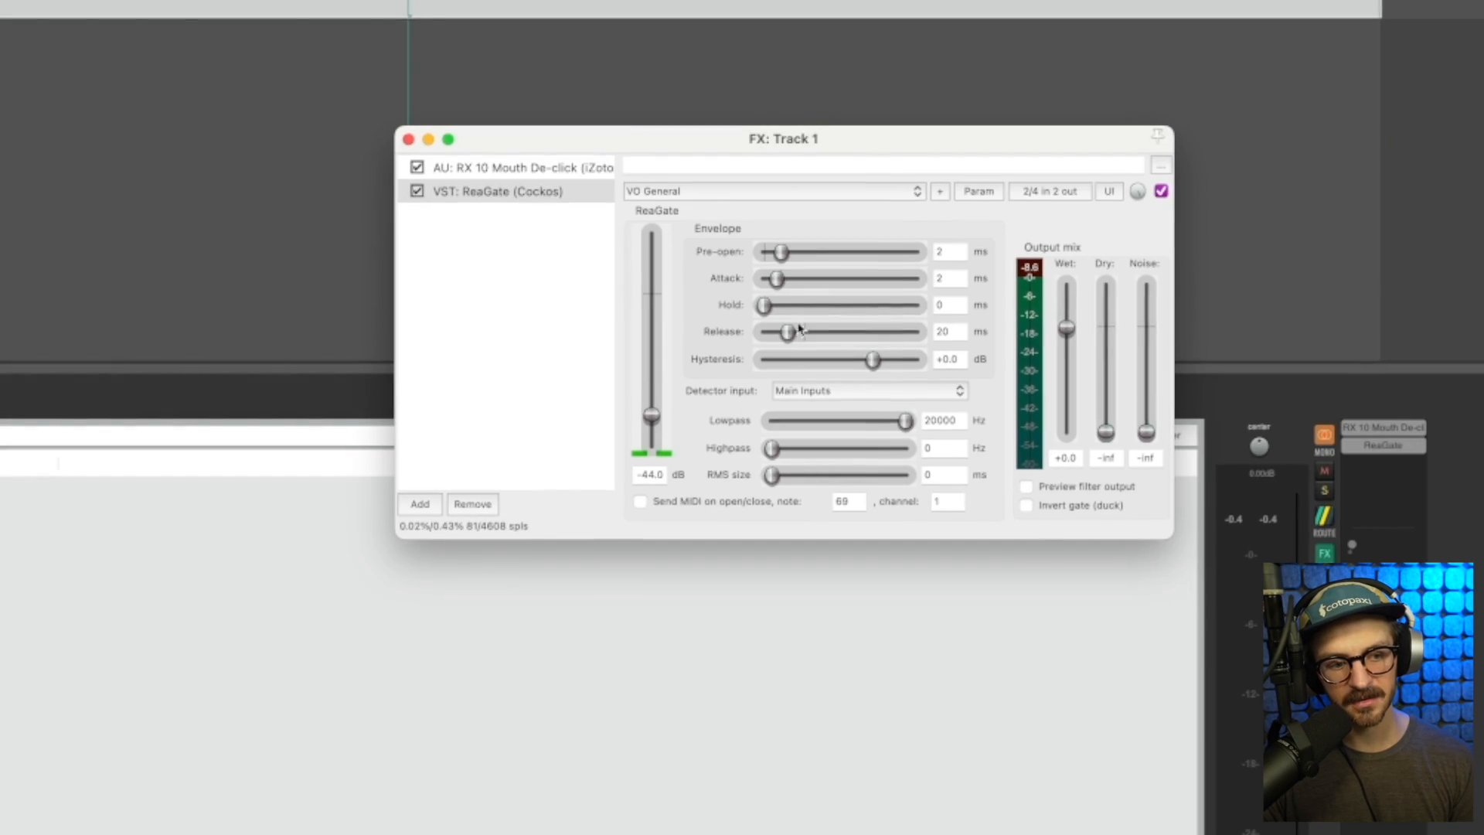
# Step: Raise the gate hold to 12 ms and try the release across its full 0–5000 ms range
pyautogui.moveTo(762, 305); pyautogui.dragTo(777, 304)
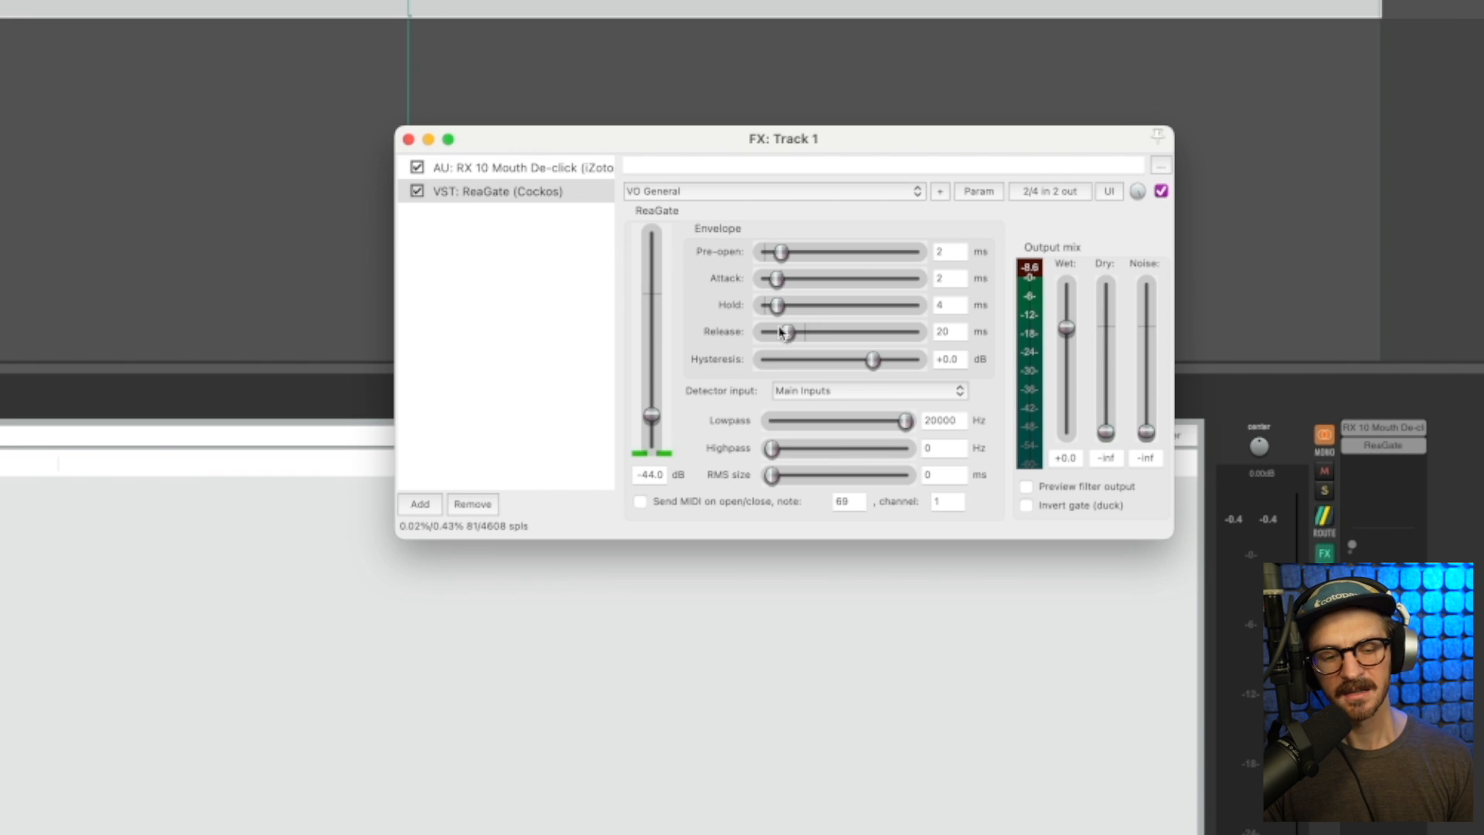
pyautogui.moveTo(774, 305); pyautogui.dragTo(783, 305)
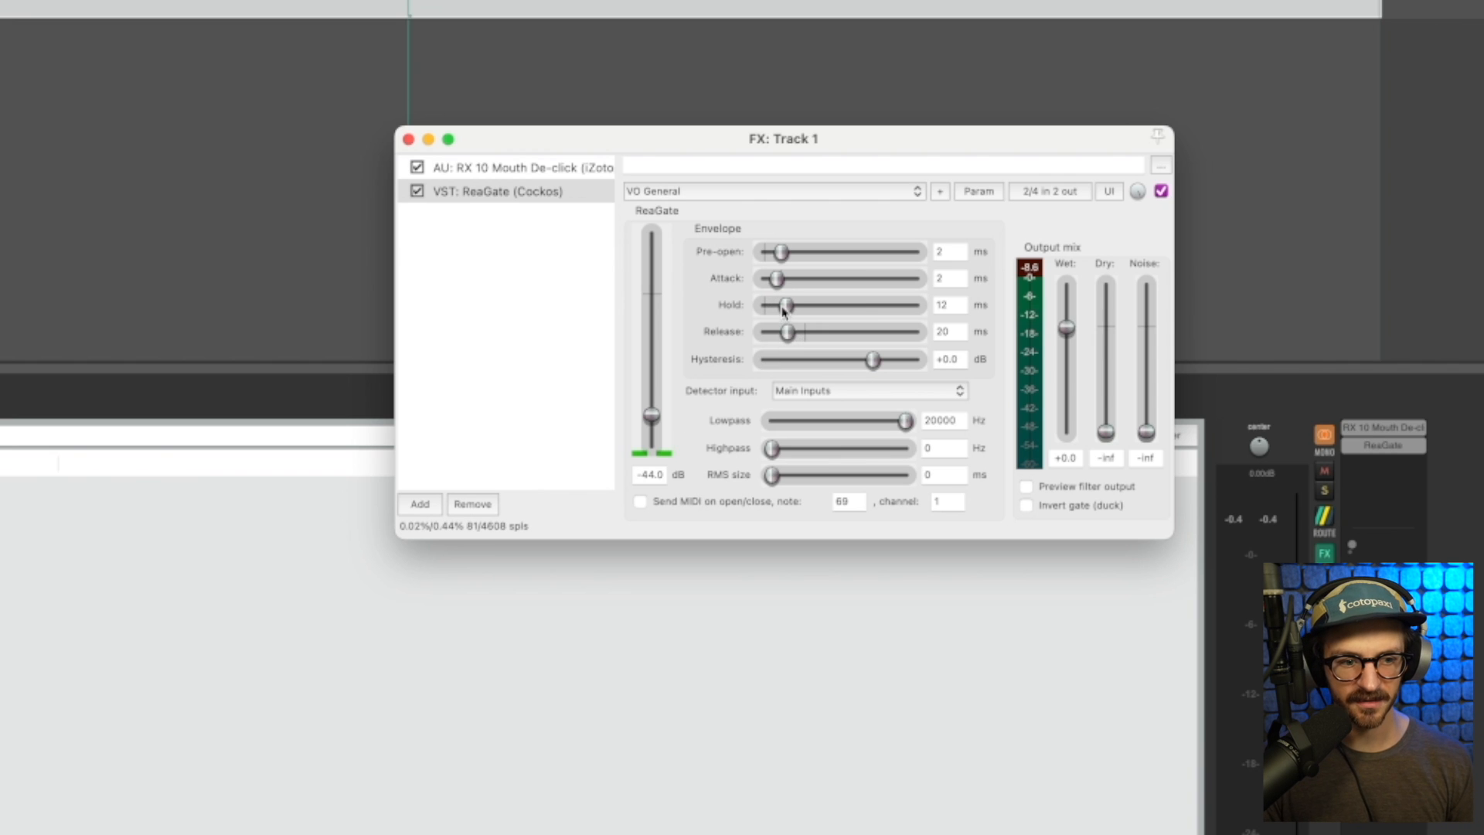
pyautogui.moveTo(780, 331); pyautogui.dragTo(833, 331)
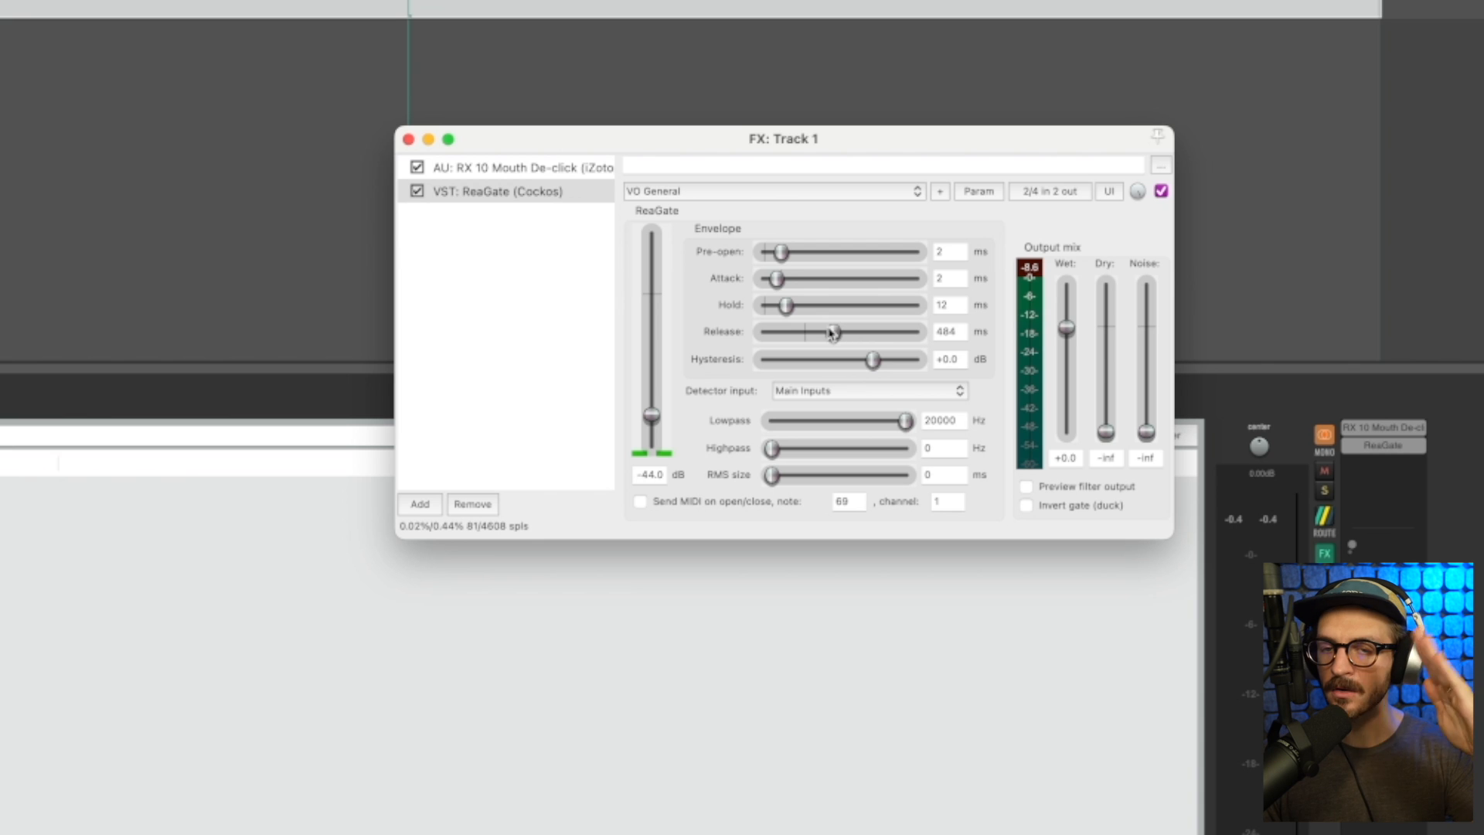
pyautogui.moveTo(832, 331); pyautogui.dragTo(762, 331)
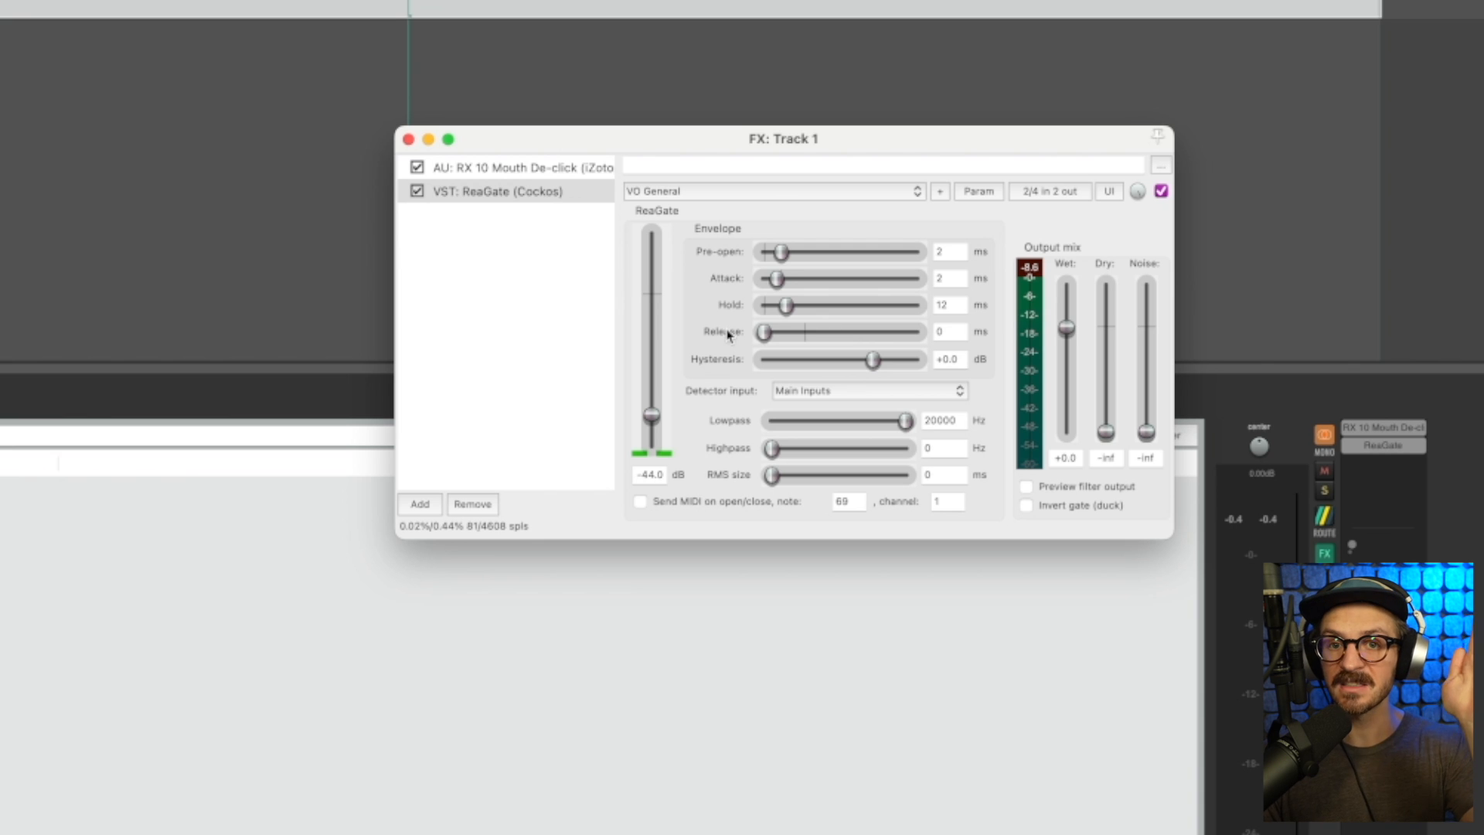
pyautogui.moveTo(767, 331); pyautogui.dragTo(911, 330)
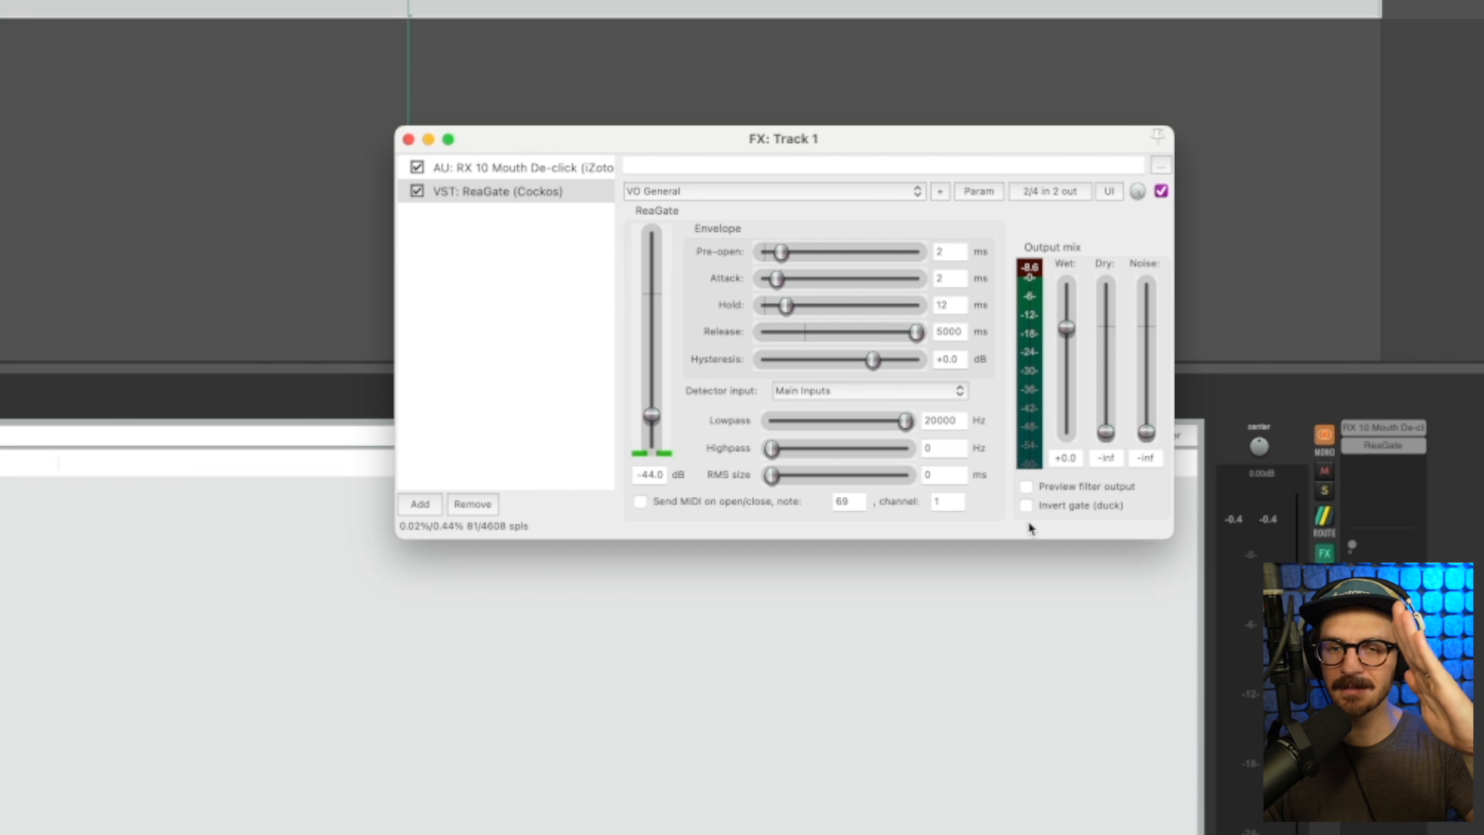
# Step: Bring the gate release back down and settle it around 197 ms
pyautogui.moveTo(913, 331); pyautogui.dragTo(833, 331)
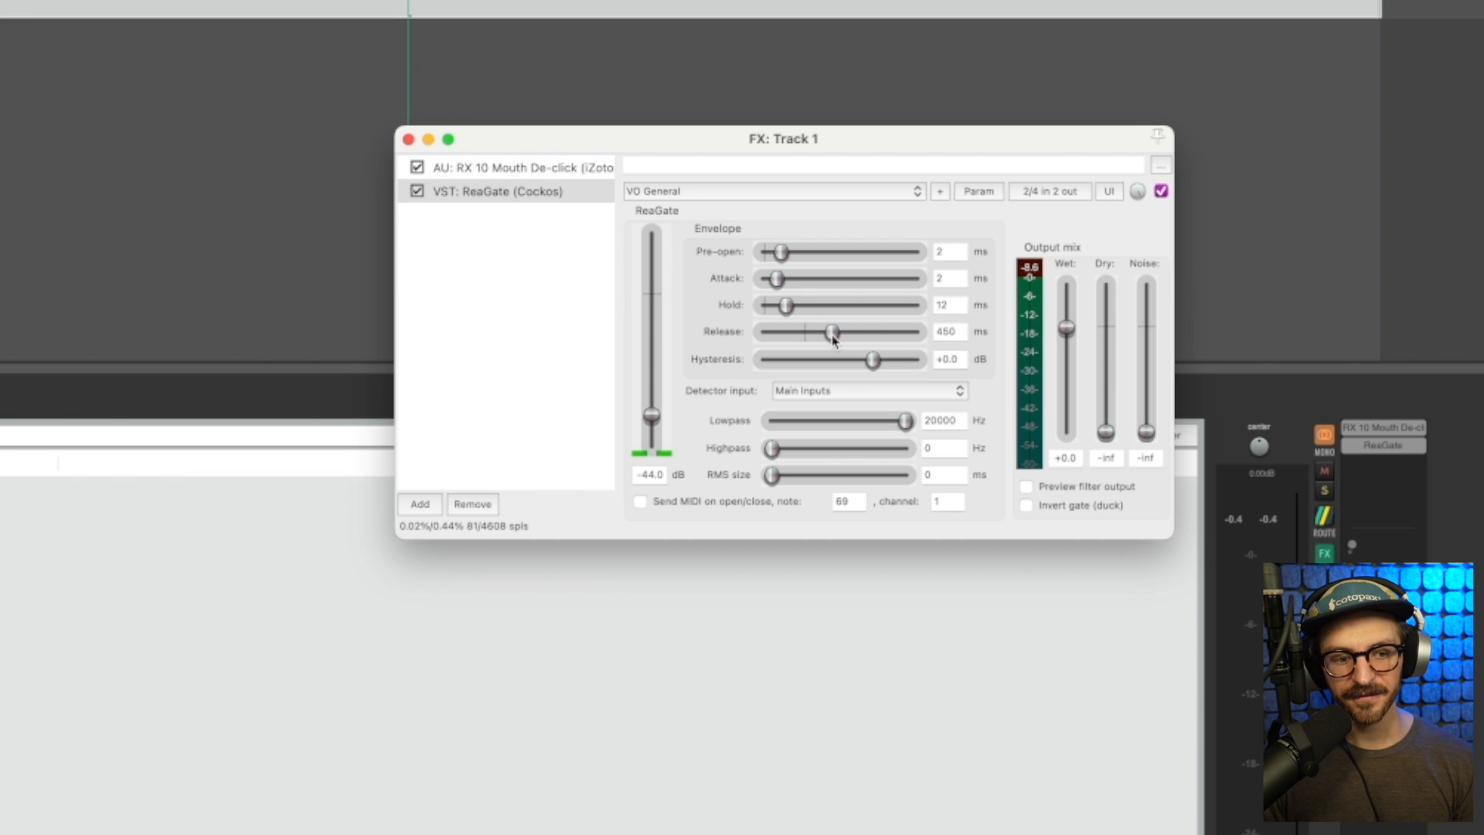
pyautogui.moveTo(833, 332); pyautogui.dragTo(816, 332)
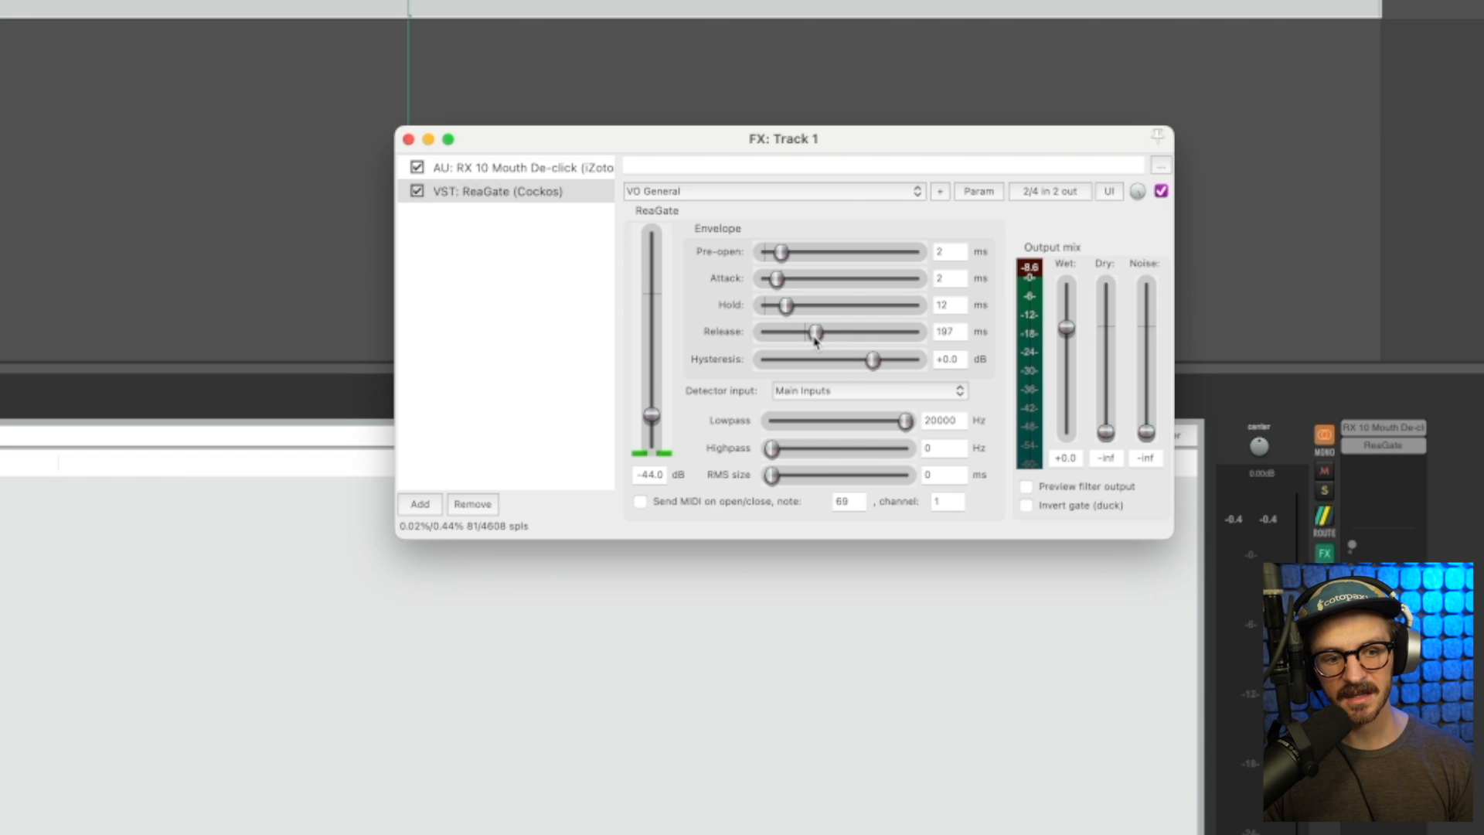
pyautogui.moveTo(816, 332); pyautogui.dragTo(825, 332)
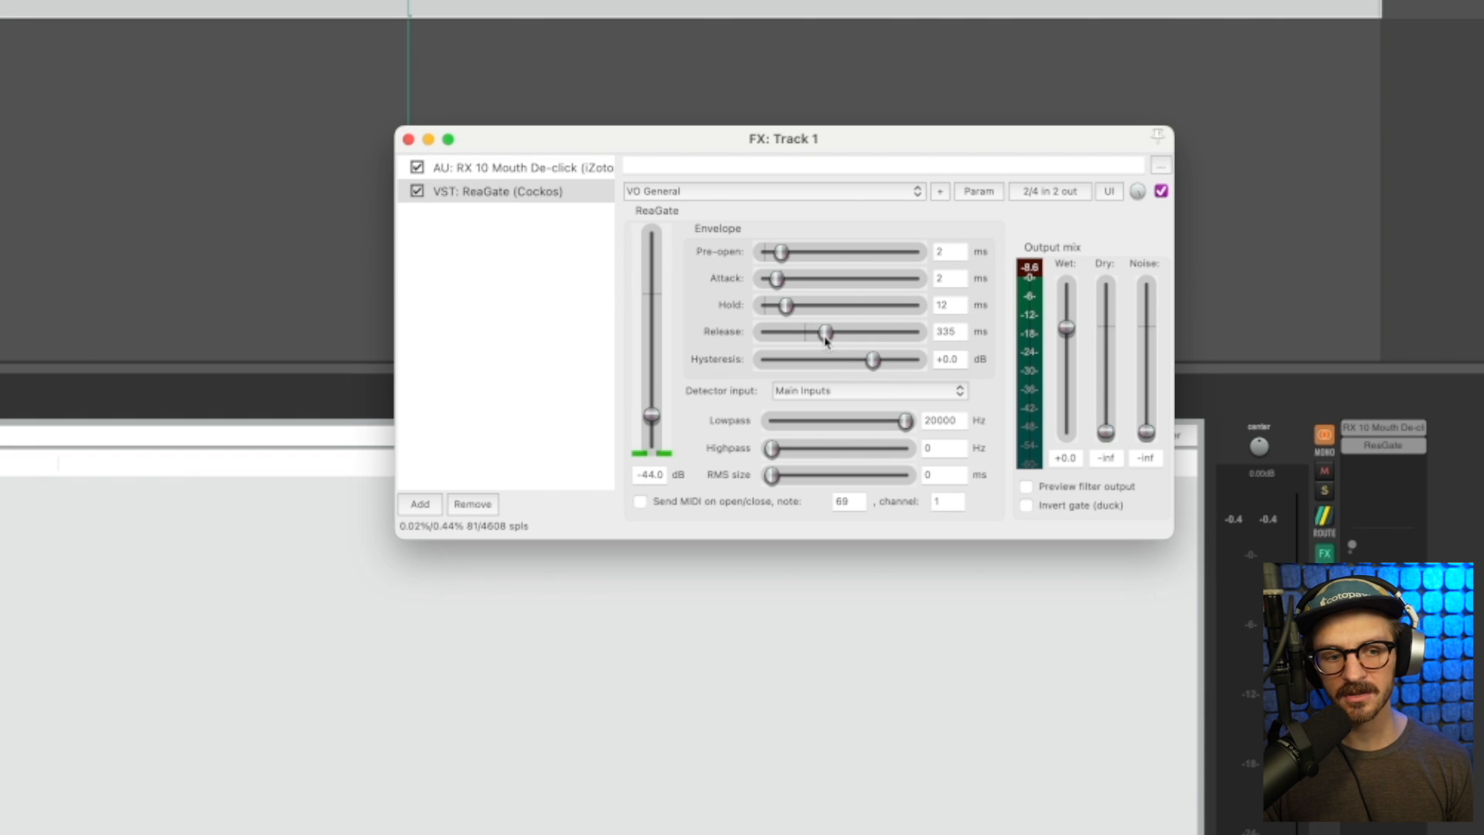
pyautogui.moveTo(825, 333); pyautogui.dragTo(815, 333)
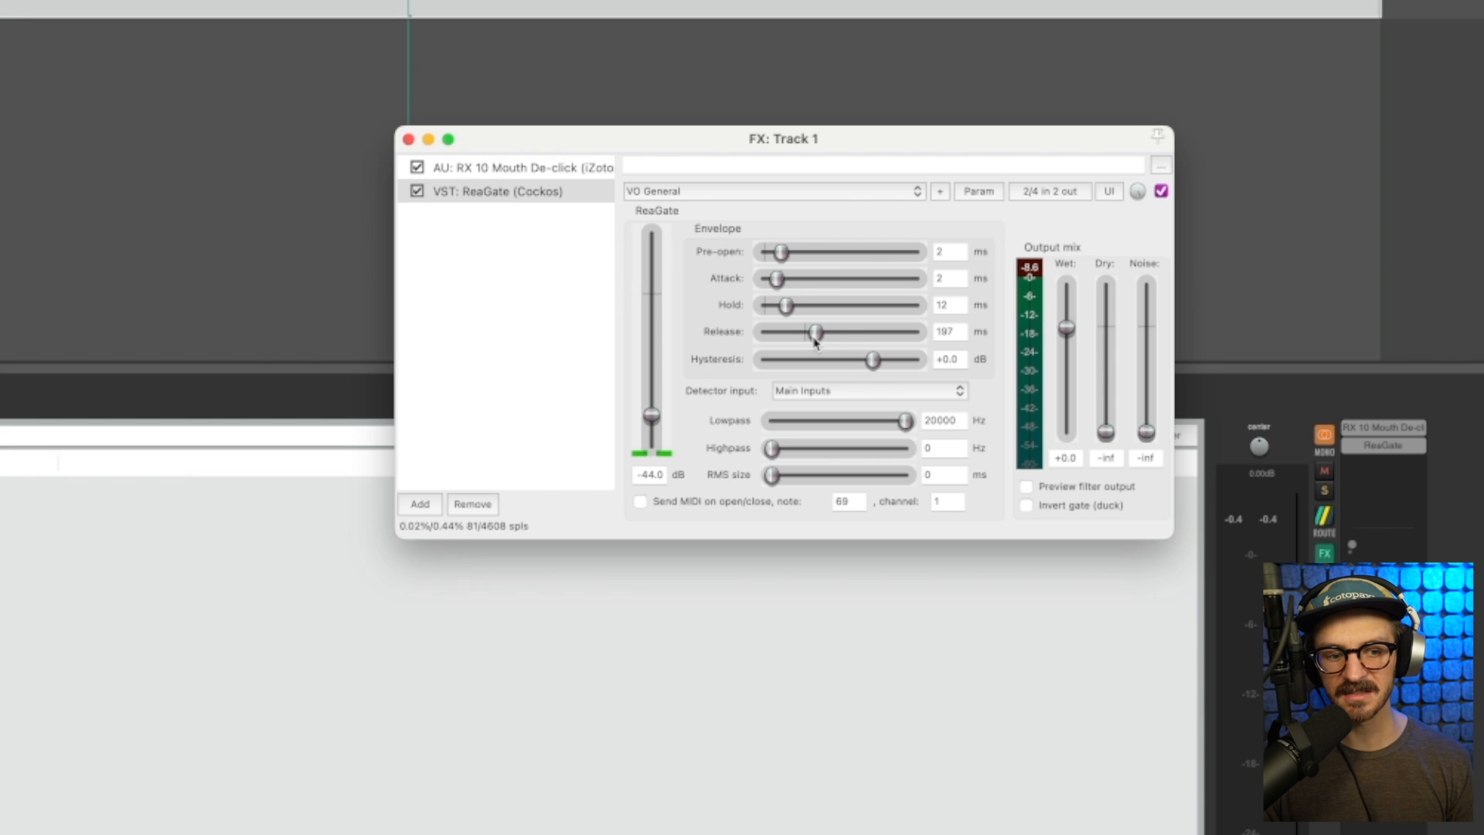
pyautogui.moveTo(817, 332); pyautogui.dragTo(821, 333)
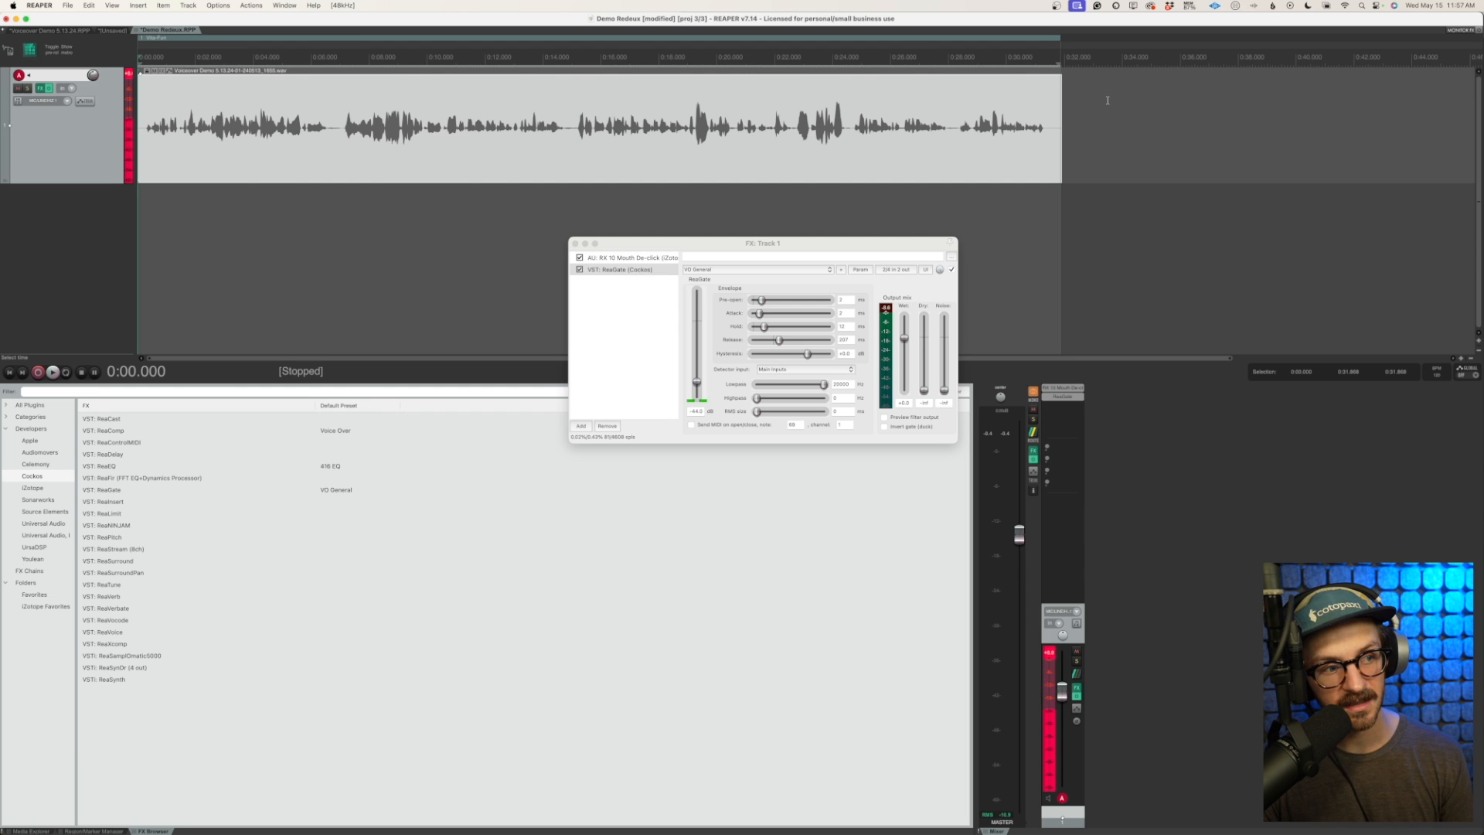
# Step: Add ReaEQ with its 416 EQ preset after ReaGate on Track 1
pyautogui.click(52, 371)
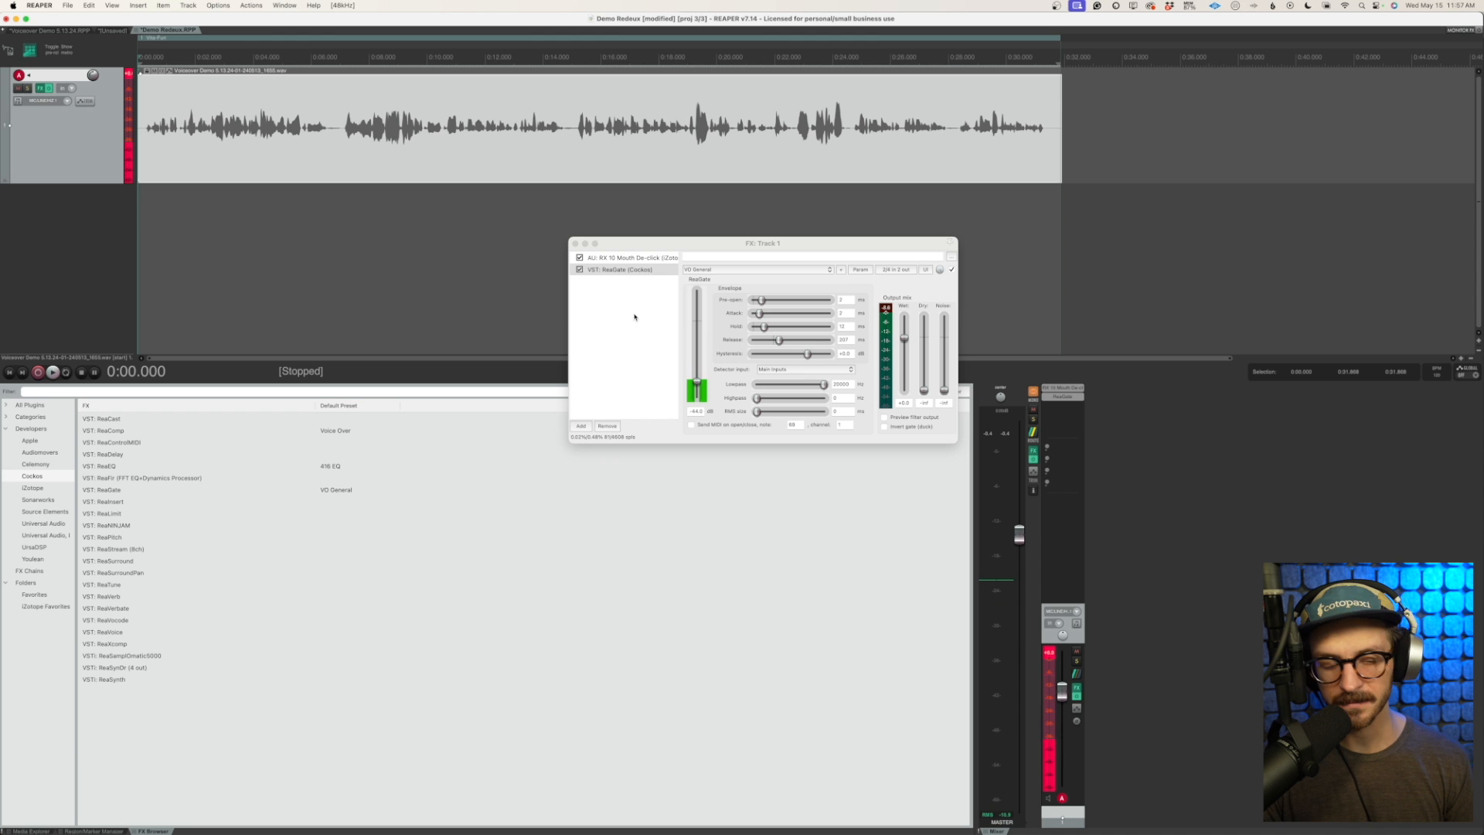
pyautogui.click(107, 465)
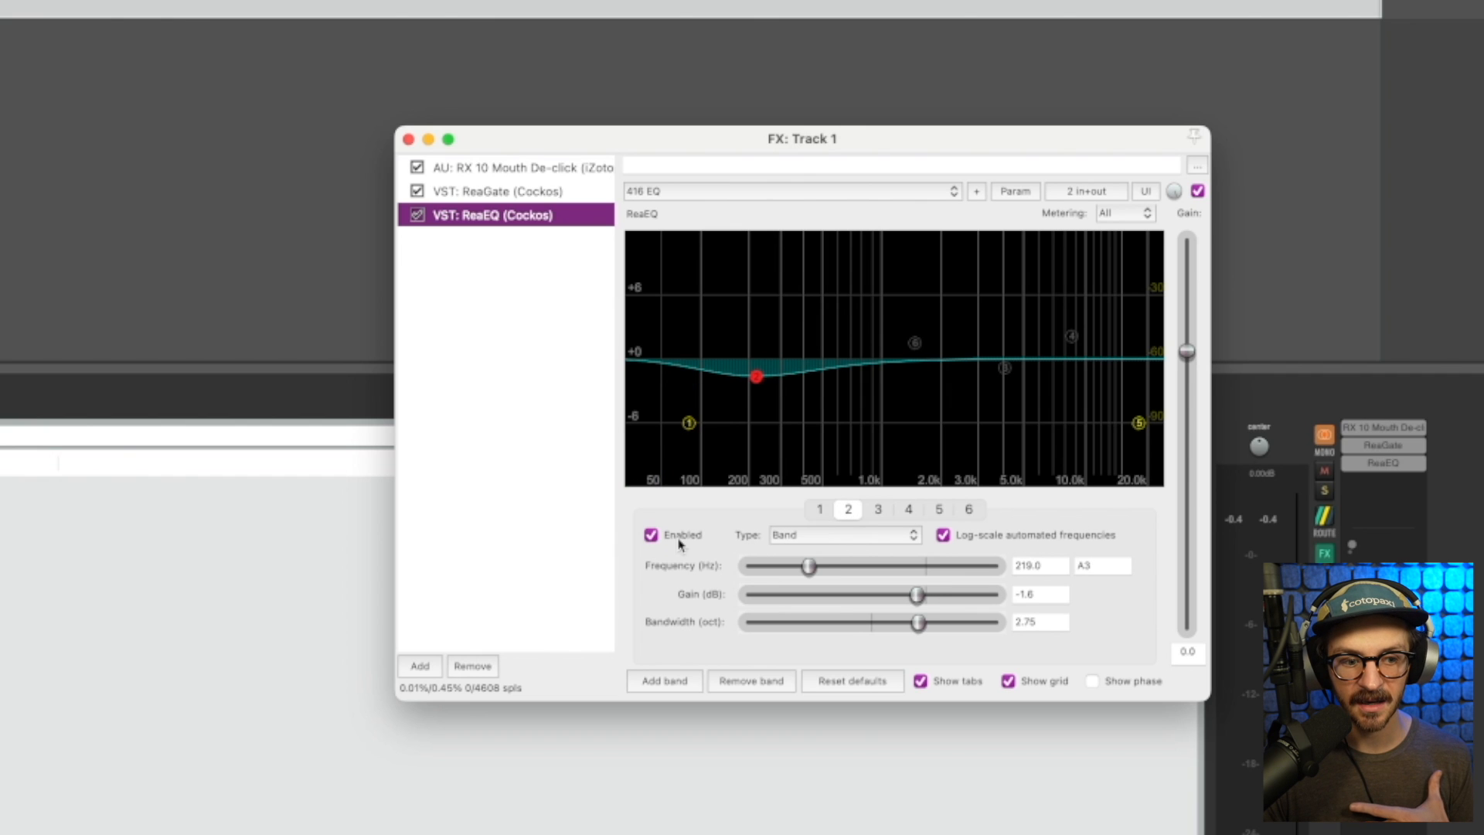
# Step: Disable band 2's 219 Hz dip and make band 1 a high-pass filter
pyautogui.click(650, 535)
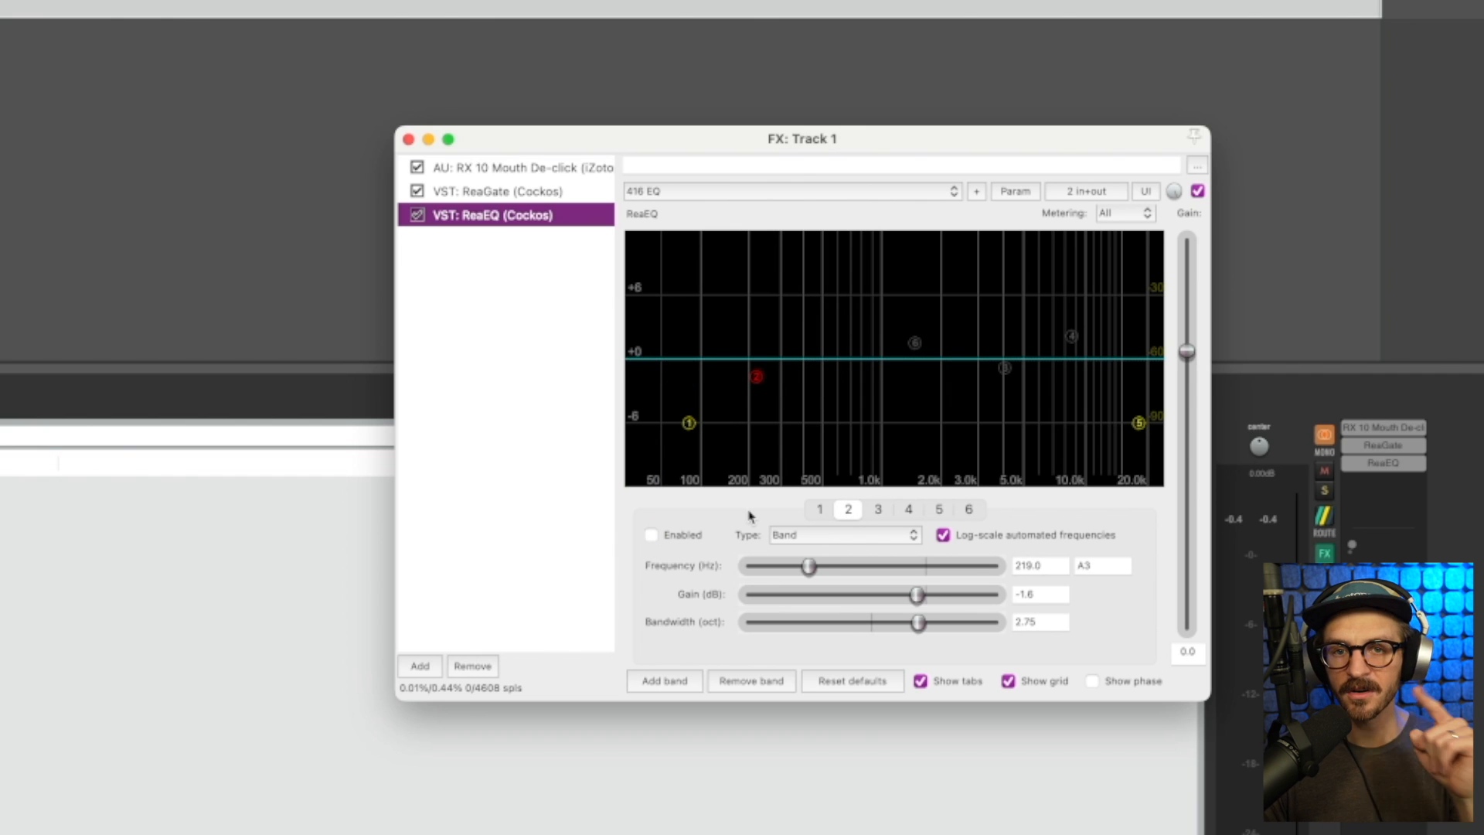
pyautogui.moveTo(793, 528)
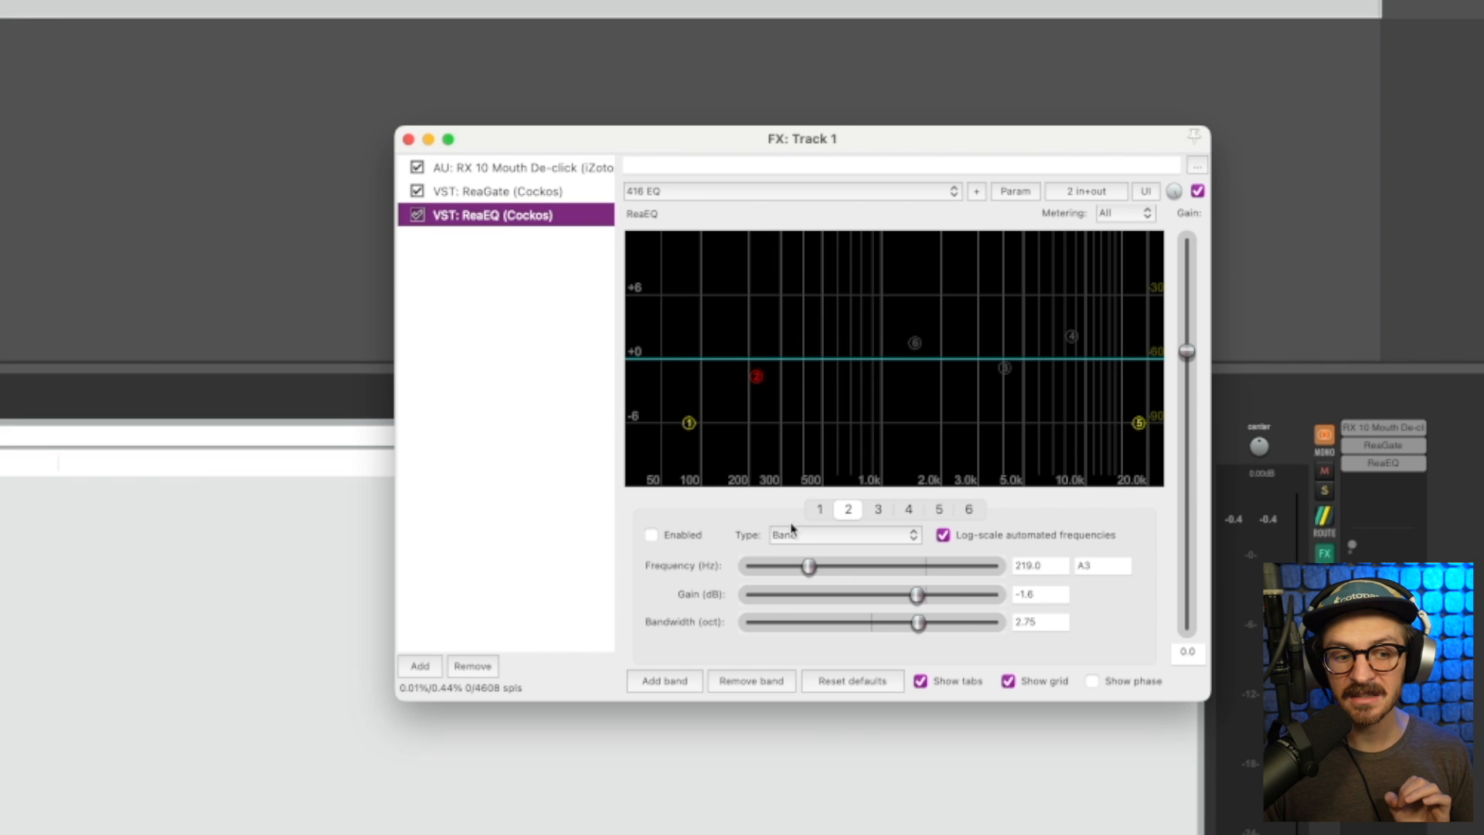
pyautogui.moveTo(798, 530)
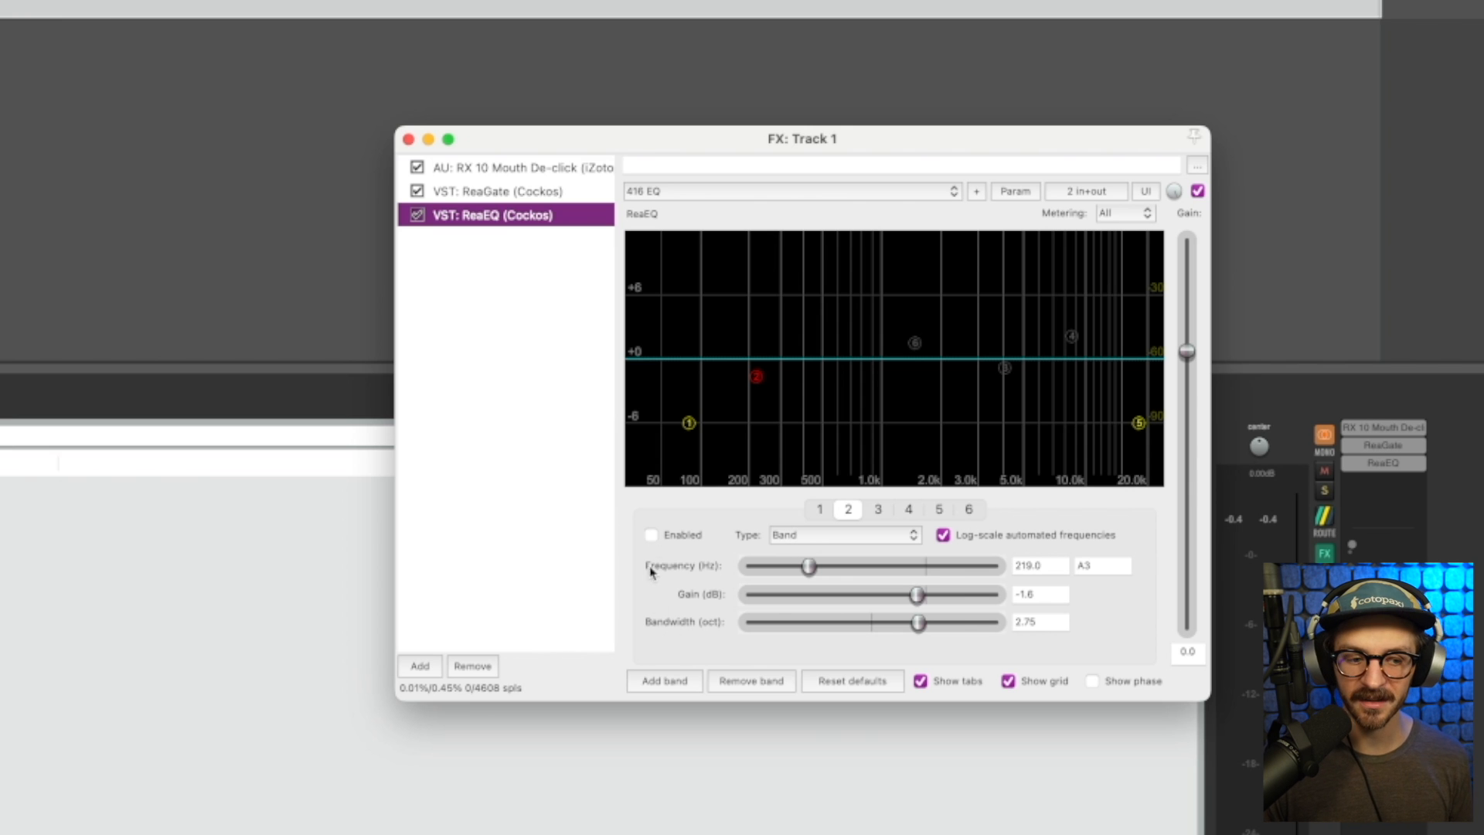
pyautogui.click(819, 509)
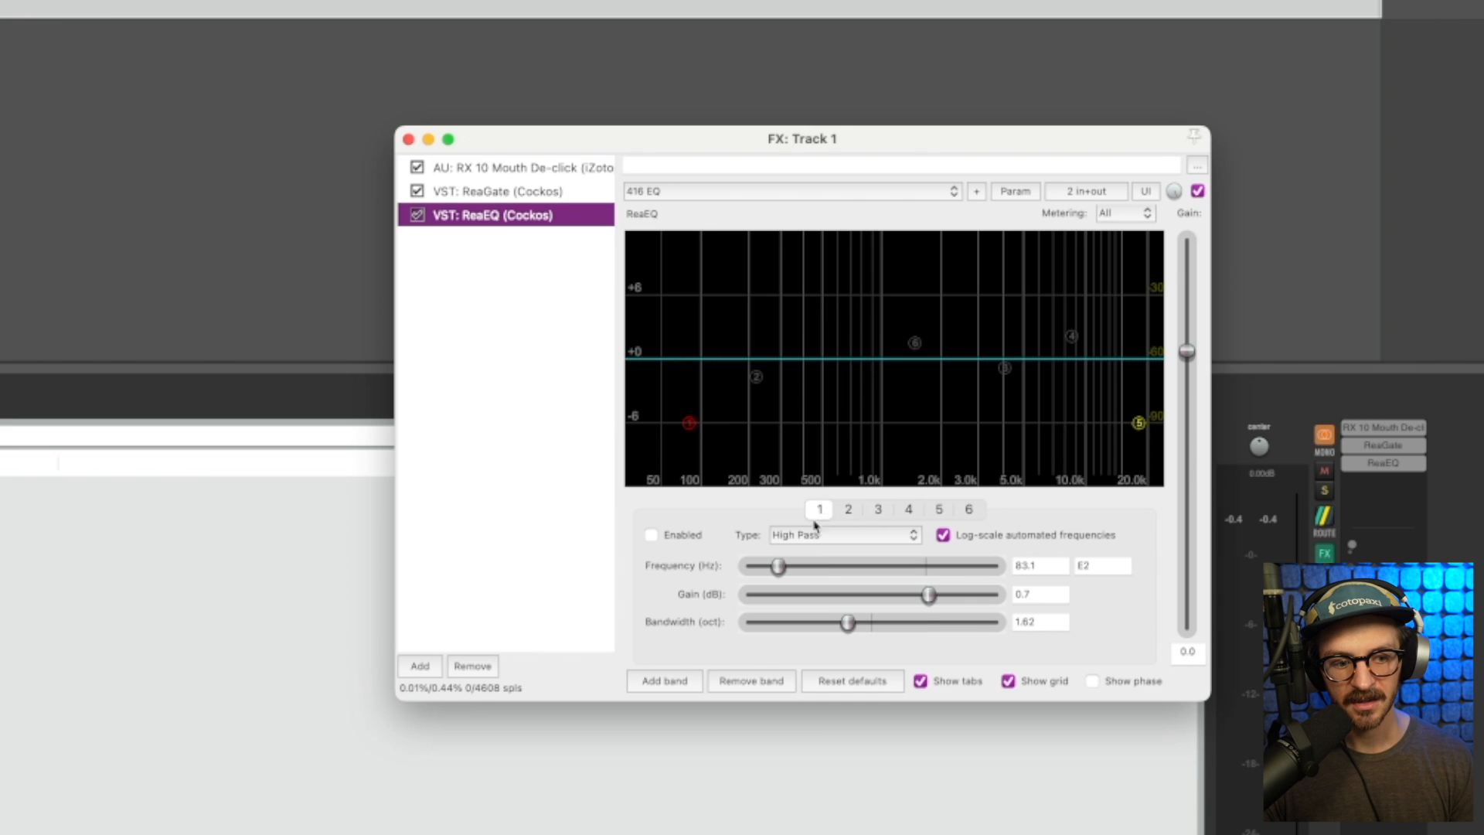
pyautogui.click(841, 533)
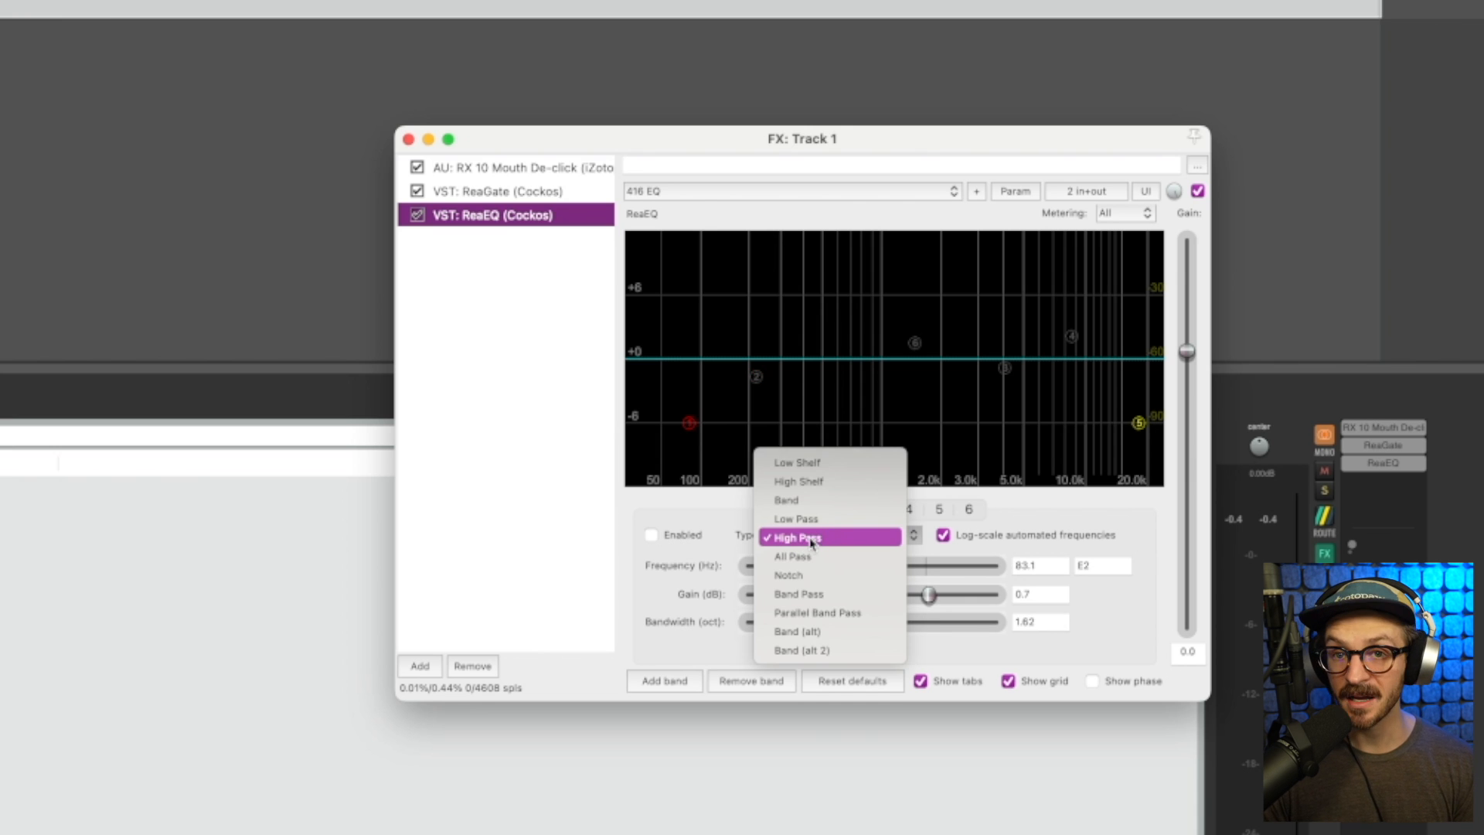
pyautogui.click(796, 537)
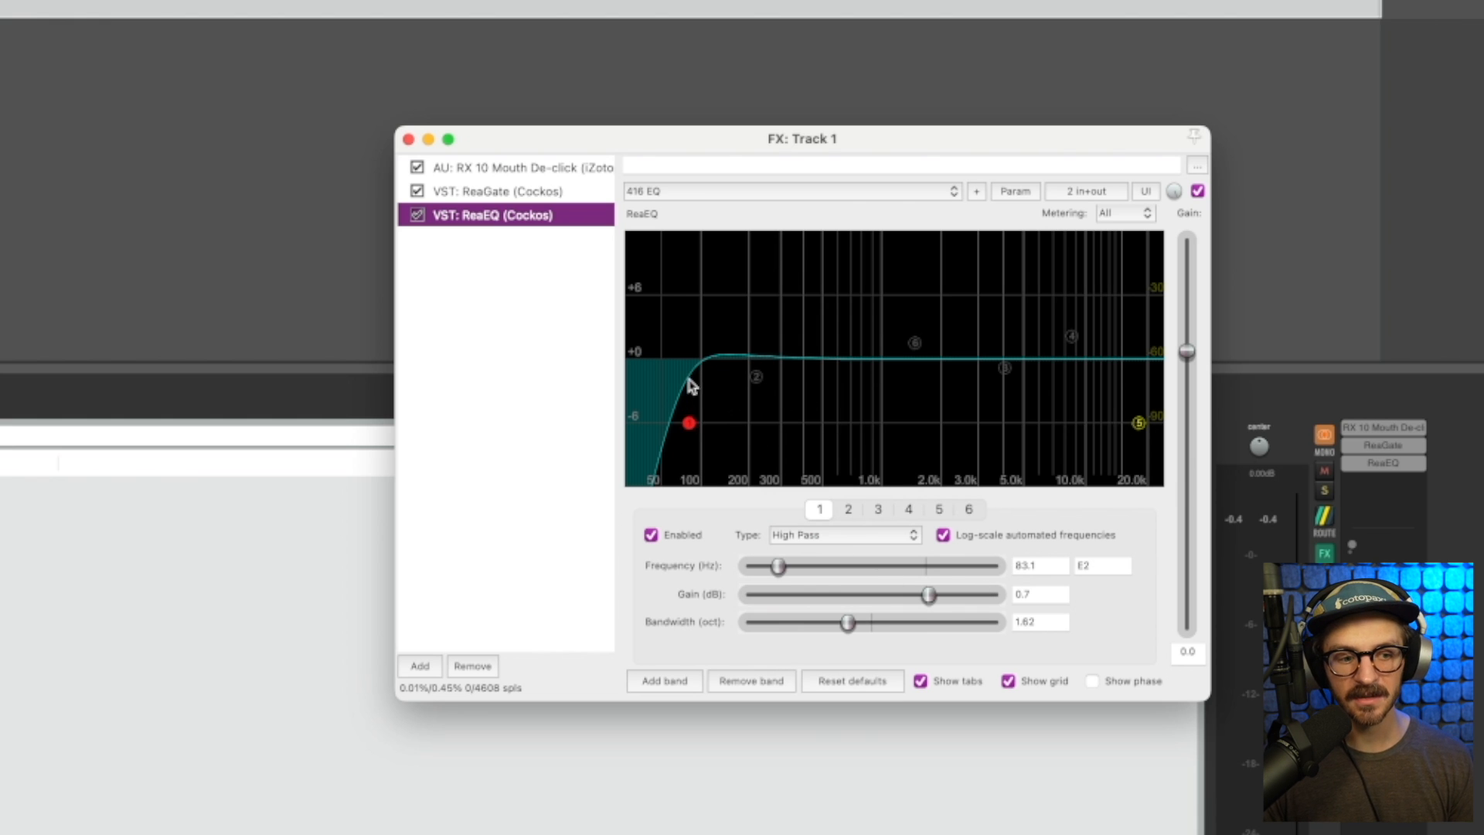
pyautogui.moveTo(643, 407)
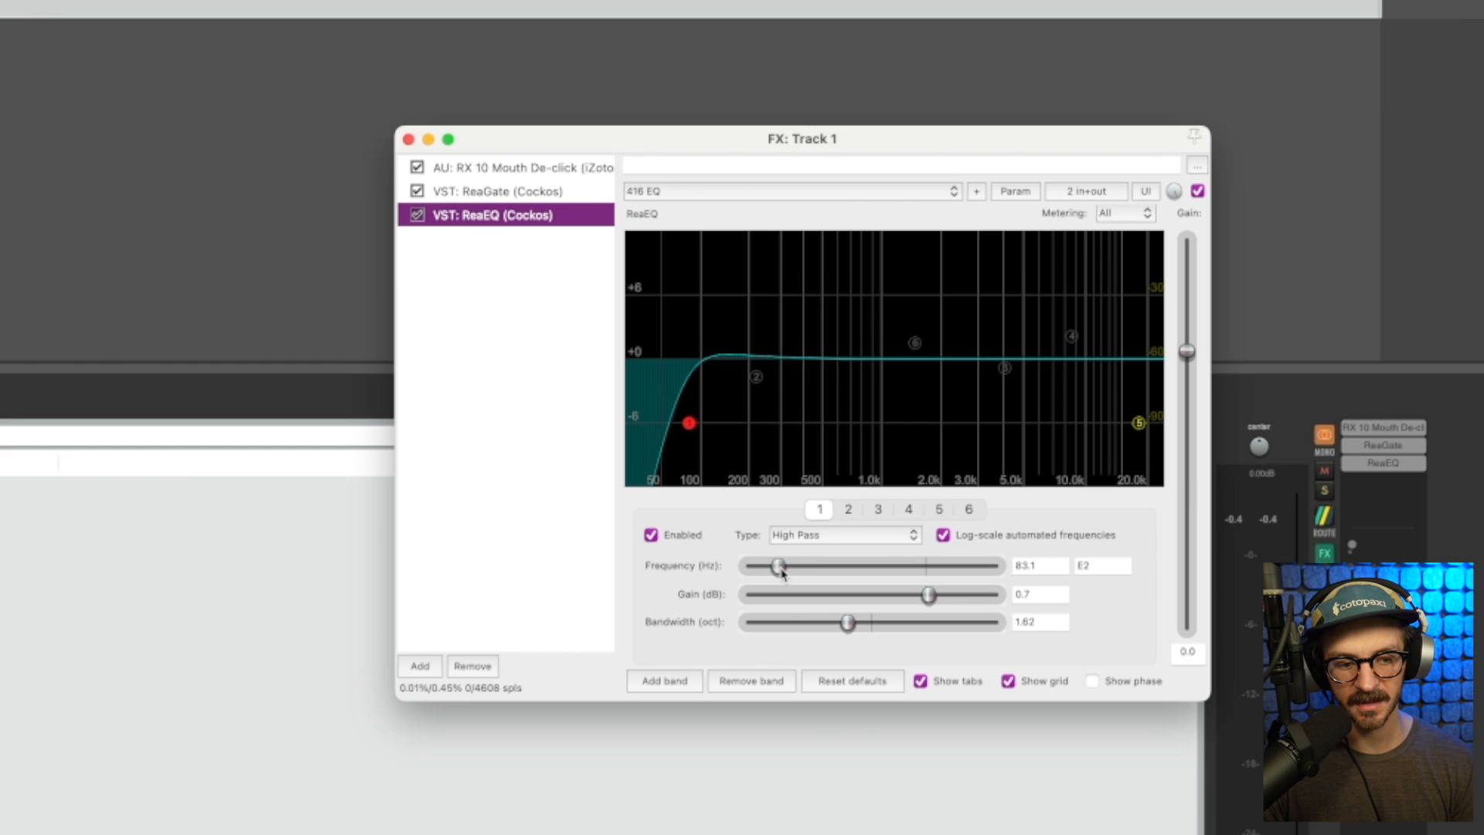
# Step: Sweep the high-pass cutoff up to 1.8 kHz and settle it near 153 Hz
pyautogui.moveTo(781, 565); pyautogui.dragTo(887, 565)
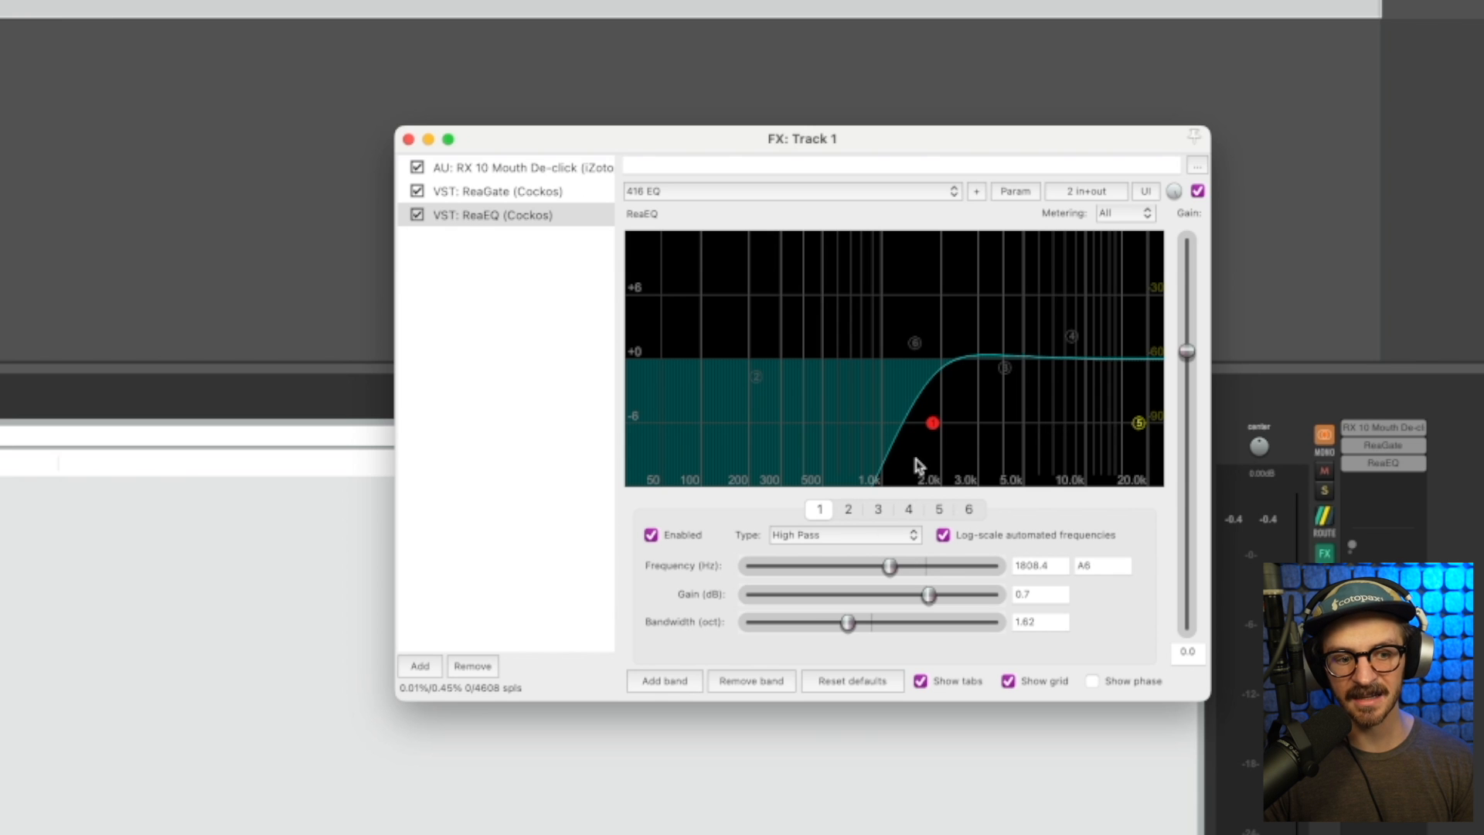
pyautogui.moveTo(1119, 428)
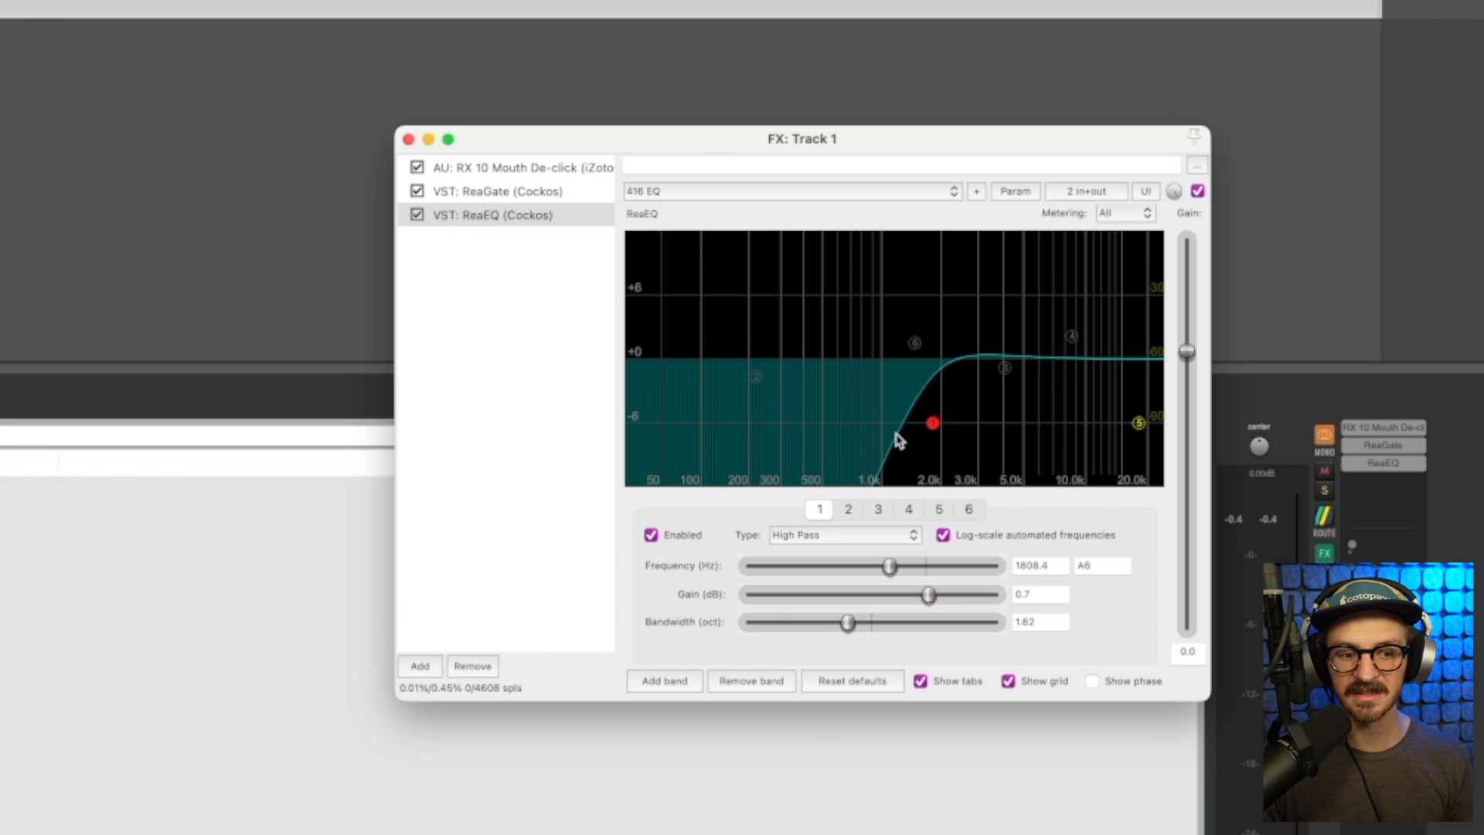
pyautogui.moveTo(1061, 530)
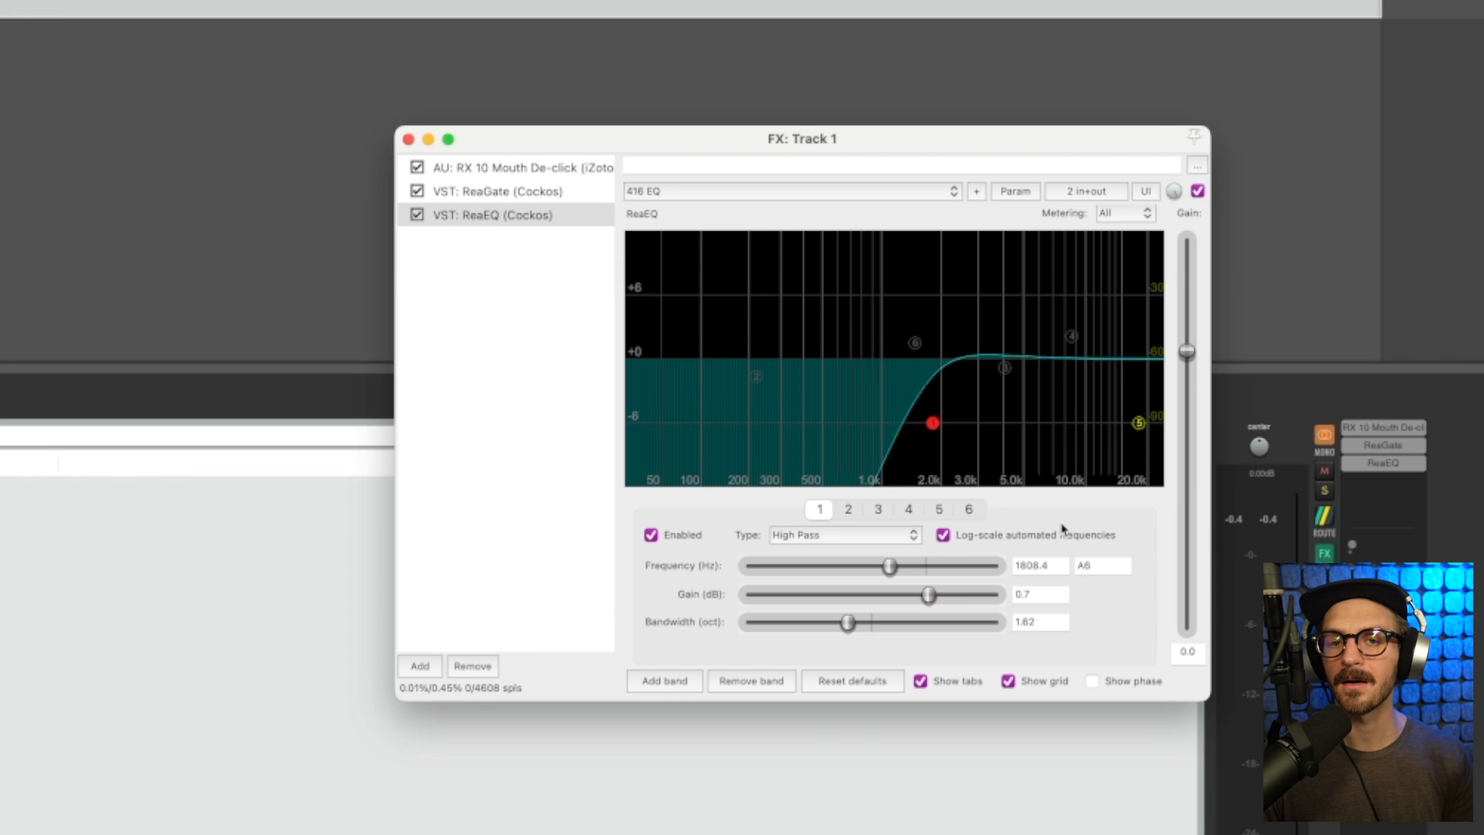
pyautogui.moveTo(889, 566); pyautogui.dragTo(884, 566)
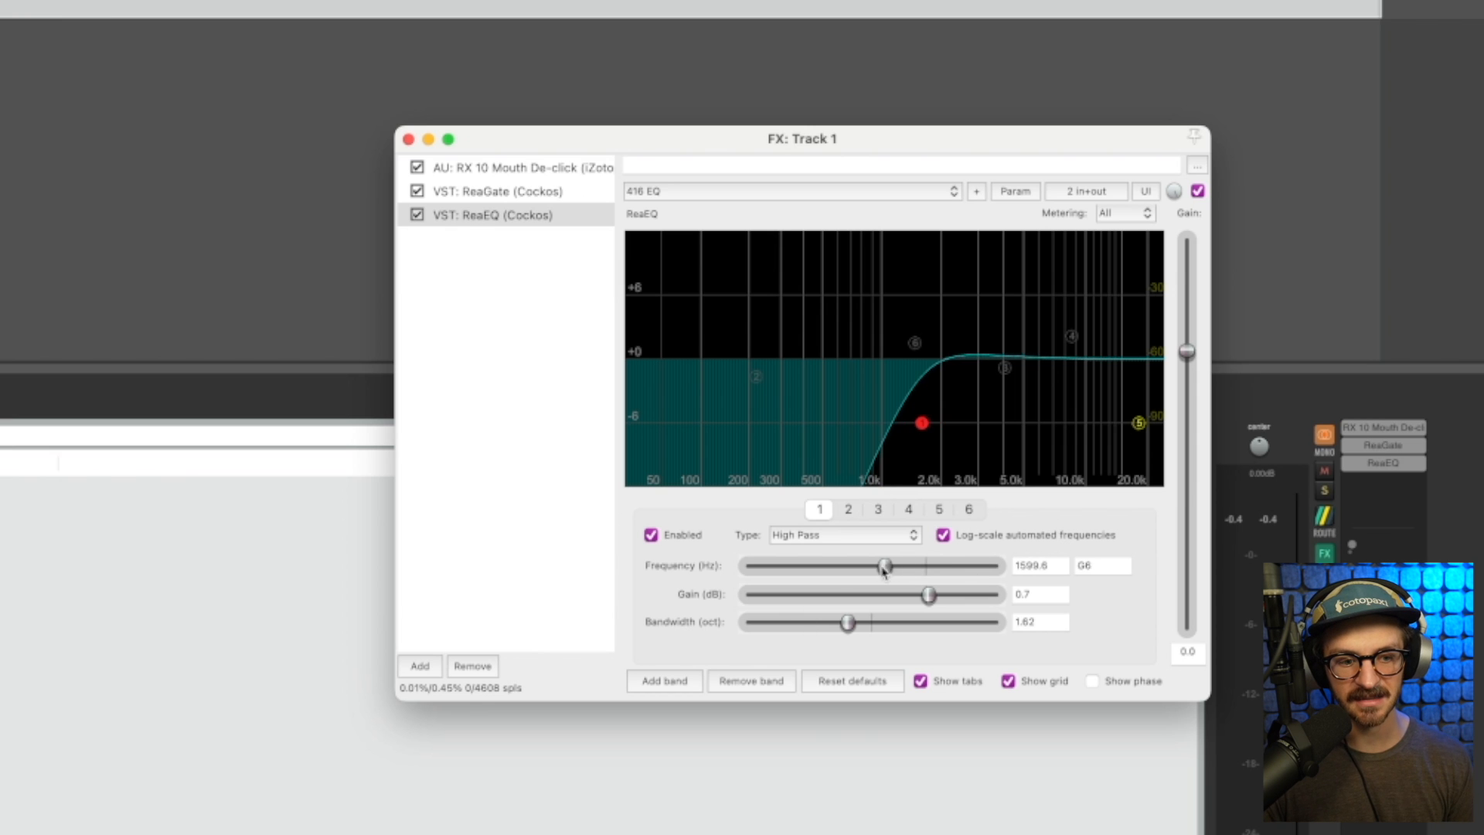
pyautogui.moveTo(883, 565); pyautogui.dragTo(774, 566)
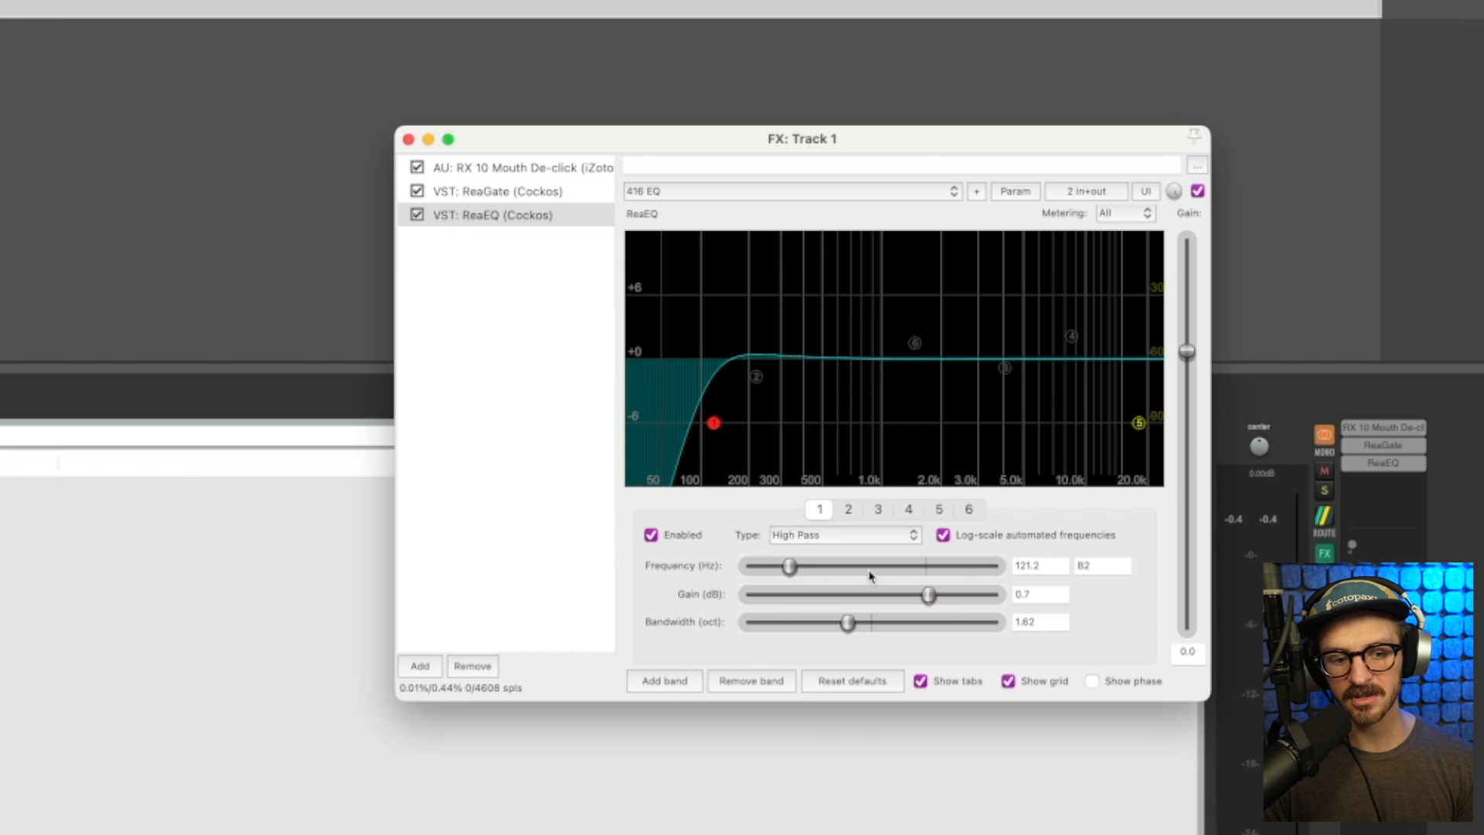
pyautogui.moveTo(791, 566); pyautogui.dragTo(795, 565)
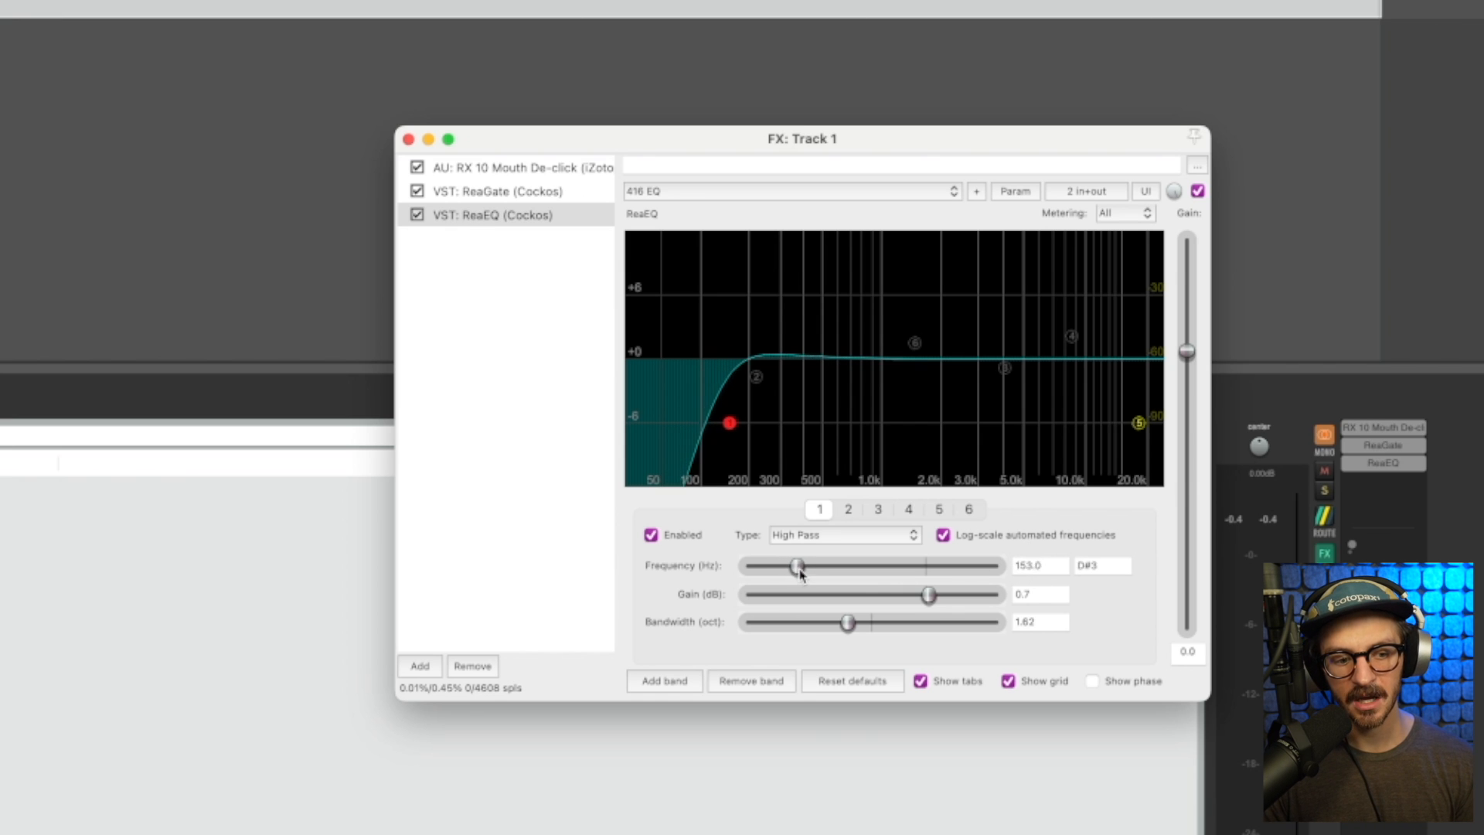
pyautogui.moveTo(794, 565); pyautogui.dragTo(798, 566)
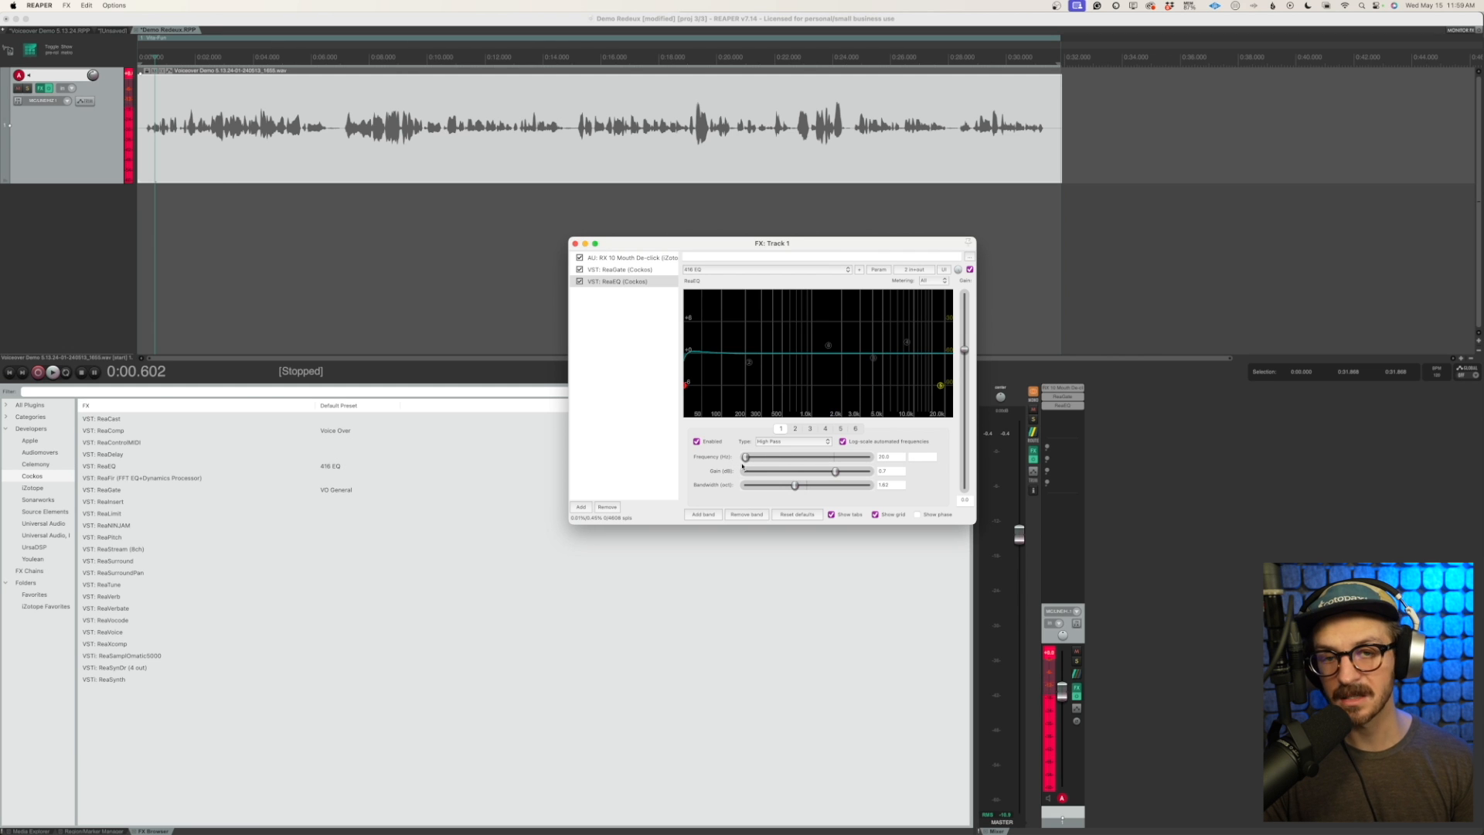
pyautogui.click(52, 371)
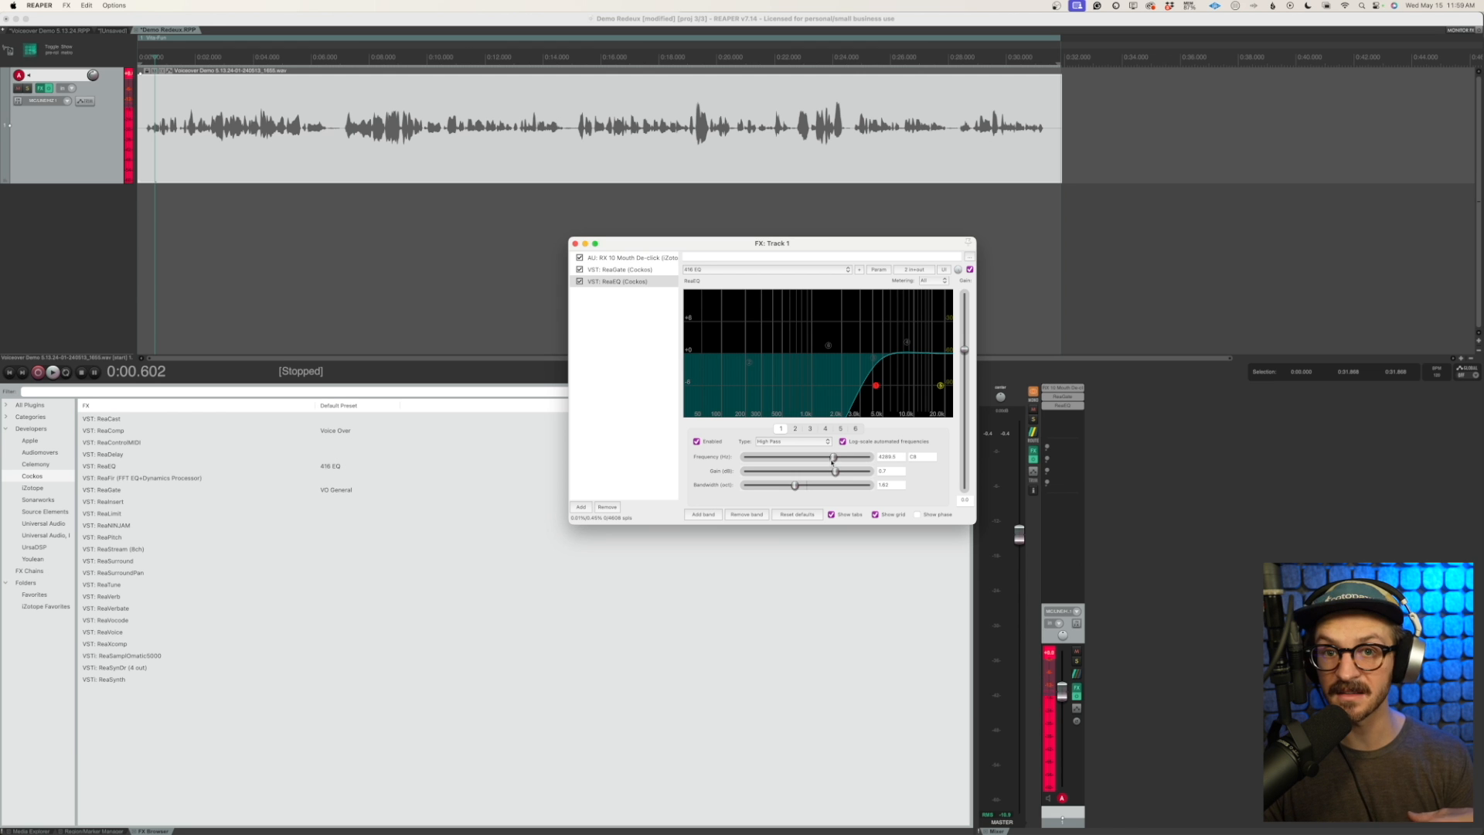
pyautogui.click(52, 371)
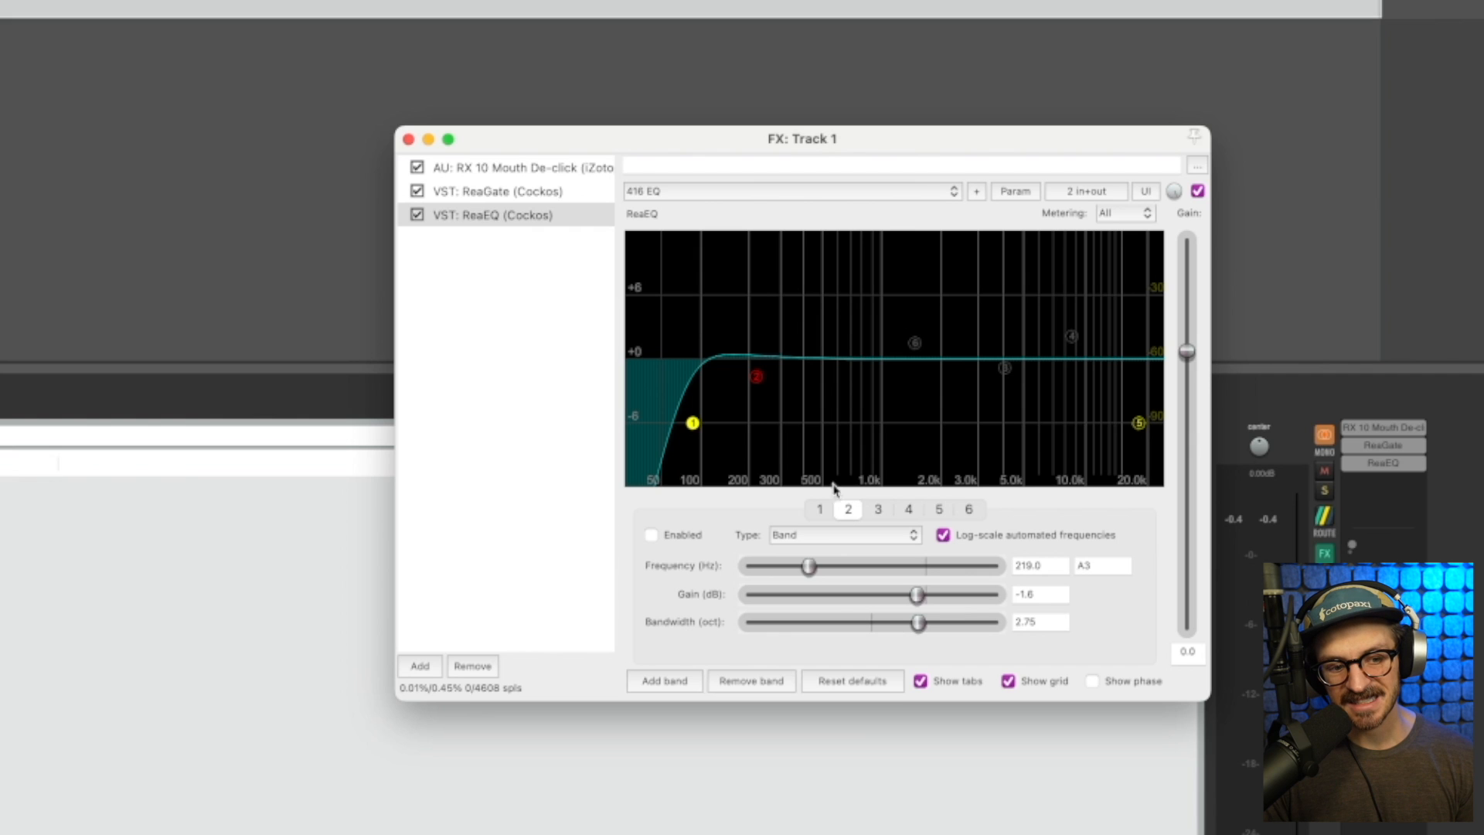
# Step: Re-enable band 2 and boost it to about +8.9 dB at 339 Hz
pyautogui.click(650, 535)
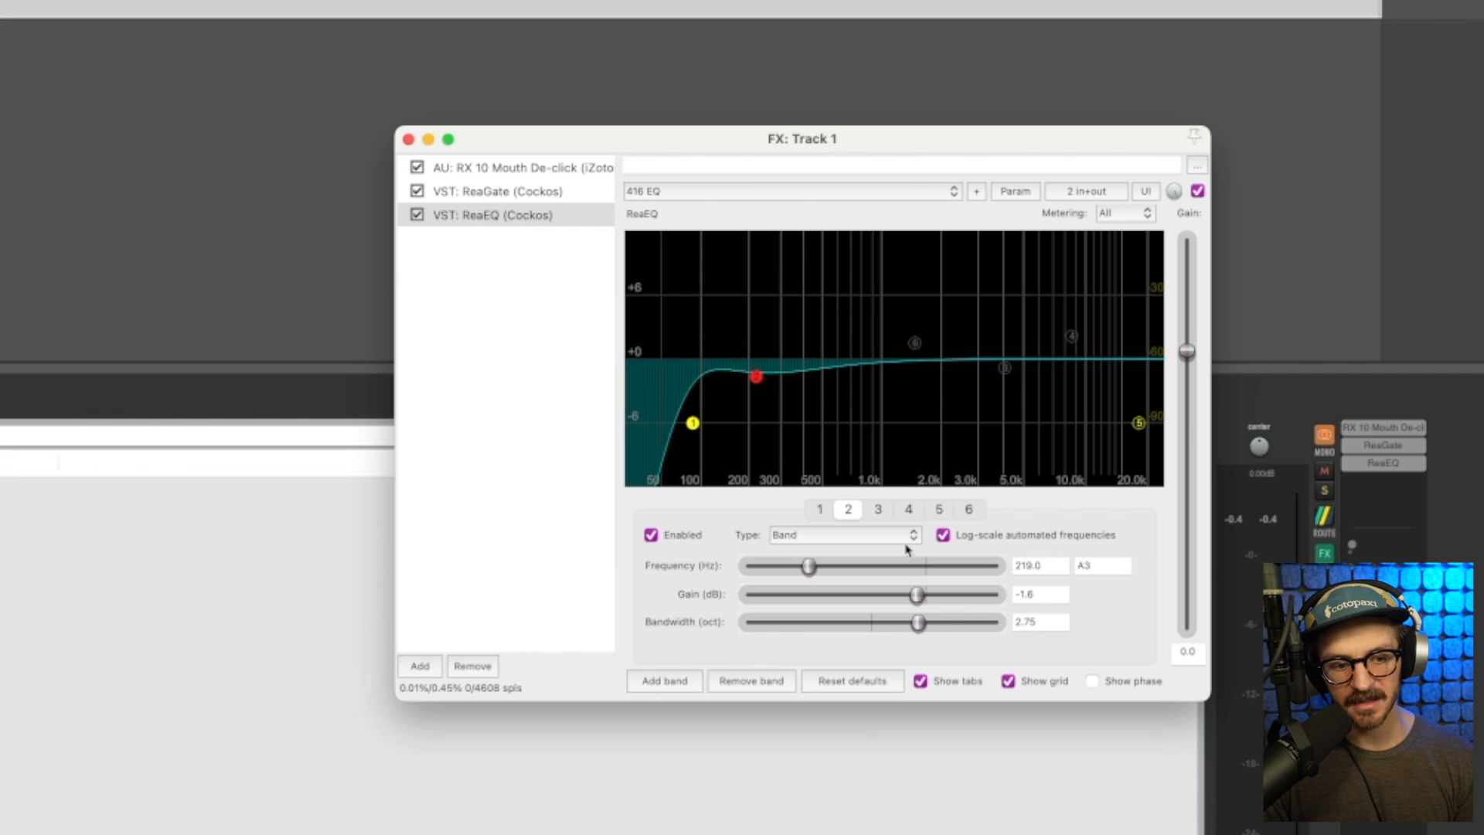
pyautogui.moveTo(757, 377); pyautogui.dragTo(819, 307)
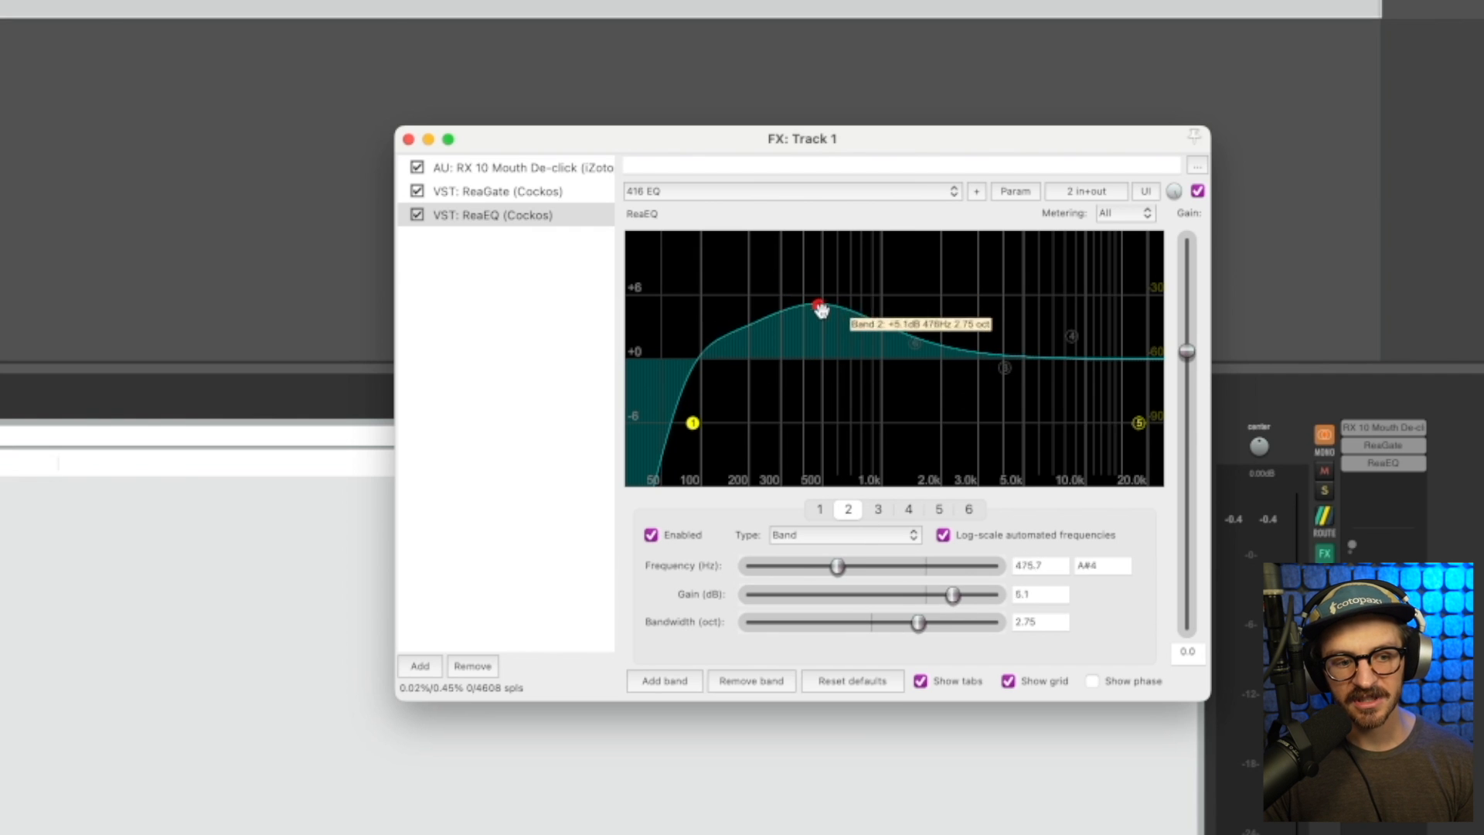
pyautogui.moveTo(818, 306); pyautogui.dragTo(806, 343)
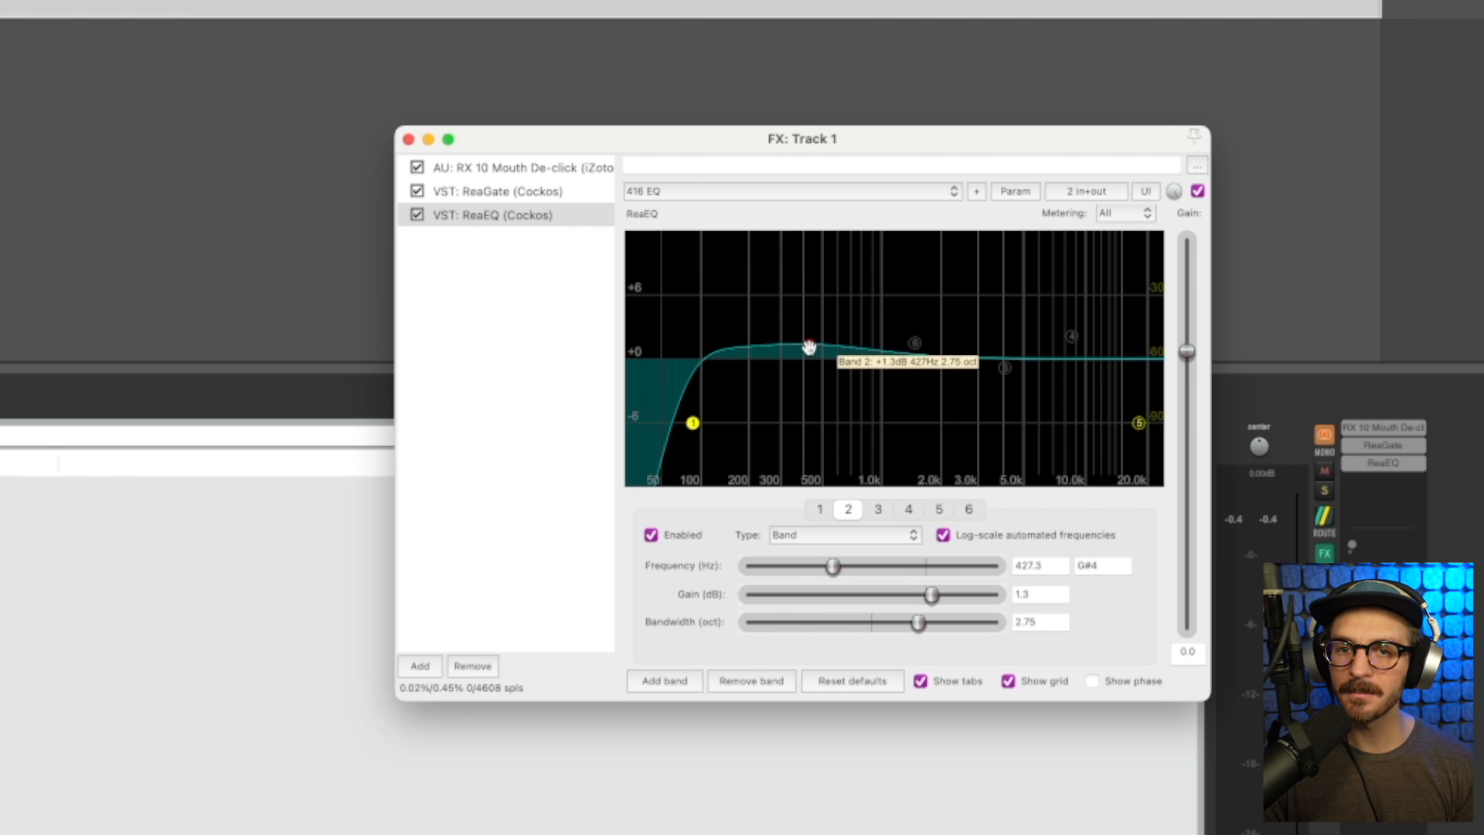
pyautogui.click(807, 345)
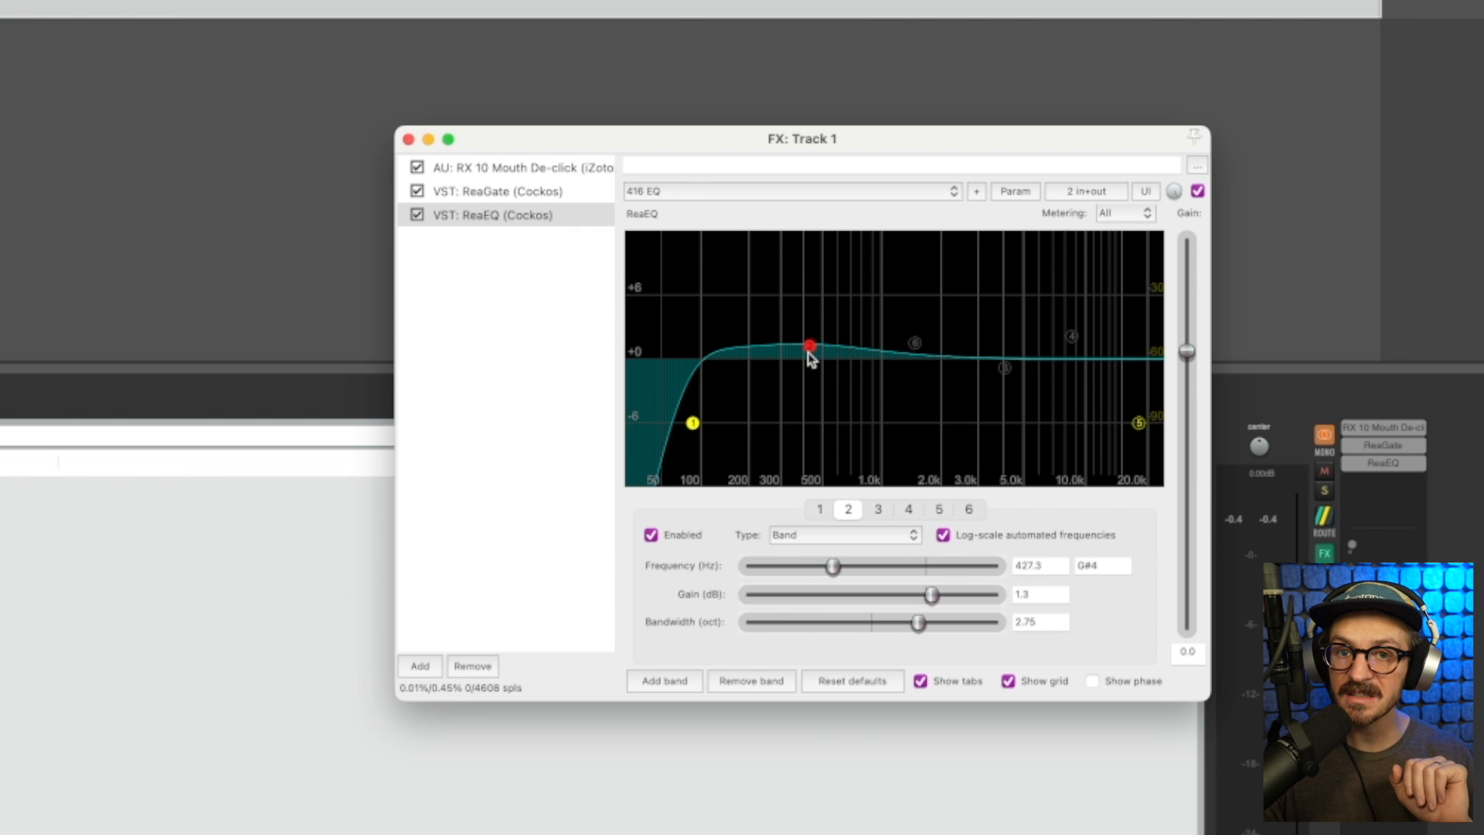
pyautogui.moveTo(809, 345); pyautogui.dragTo(809, 351)
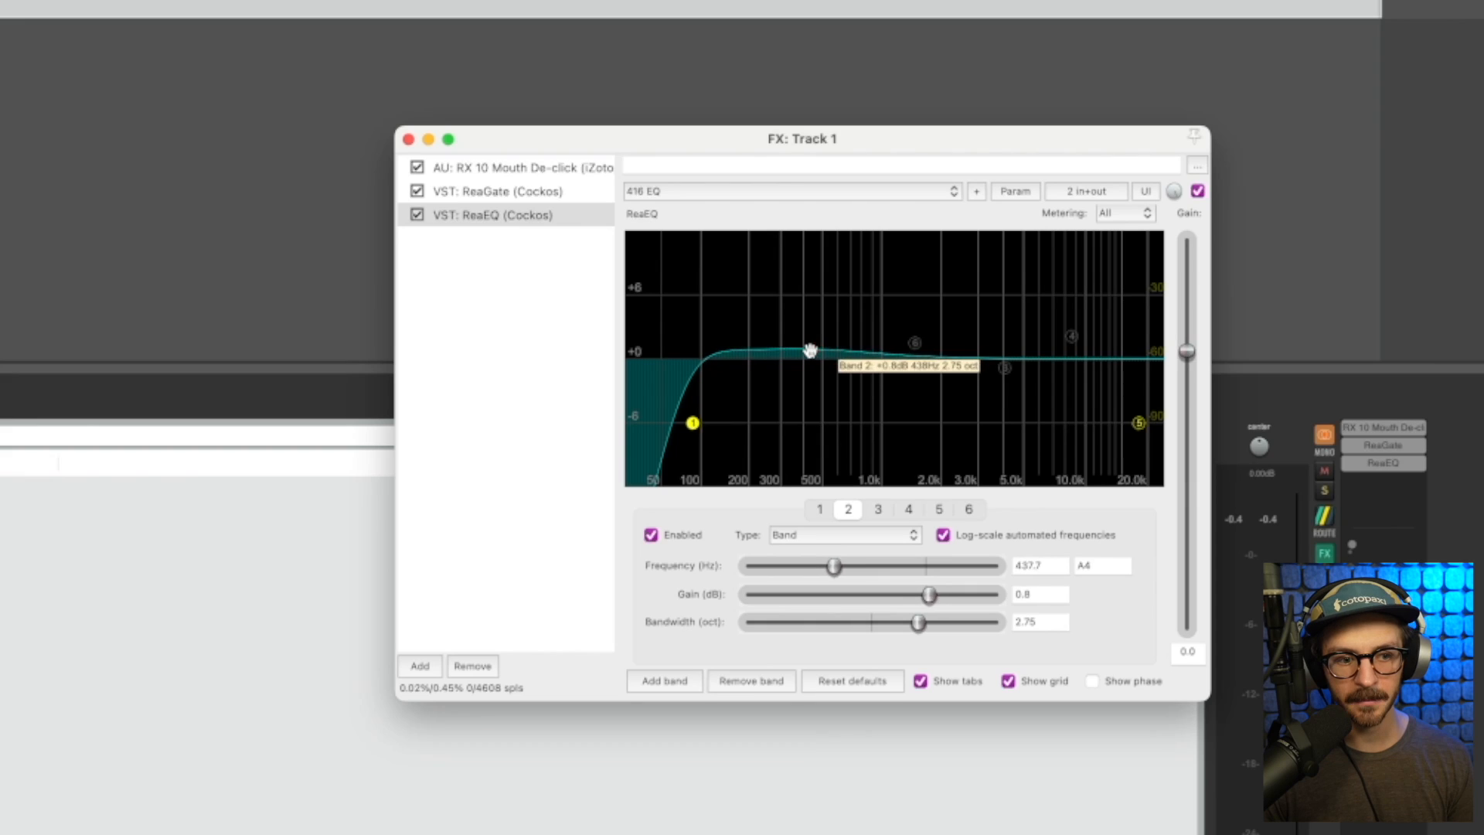
pyautogui.moveTo(808, 350); pyautogui.dragTo(790, 263)
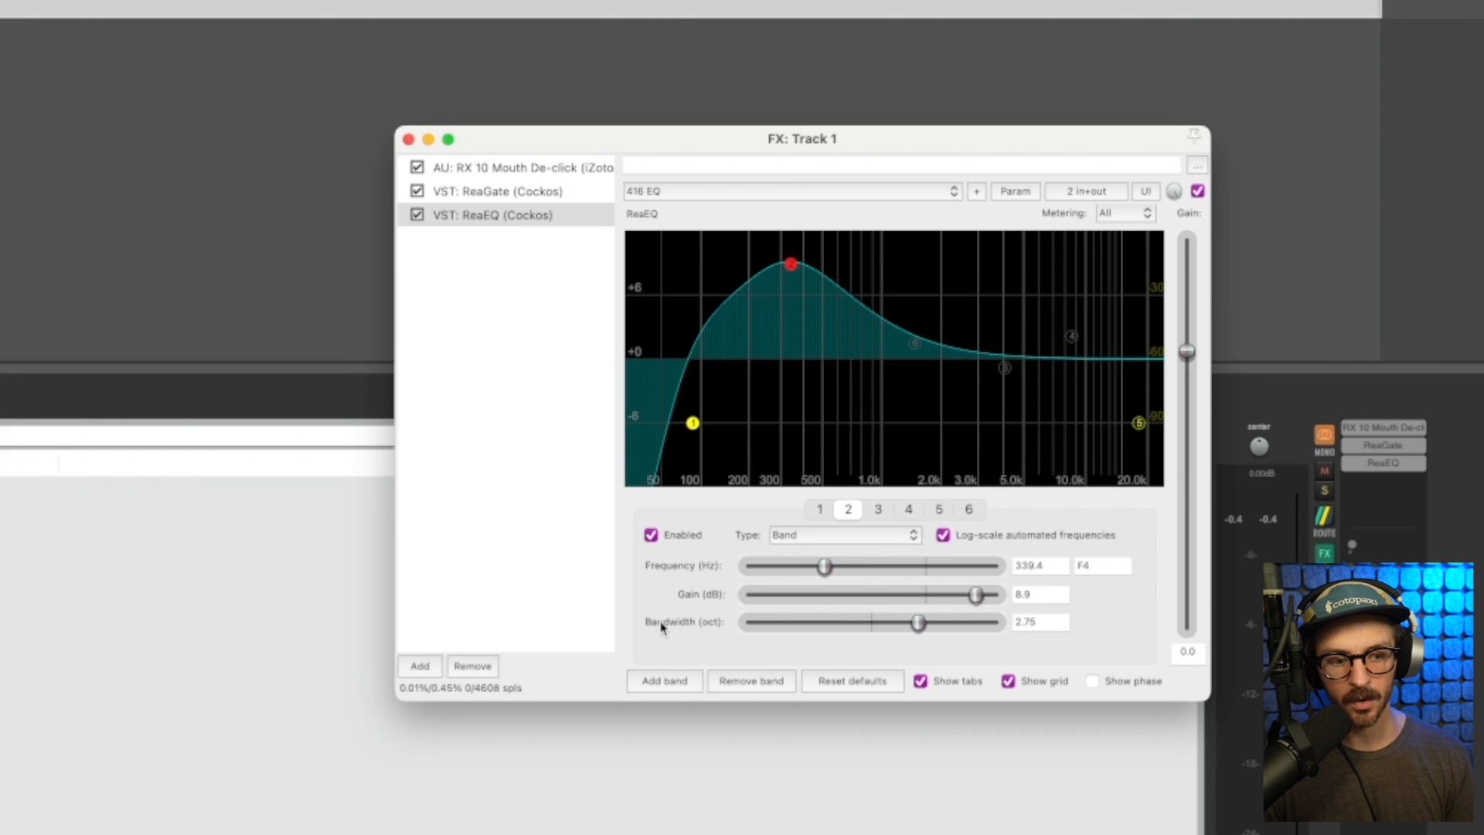
# Step: Narrow band 2's bandwidth to roughly 0.32–0.46 octaves
pyautogui.moveTo(916, 622); pyautogui.dragTo(912, 621)
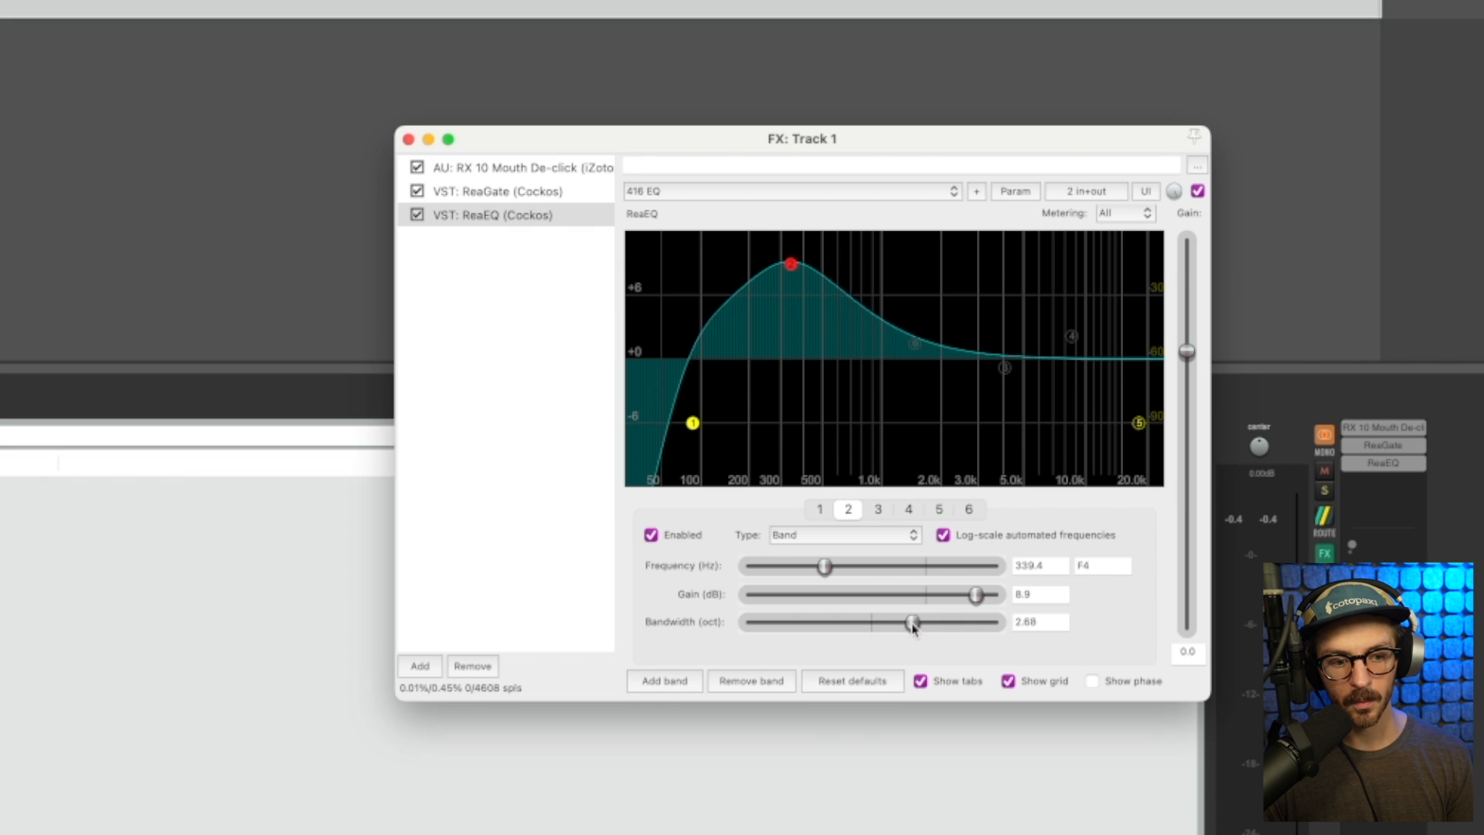
pyautogui.moveTo(912, 622); pyautogui.dragTo(774, 621)
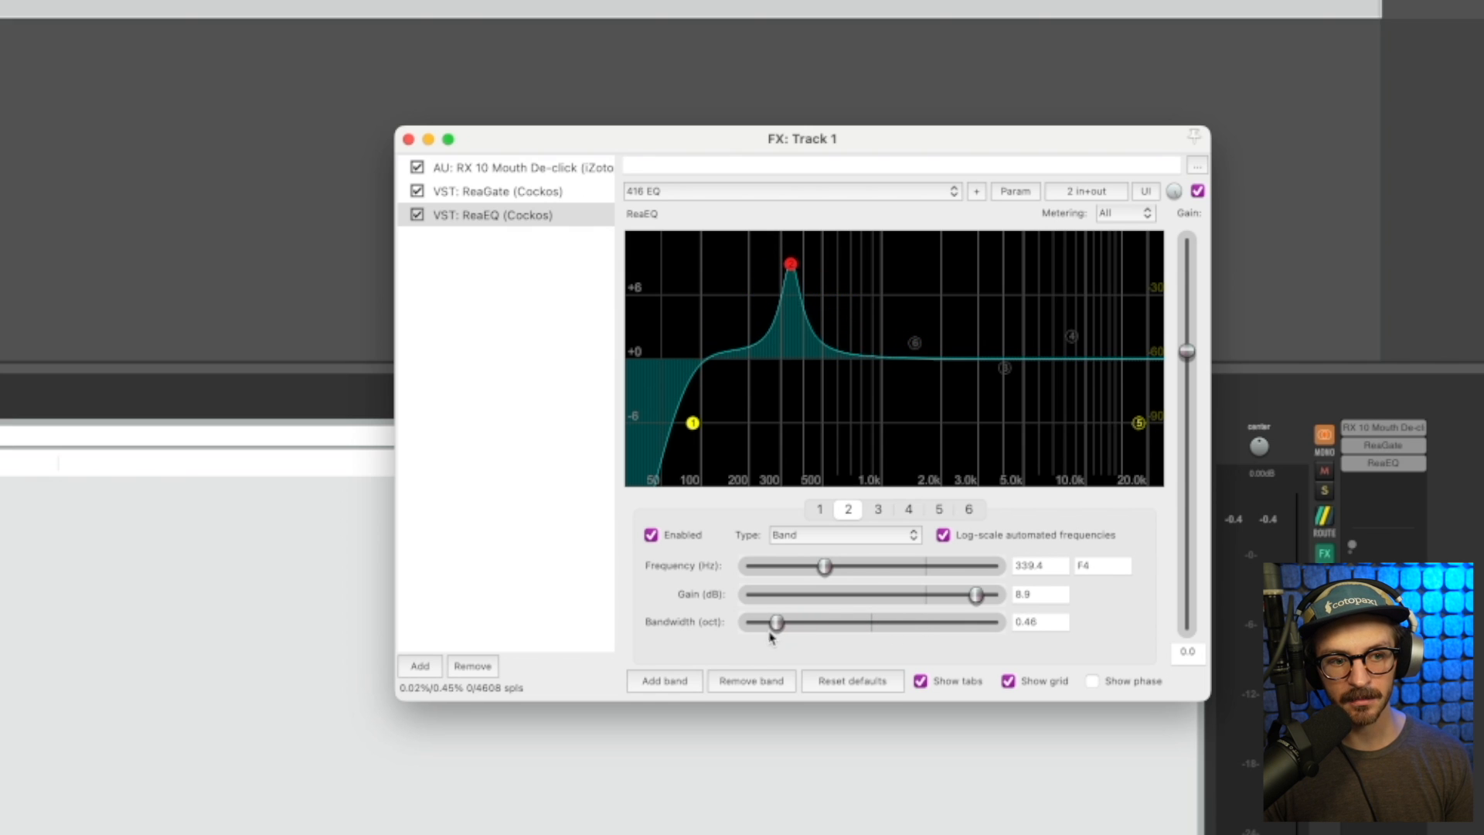
pyautogui.moveTo(774, 621); pyautogui.dragTo(767, 621)
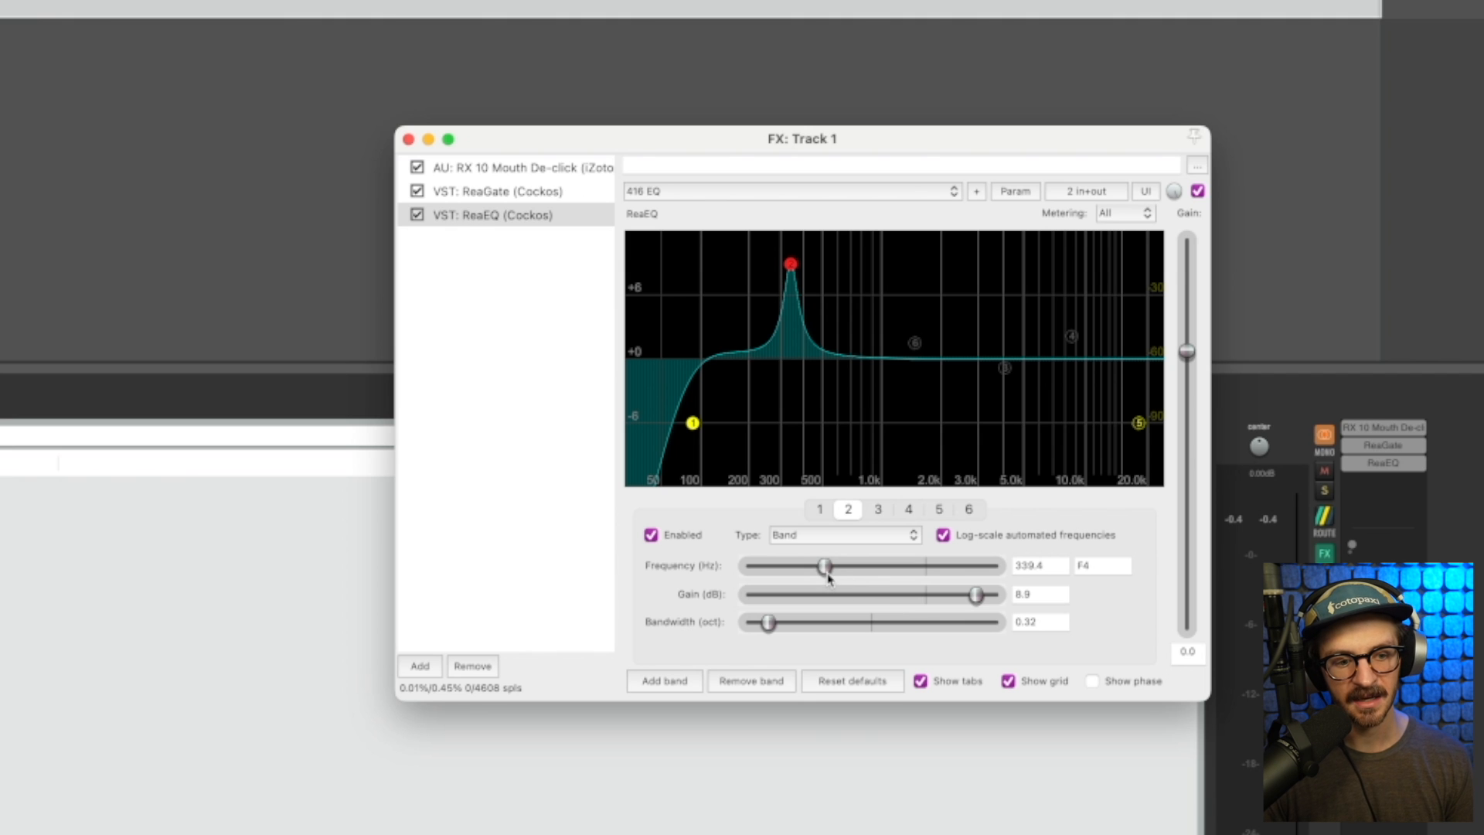
pyautogui.moveTo(814, 539)
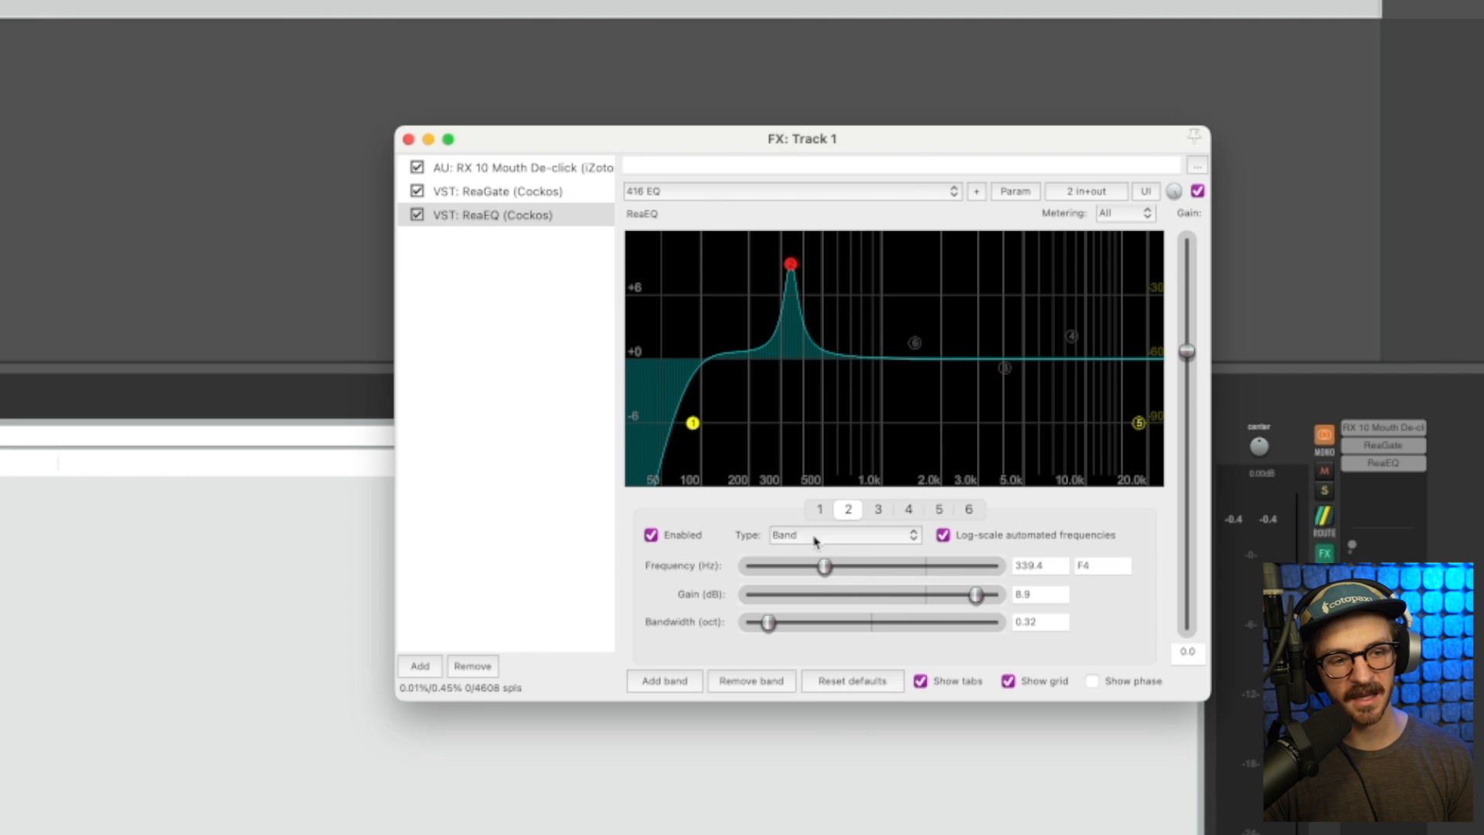
# Step: Push band 2's boost to 12 dB and sweep it from about 313 Hz up to 406 Hz
pyautogui.moveTo(822, 566); pyautogui.dragTo(830, 566)
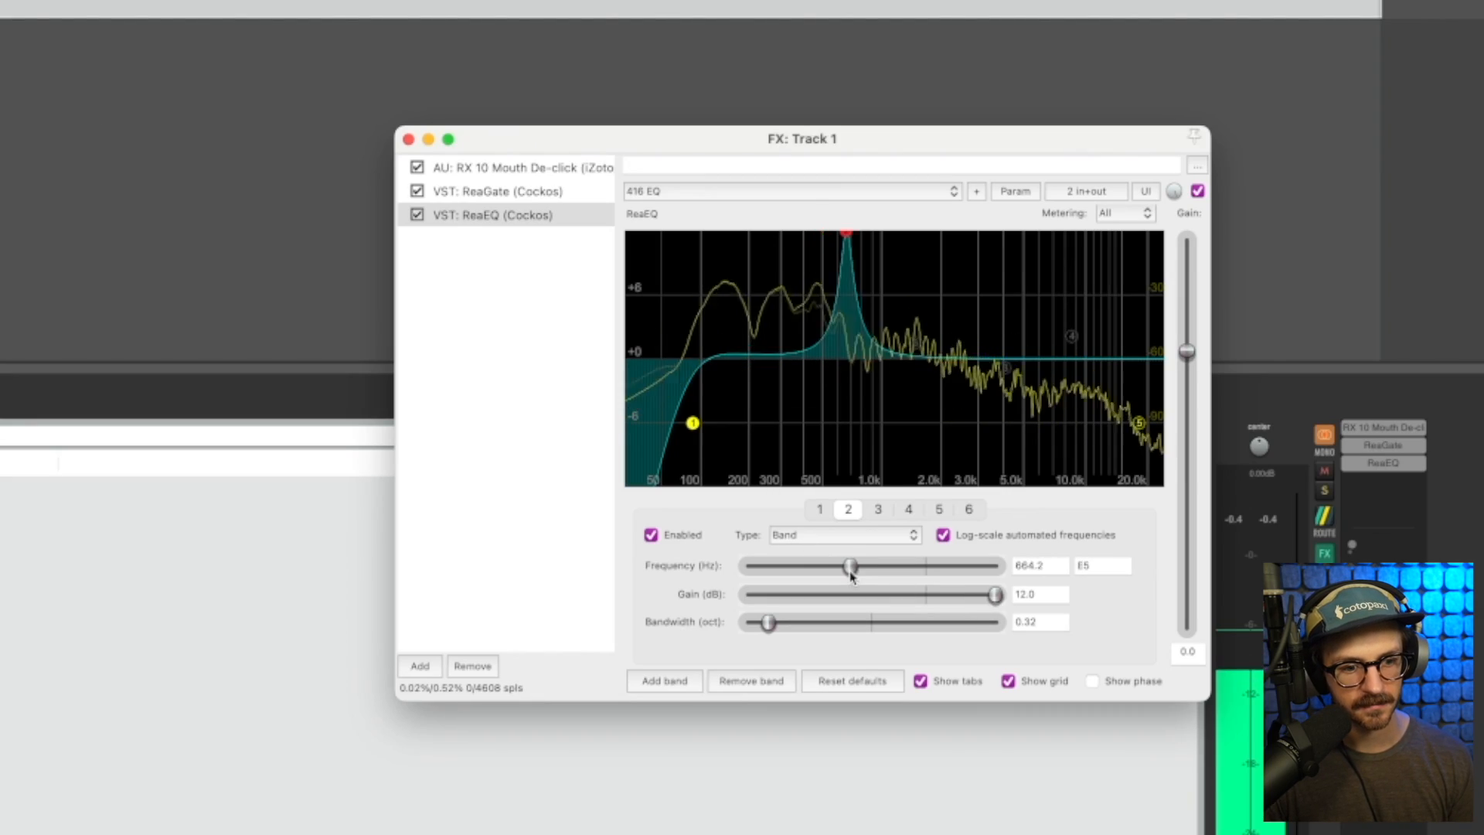
pyautogui.moveTo(848, 565); pyautogui.dragTo(820, 566)
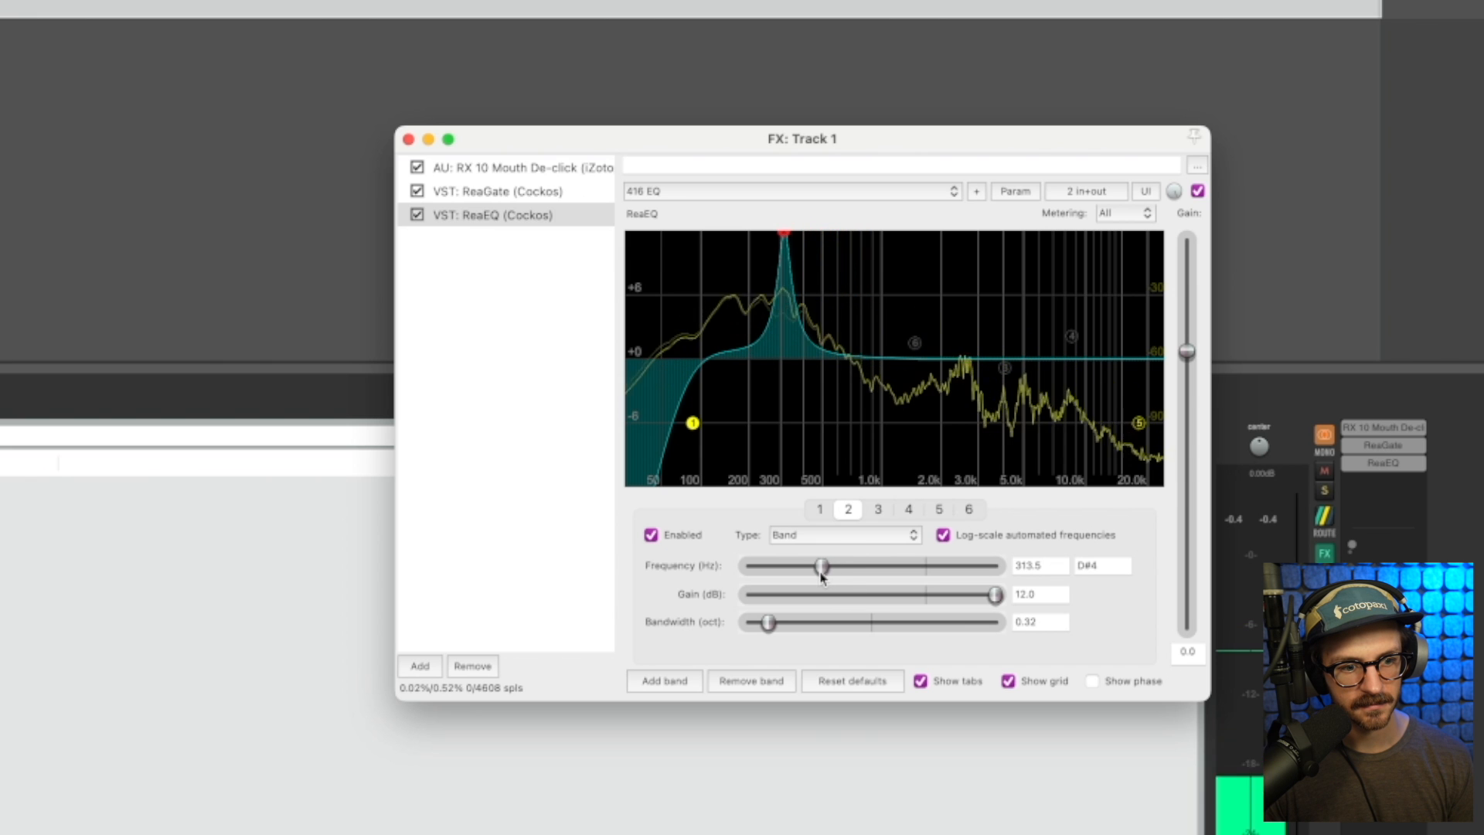
pyautogui.moveTo(821, 565); pyautogui.dragTo(829, 565)
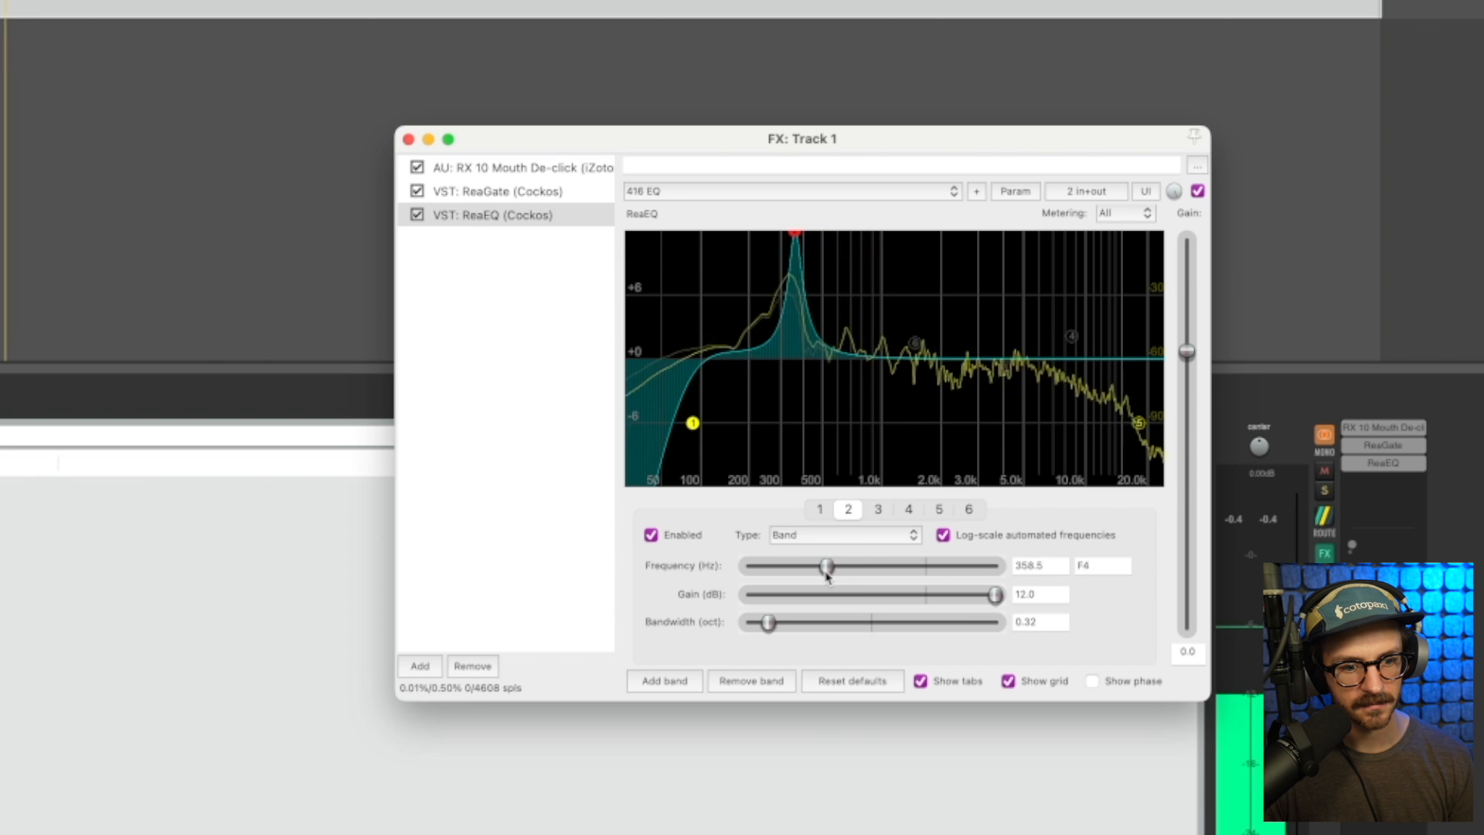
pyautogui.moveTo(823, 566); pyautogui.dragTo(832, 565)
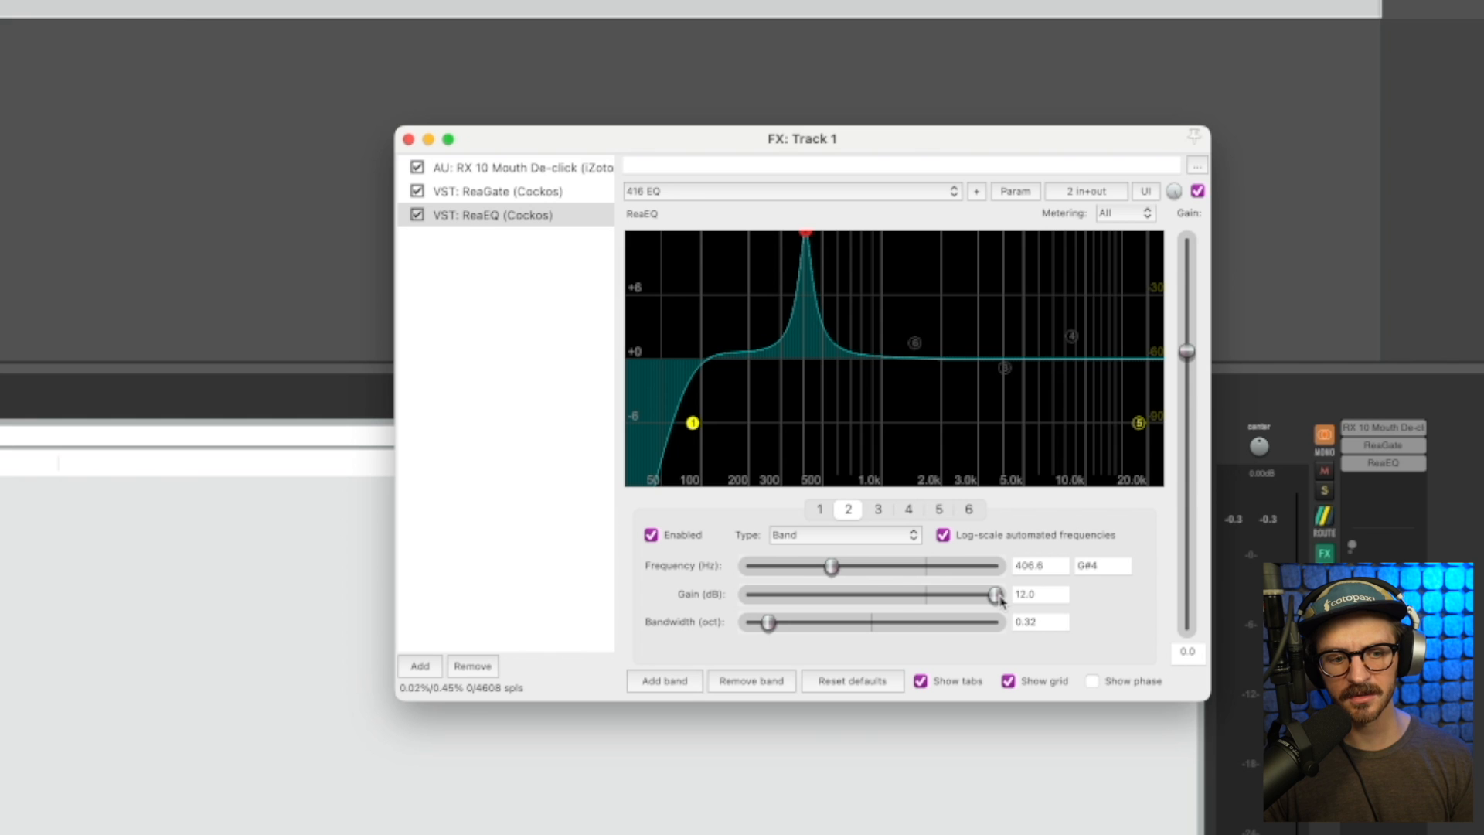
# Step: Turn the 407 Hz boost into a -2.9 dB cut
pyautogui.moveTo(994, 593); pyautogui.dragTo(992, 594)
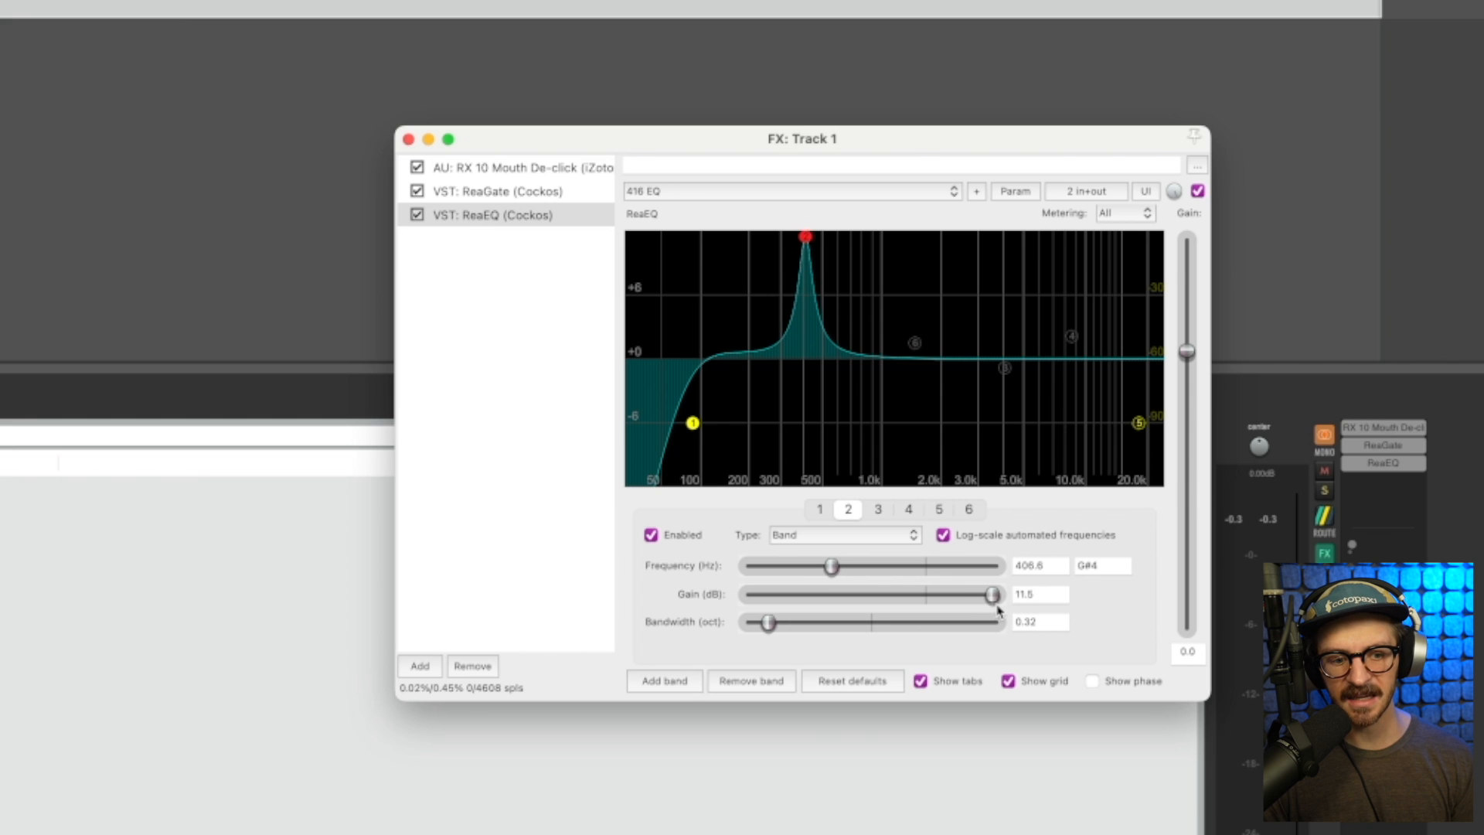
pyautogui.moveTo(991, 593); pyautogui.dragTo(909, 594)
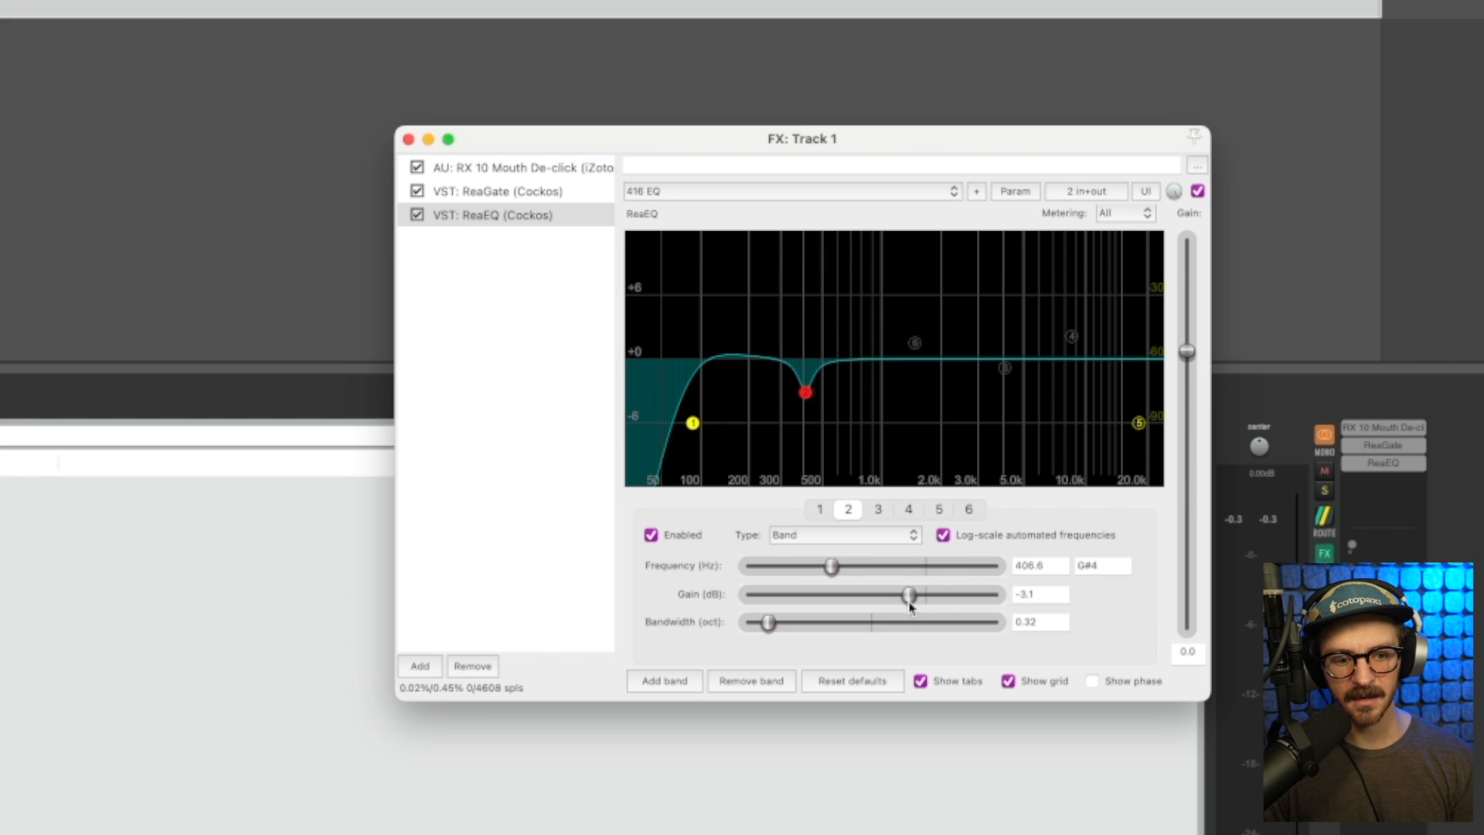
pyautogui.moveTo(912, 594); pyautogui.dragTo(907, 594)
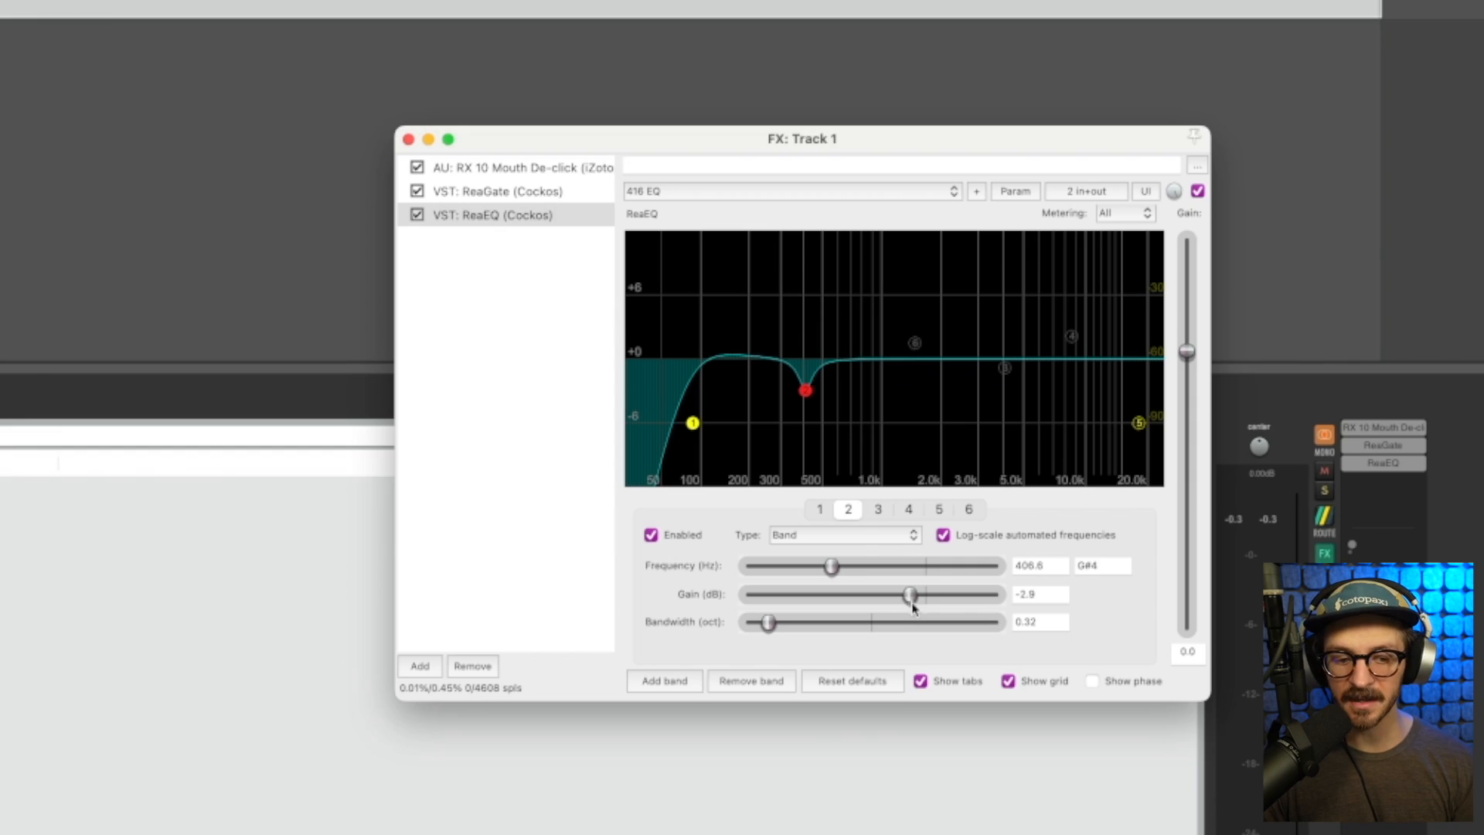
# Step: Widen the cut's bandwidth to about 1.48 octaves
pyautogui.moveTo(767, 622); pyautogui.dragTo(779, 622)
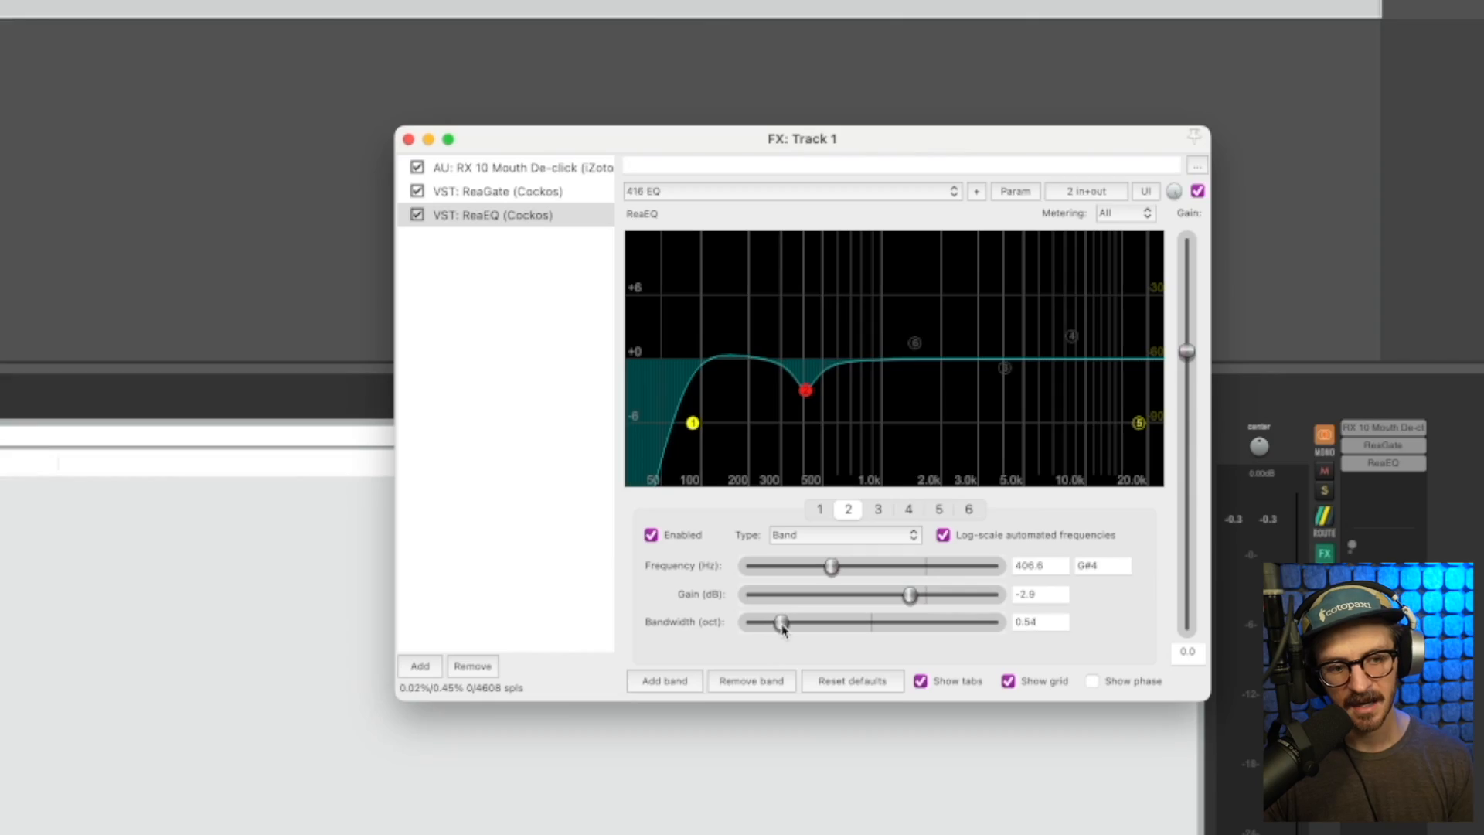
pyautogui.moveTo(780, 621); pyautogui.dragTo(820, 621)
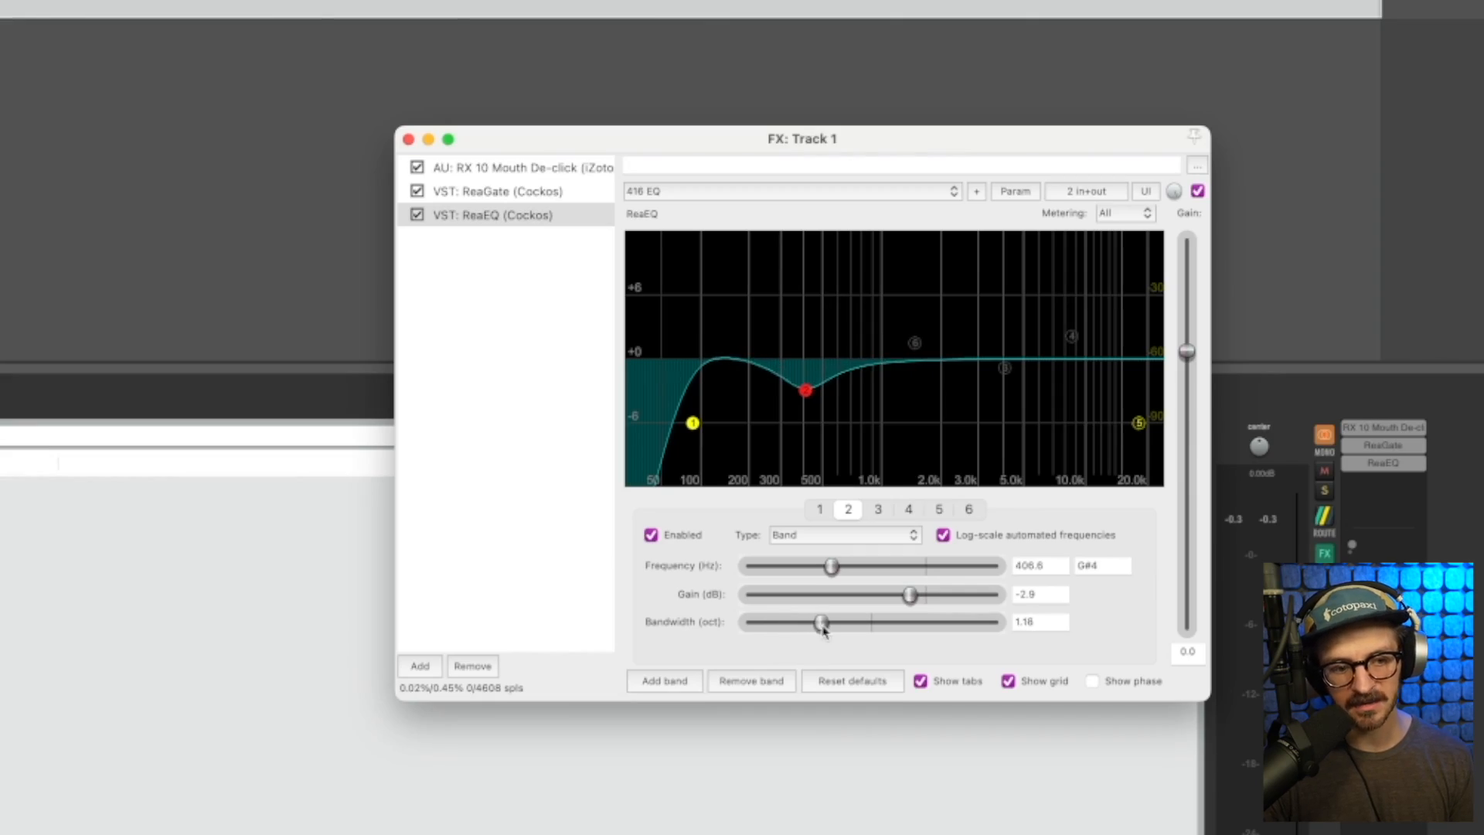
pyautogui.moveTo(821, 621); pyautogui.dragTo(841, 621)
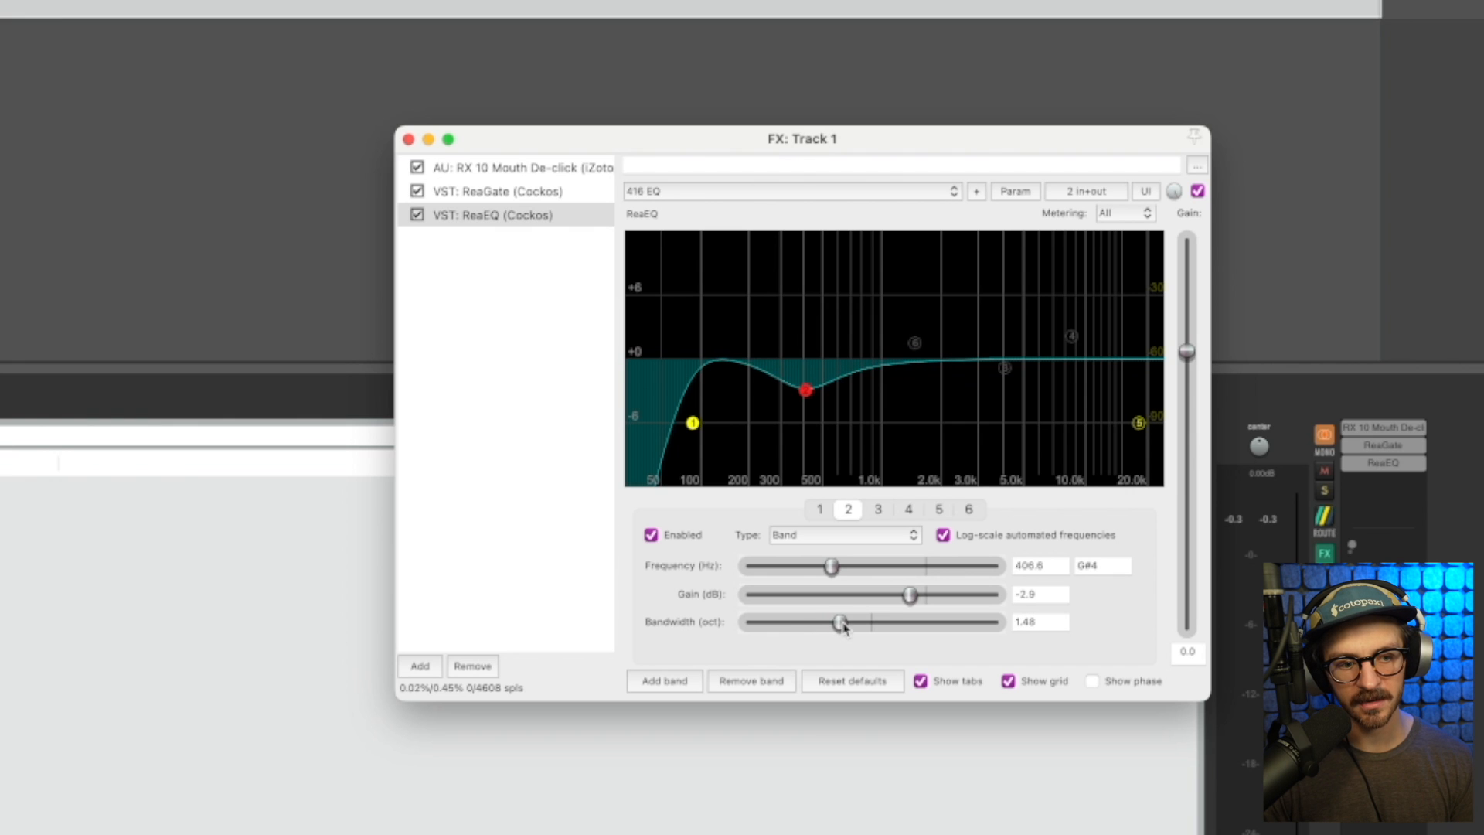
pyautogui.moveTo(942, 382)
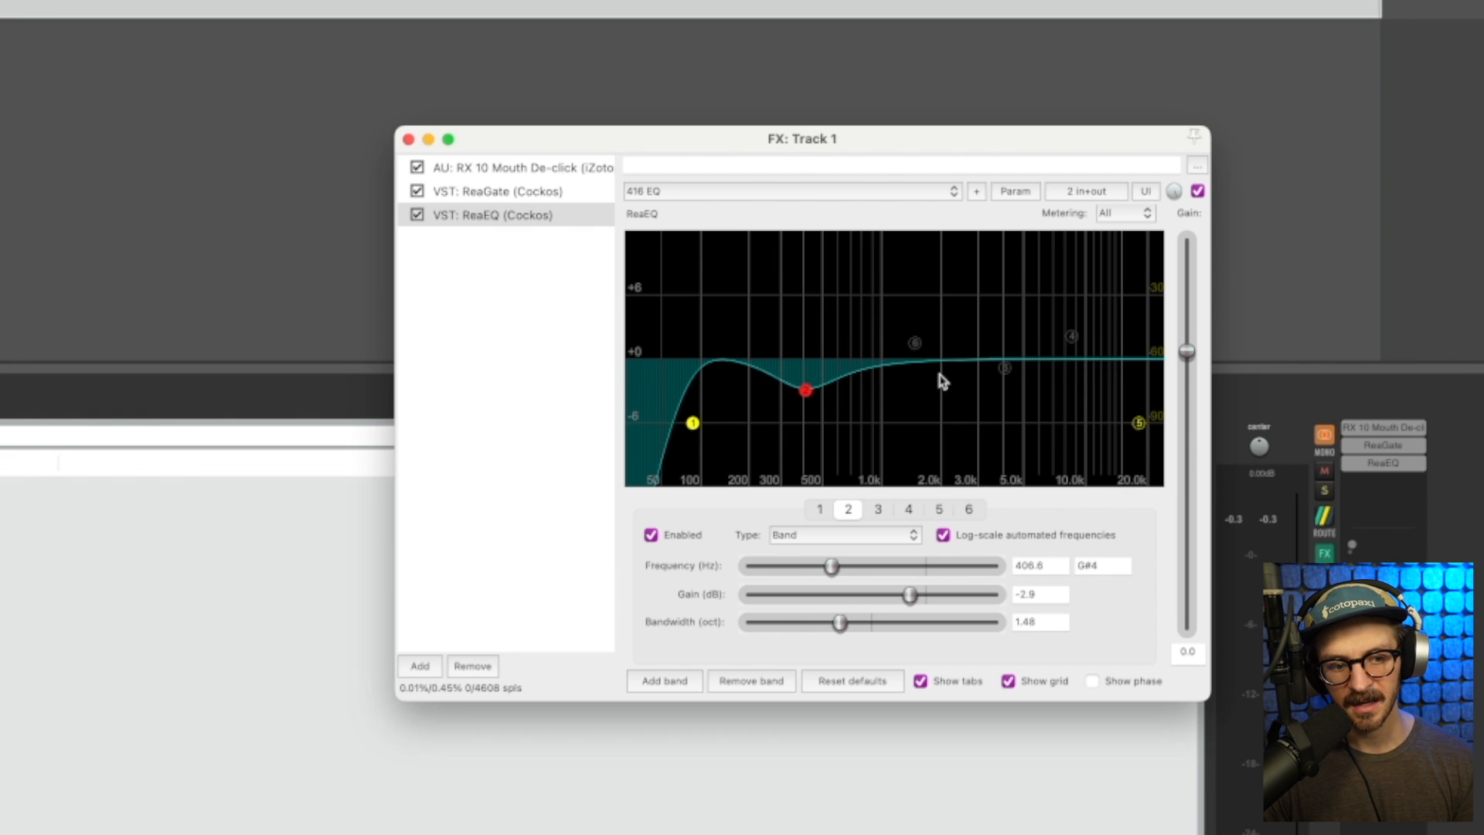
pyautogui.moveTo(609, 179)
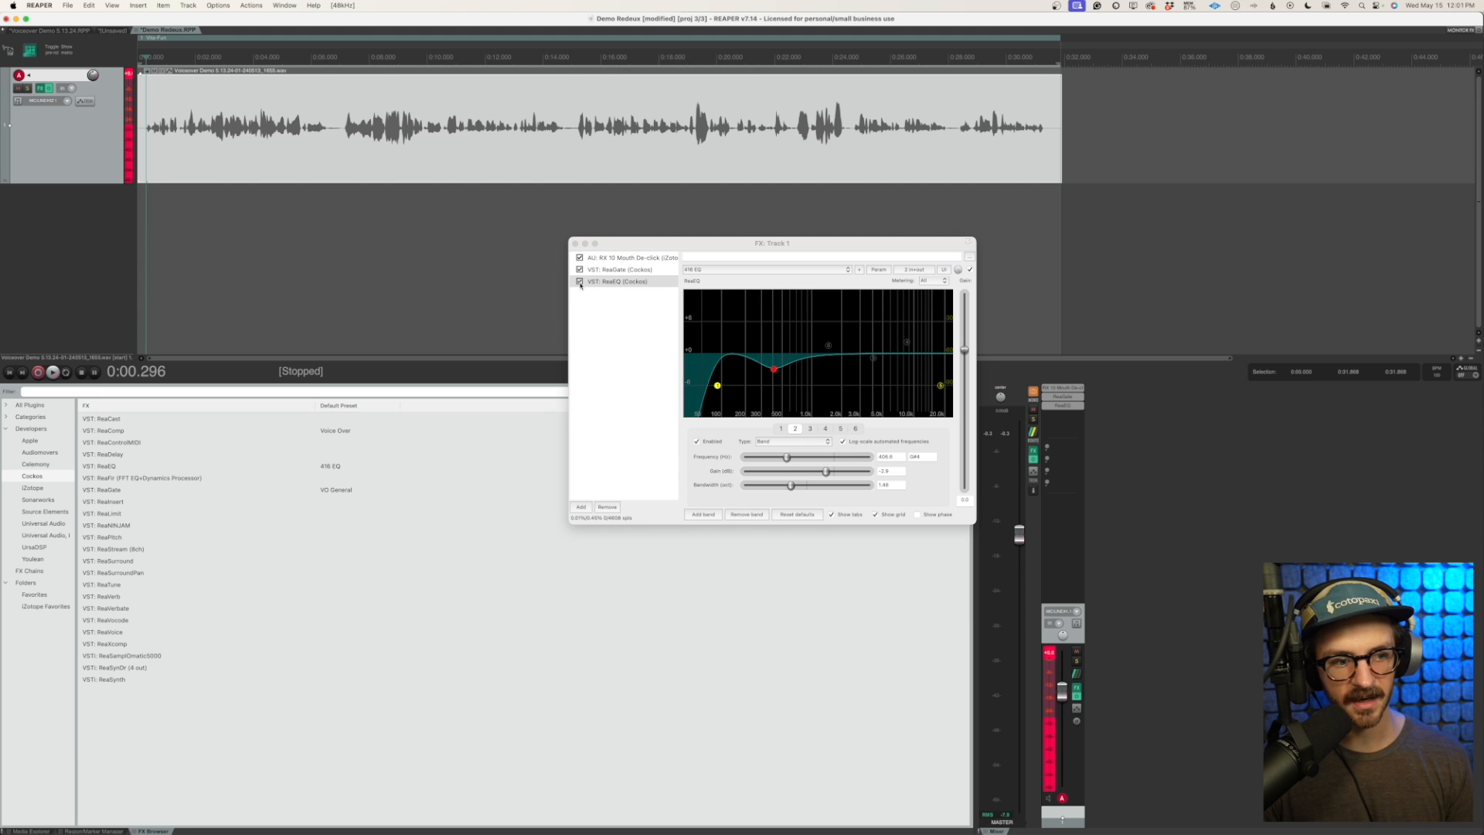
# Step: Select the Cockos developer category to locate VST: ReaComp in the FX browser
pyautogui.click(53, 371)
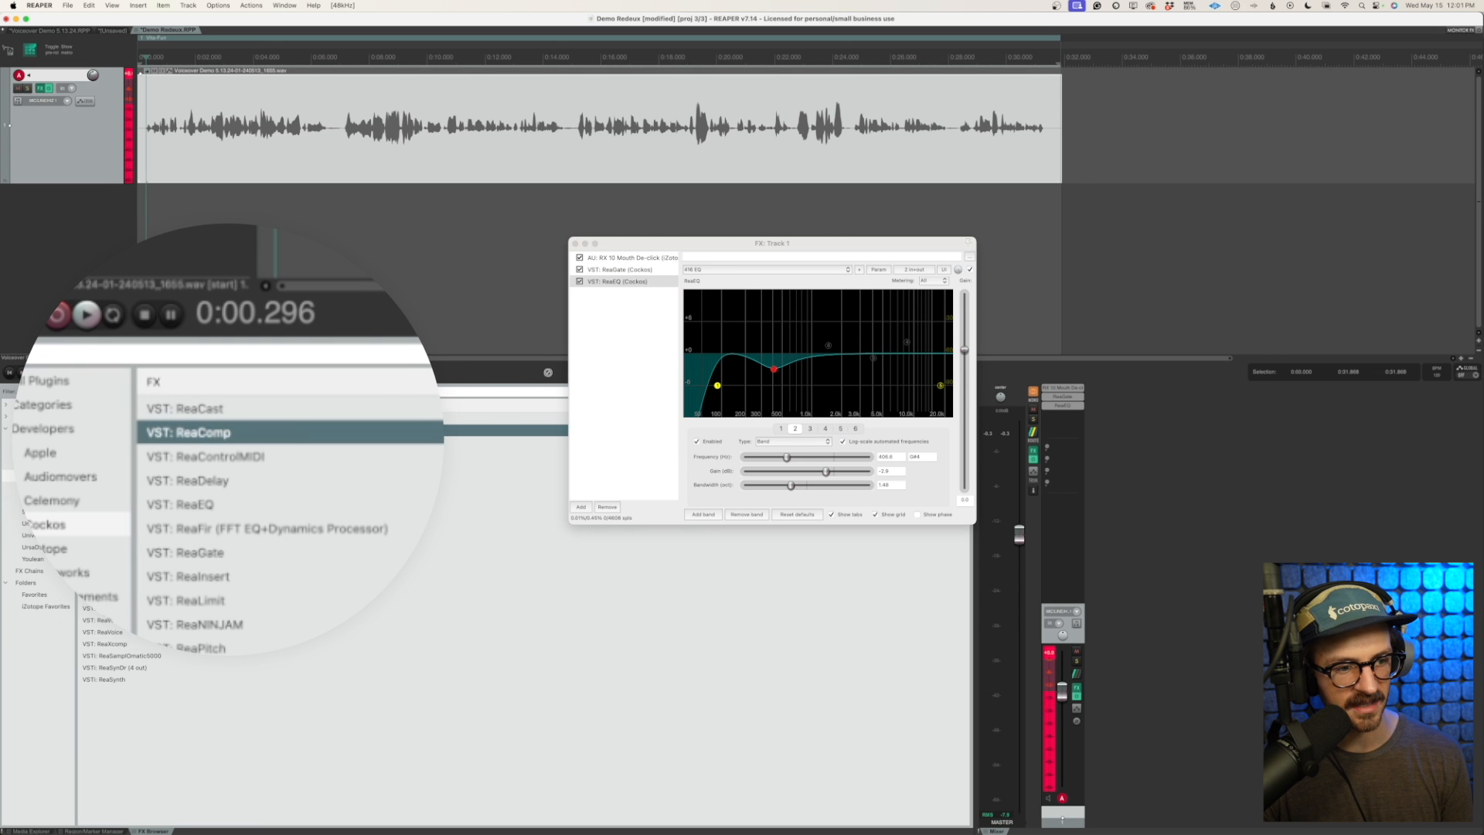
# Step: Insert ReaComp after ReaEQ and pull its Threshold fader down to about -11.8 dB
pyautogui.doubleClick(189, 431)
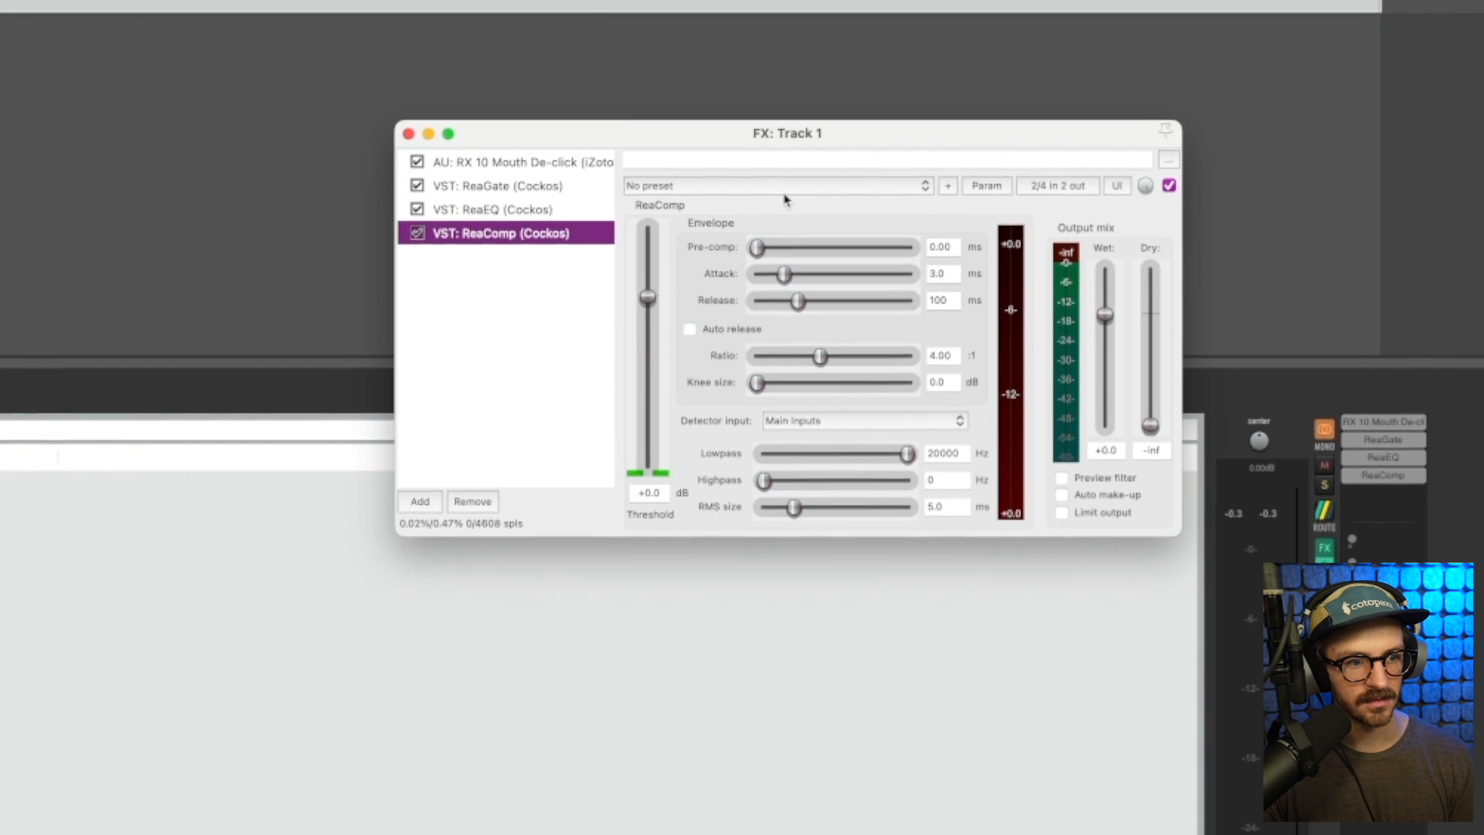
pyautogui.moveTo(787, 133); pyautogui.dragTo(796, 223)
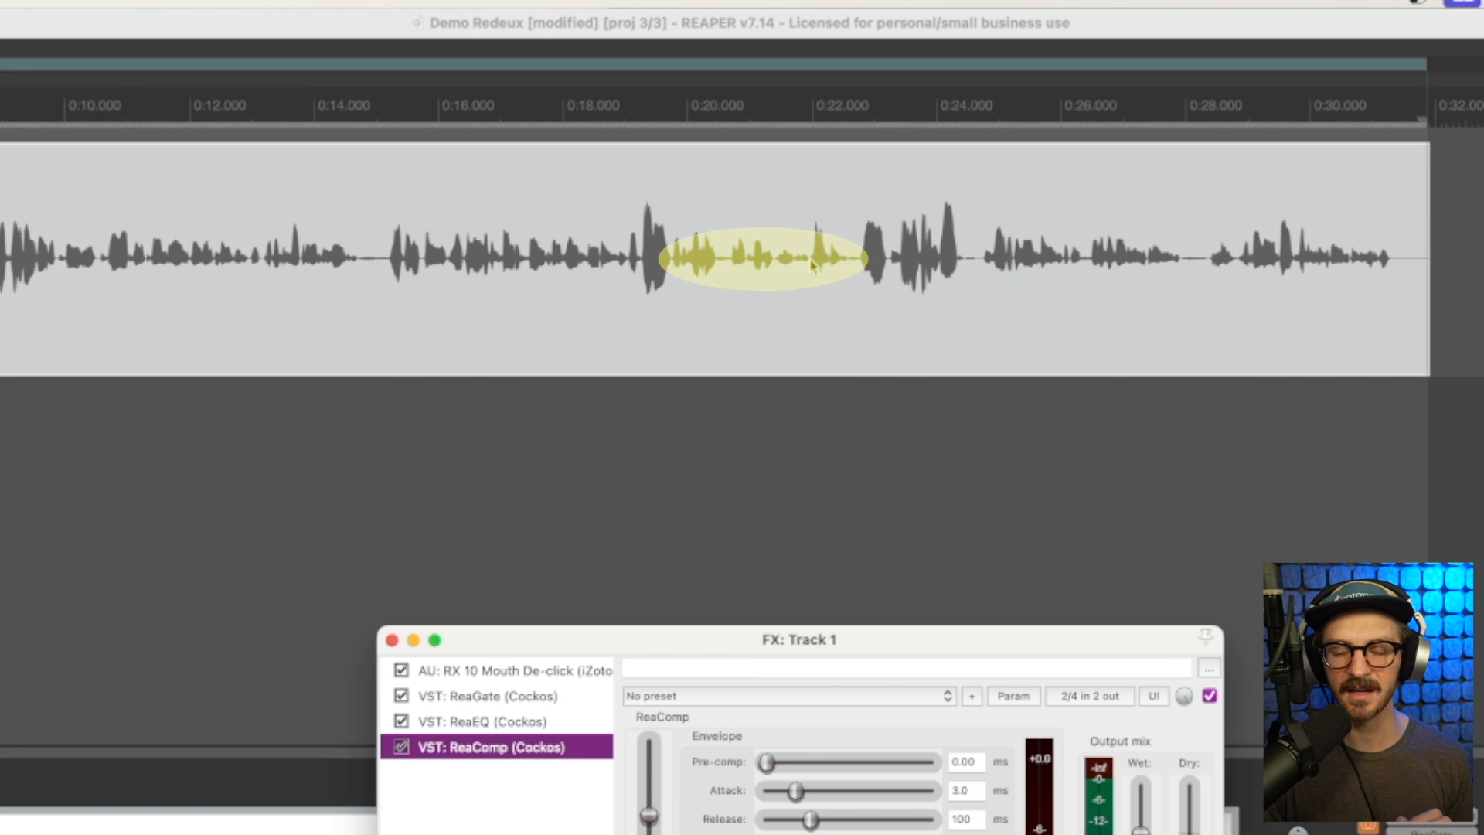
pyautogui.moveTo(798, 639); pyautogui.dragTo(794, 174)
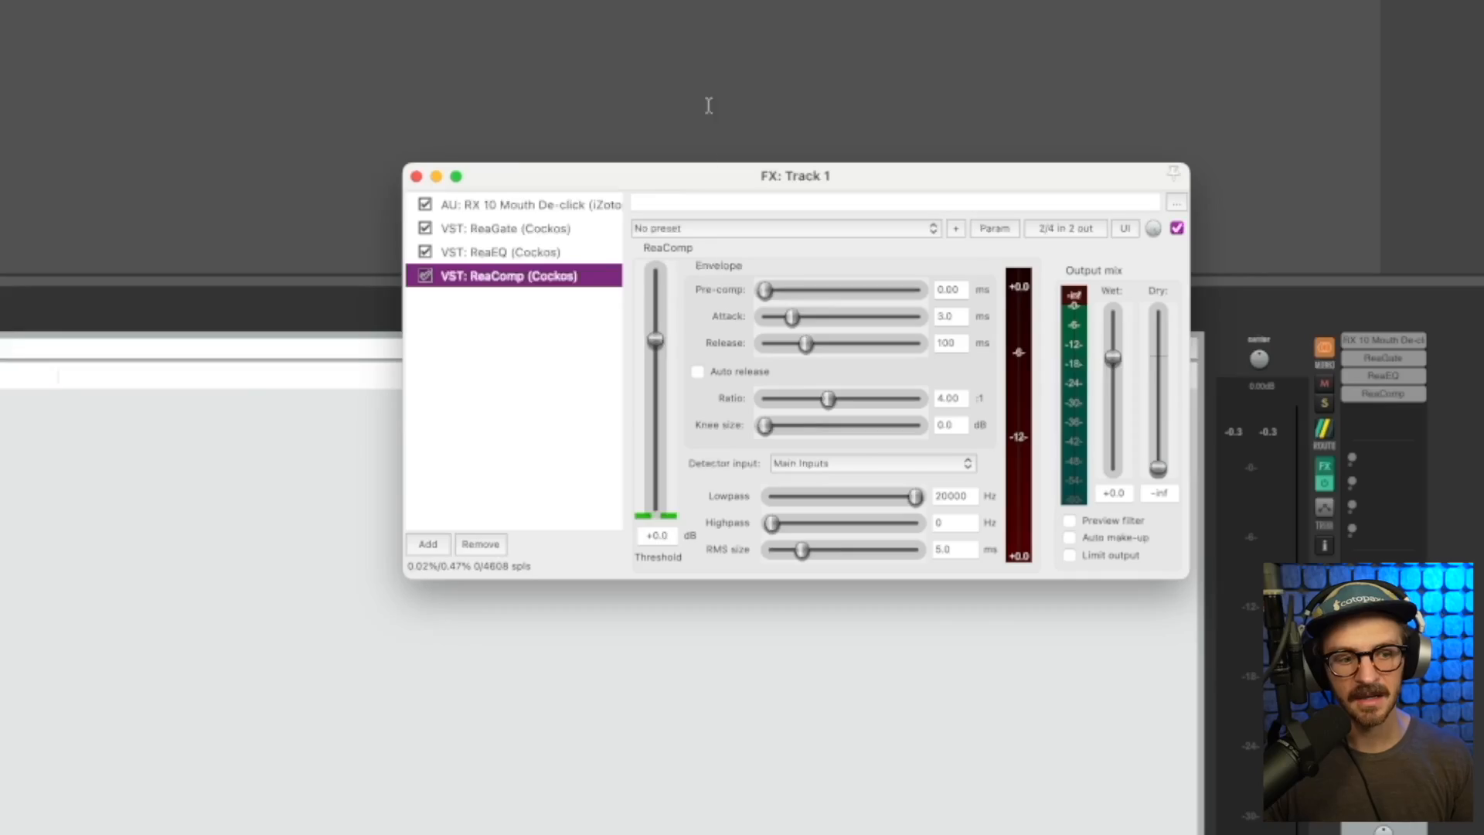
pyautogui.moveTo(655, 365); pyautogui.dragTo(656, 379)
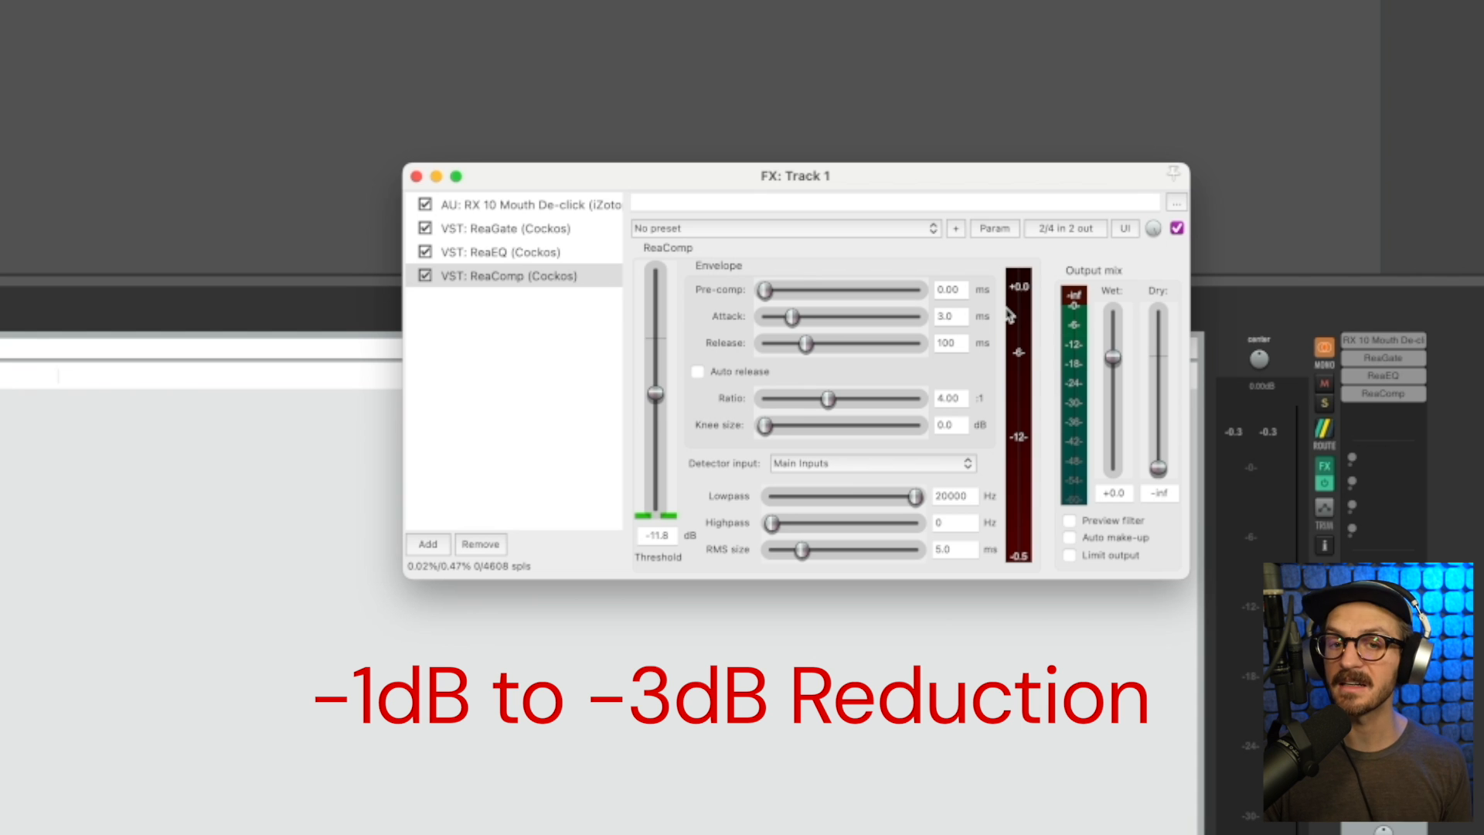
pyautogui.moveTo(926, 269)
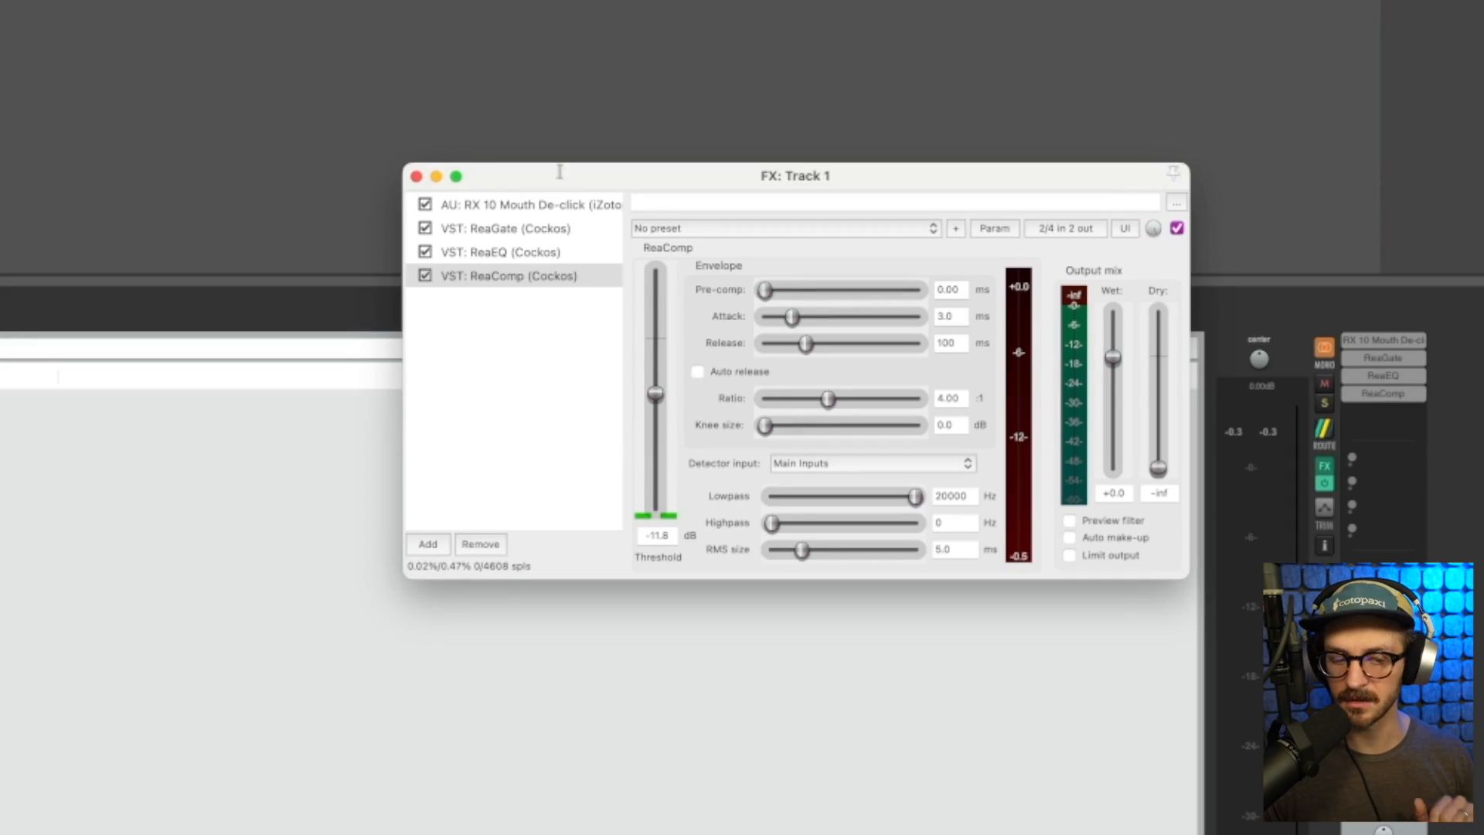
pyautogui.moveTo(937, 383)
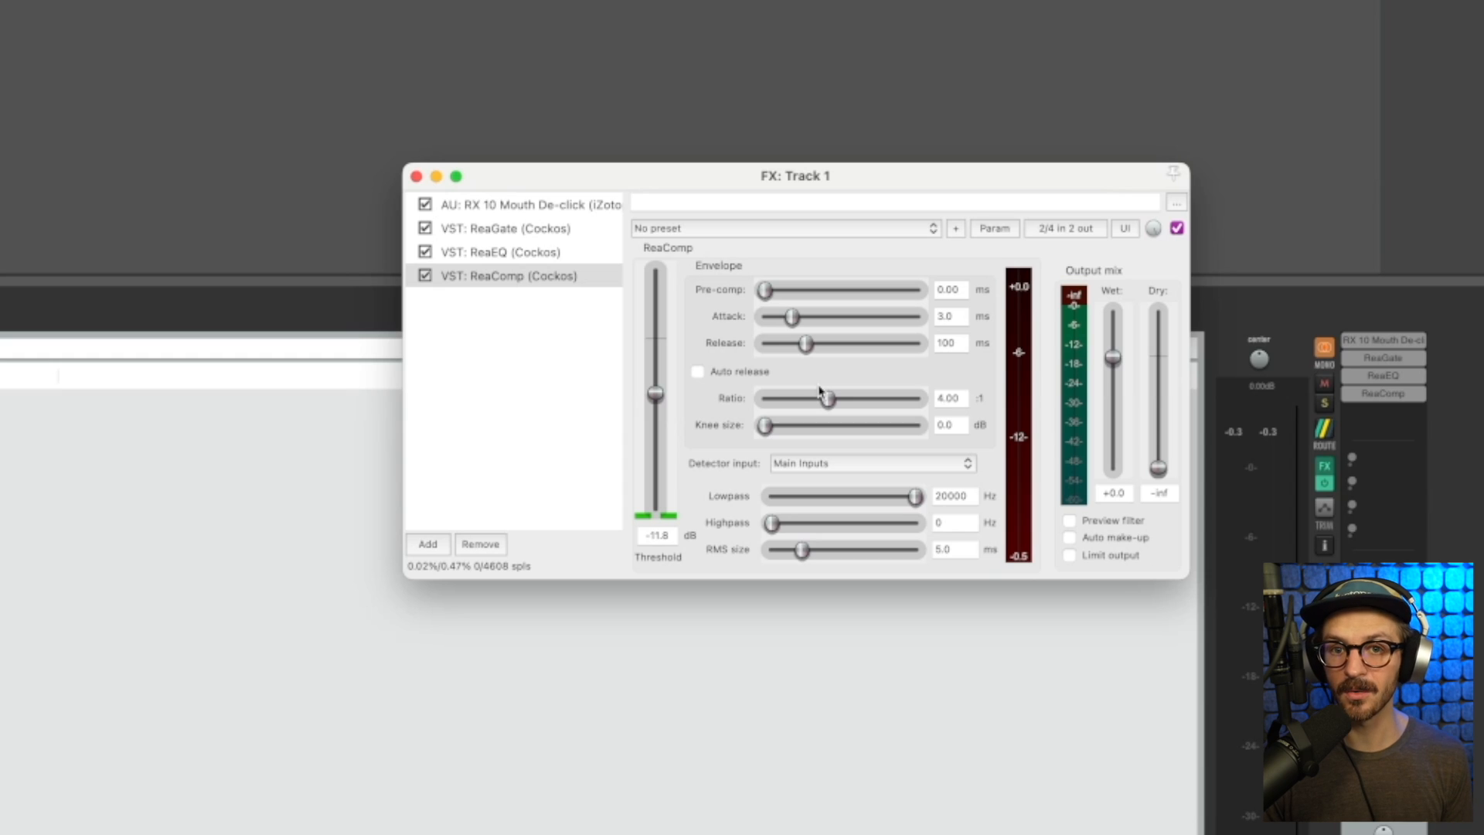
pyautogui.moveTo(656, 394); pyautogui.dragTo(655, 340)
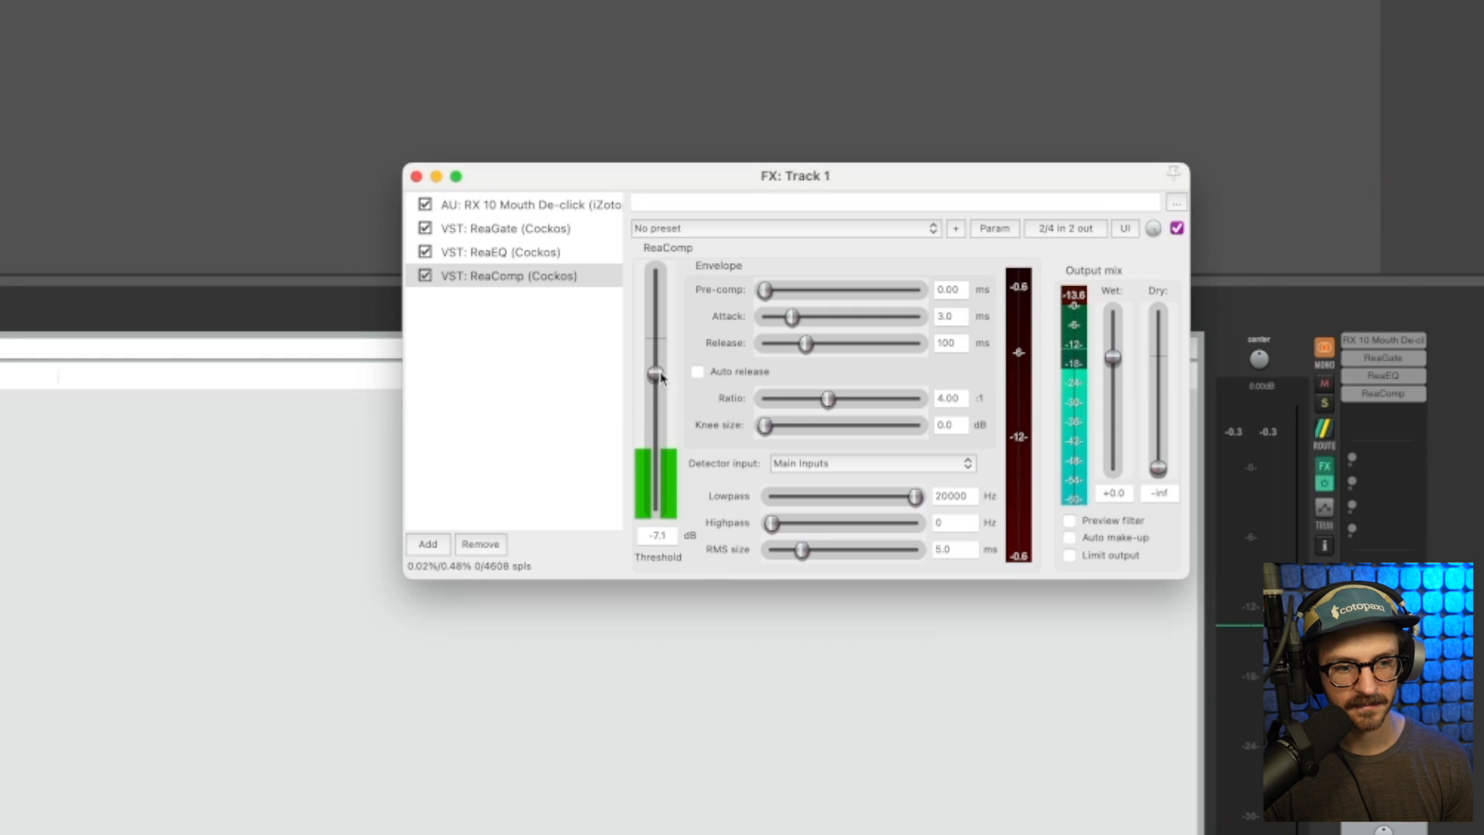
# Step: During playback, try ReaComp thresholds from about -7 dB down to about -21.8 dB
pyautogui.moveTo(655, 370); pyautogui.dragTo(656, 427)
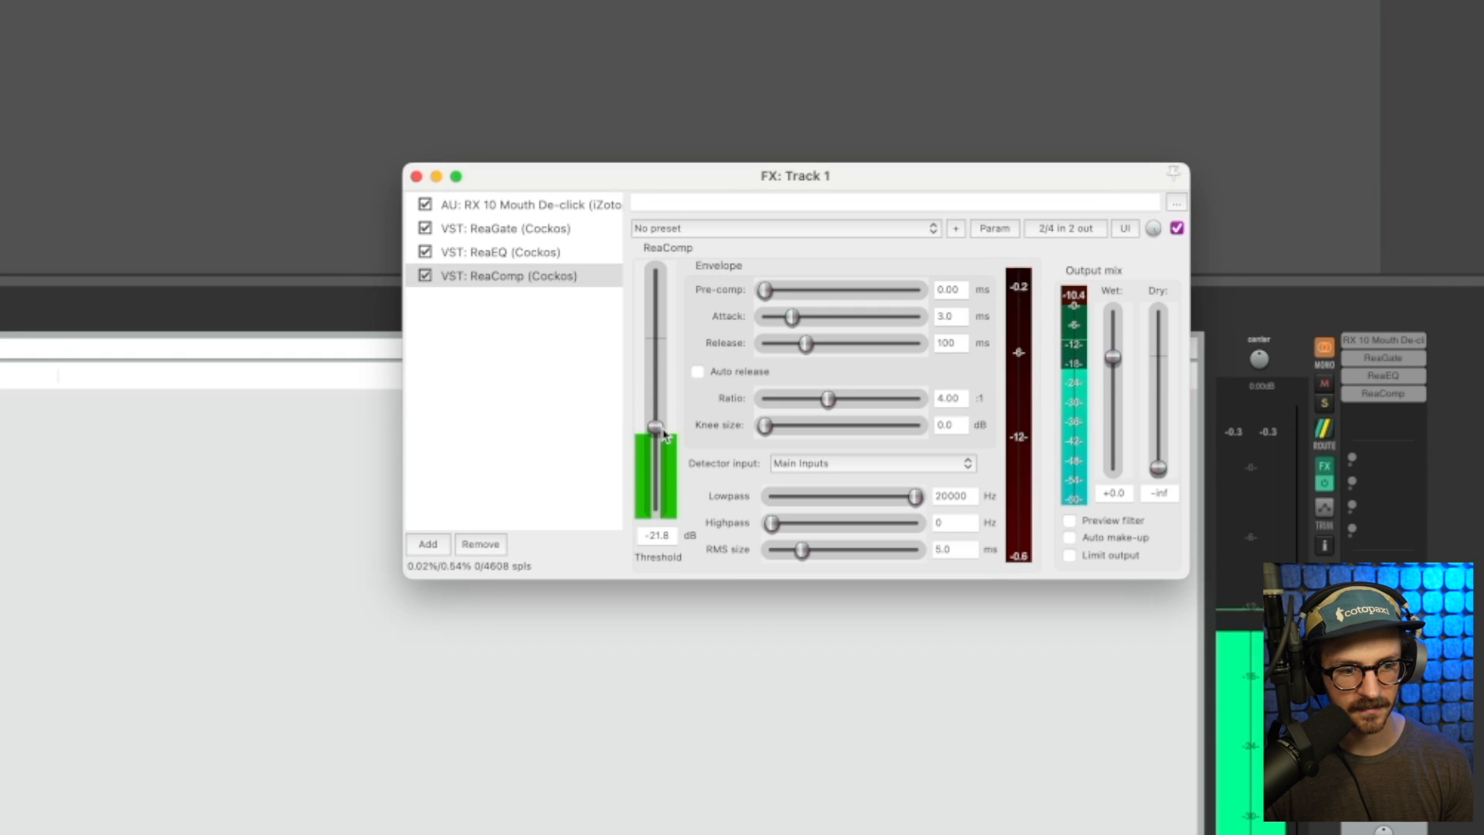
pyautogui.moveTo(657, 422); pyautogui.dragTo(657, 437)
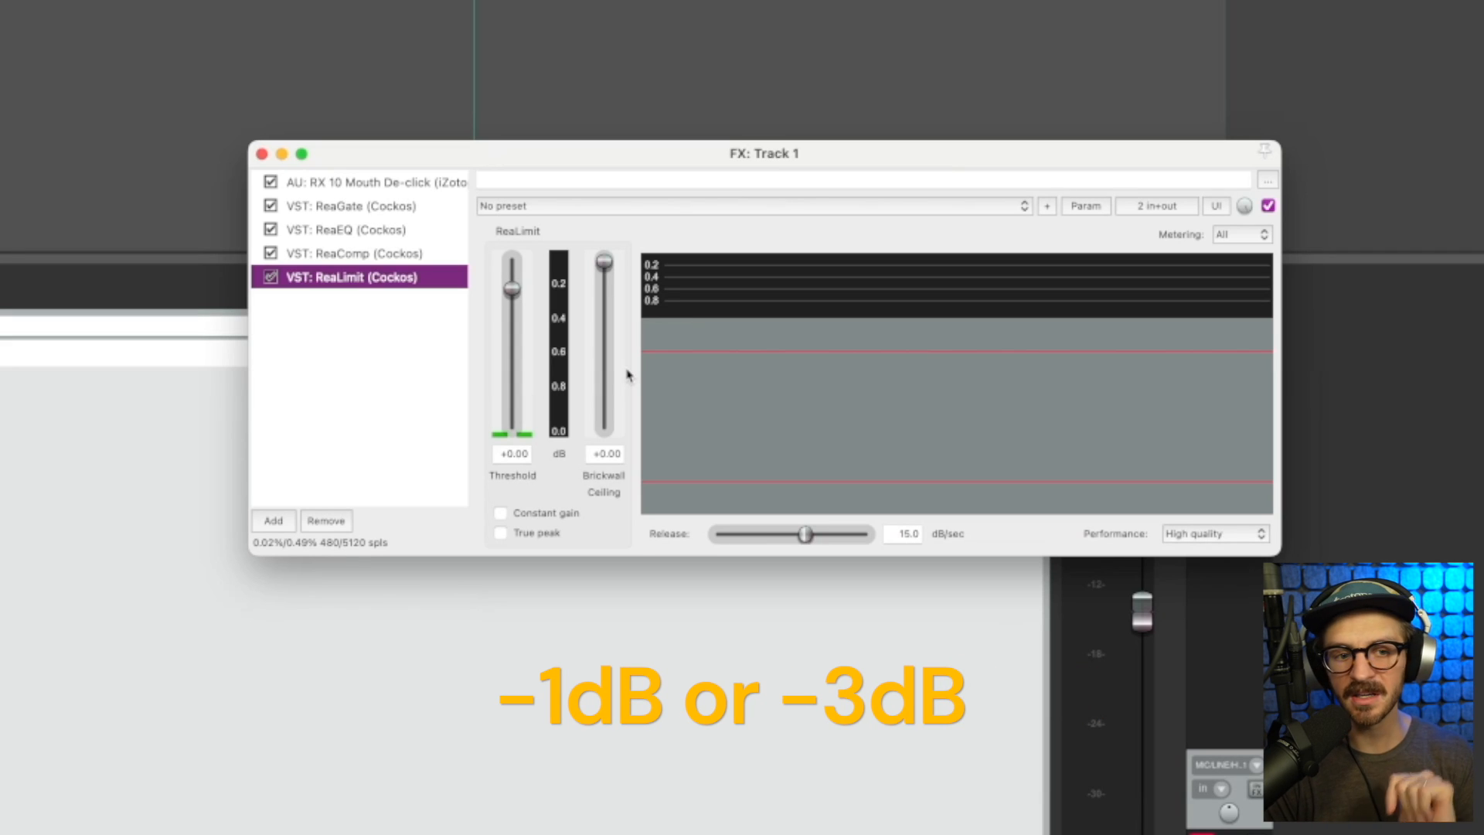
pyautogui.moveTo(681, 482)
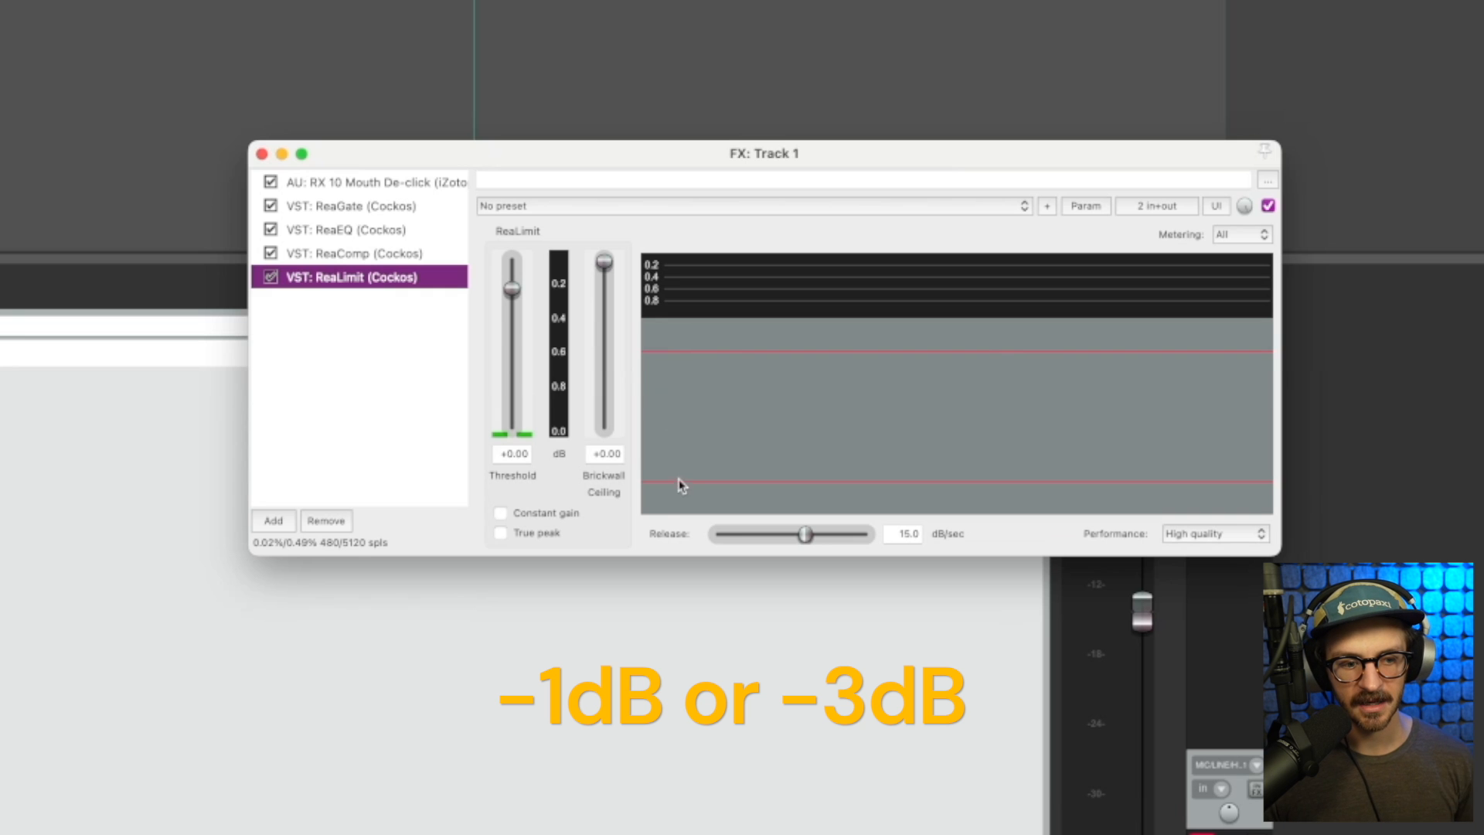
# Step: Set ReaLimit's brickwall ceiling to -1 dB and drag its threshold toward -25.4 dB, then fine-tune
pyautogui.click(604, 453)
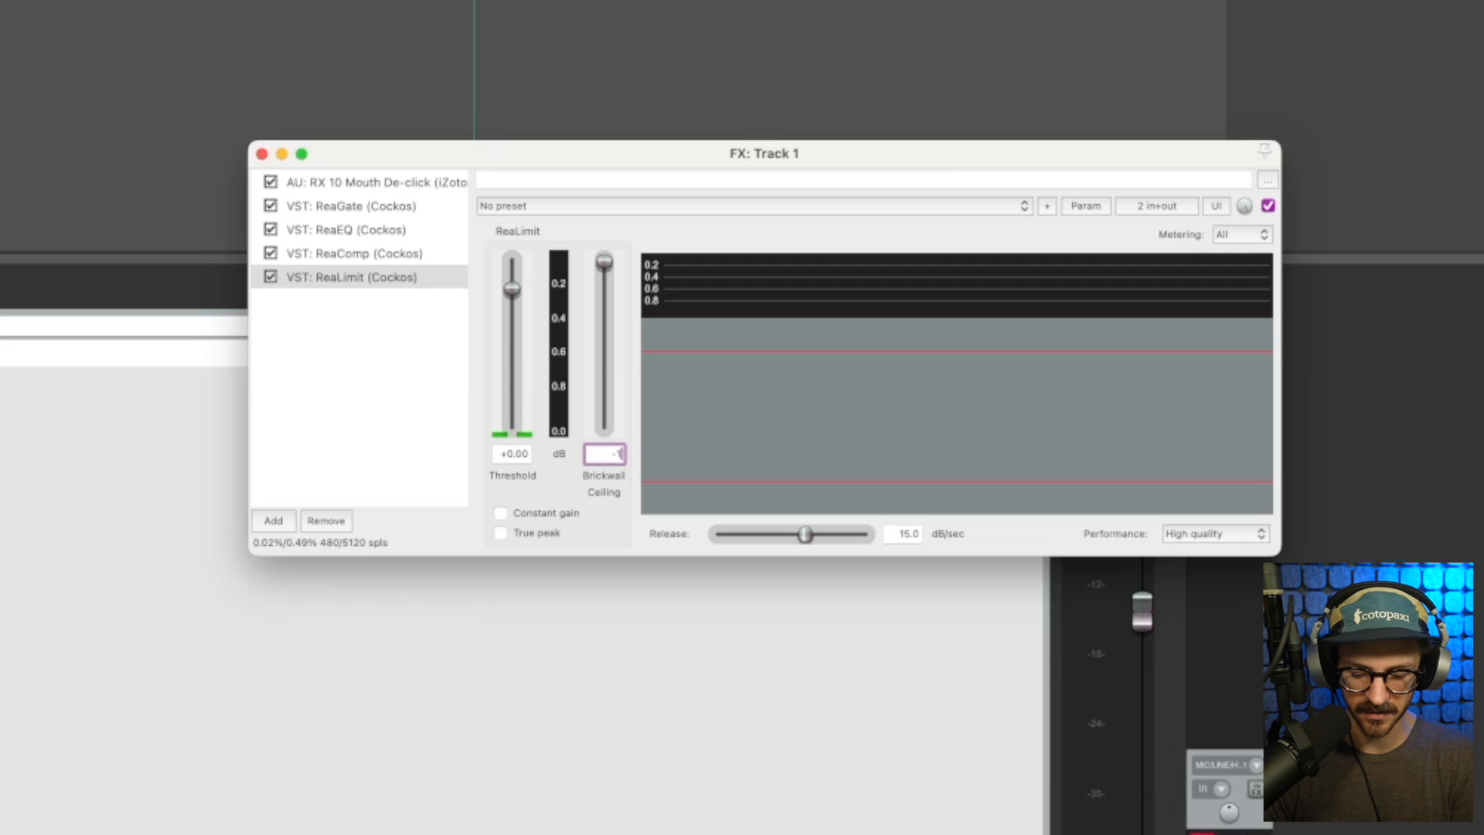
pyautogui.moveTo(604, 285); pyautogui.dragTo(604, 263)
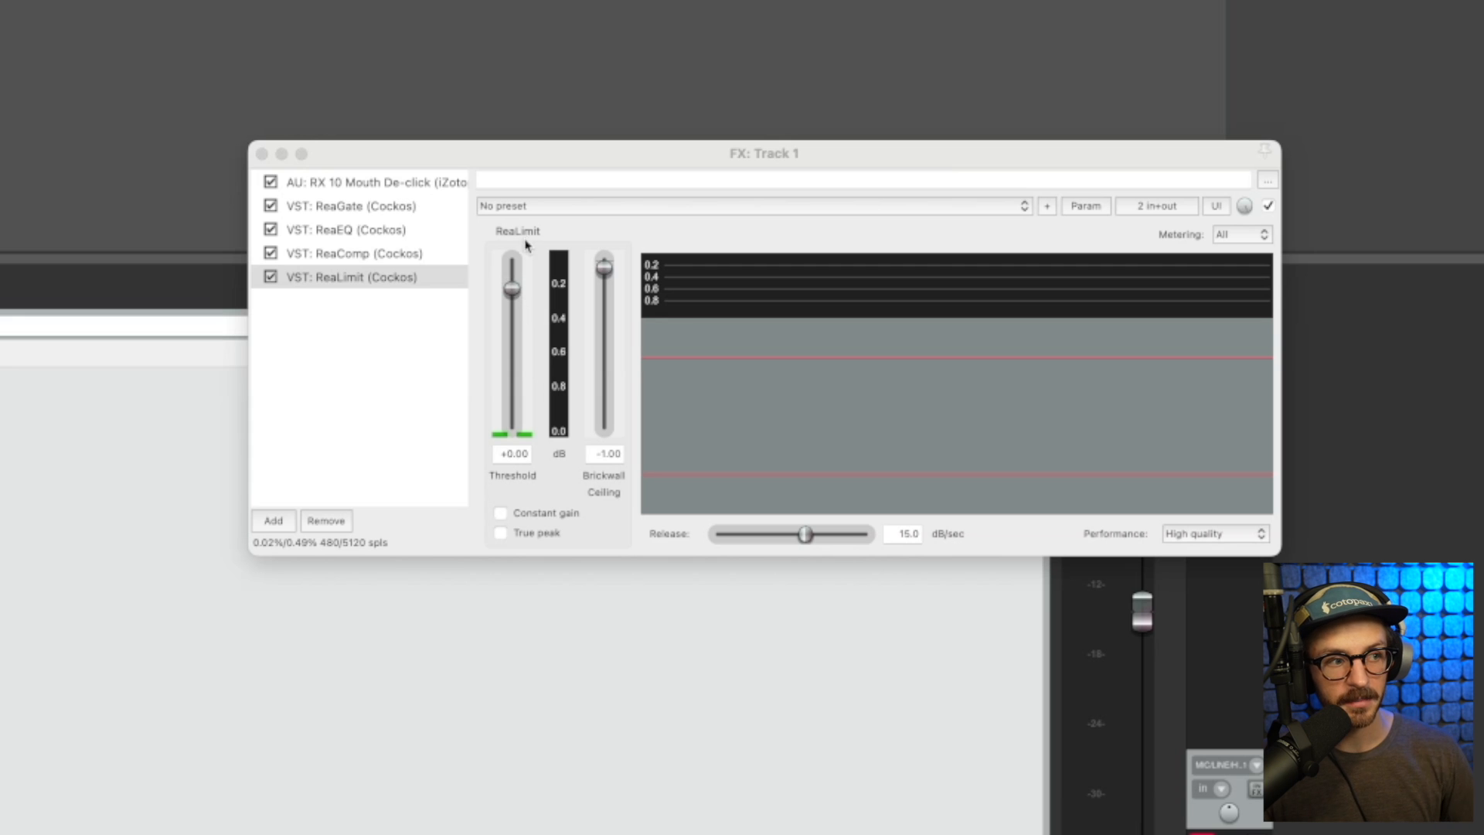
pyautogui.moveTo(512, 284); pyautogui.dragTo(512, 349)
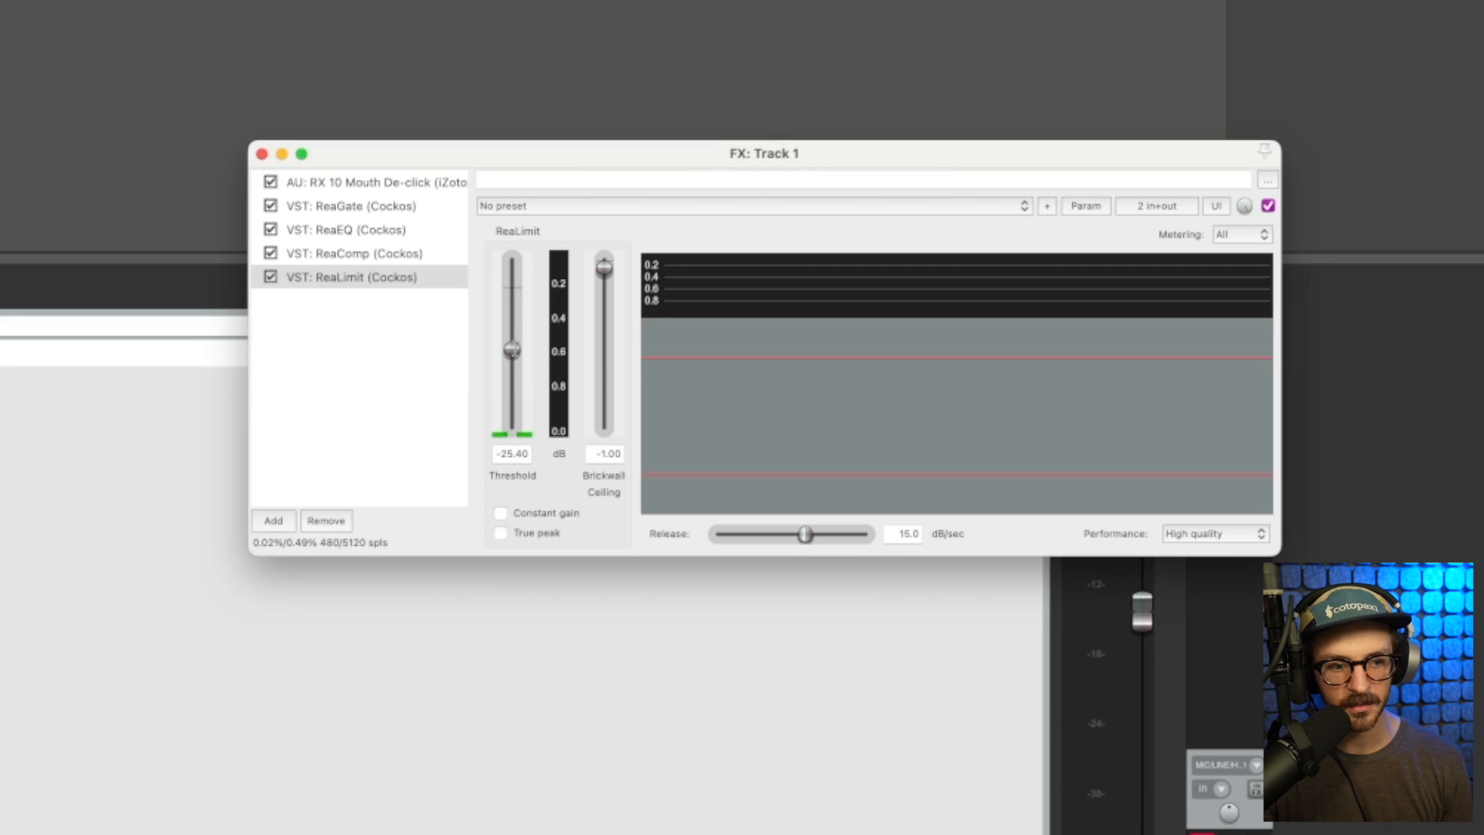
pyautogui.moveTo(512, 349); pyautogui.dragTo(511, 289)
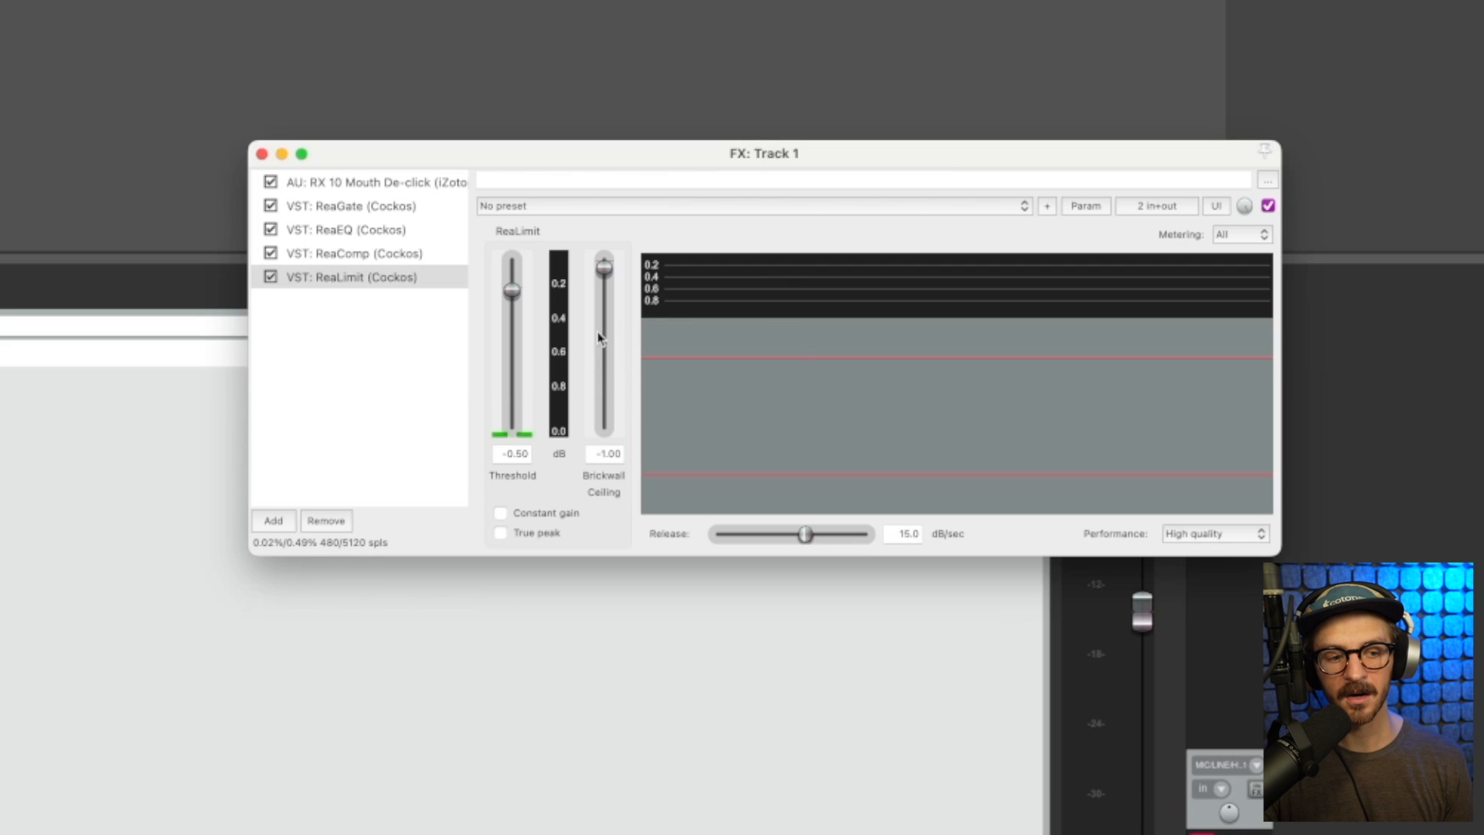
pyautogui.moveTo(1094, 347)
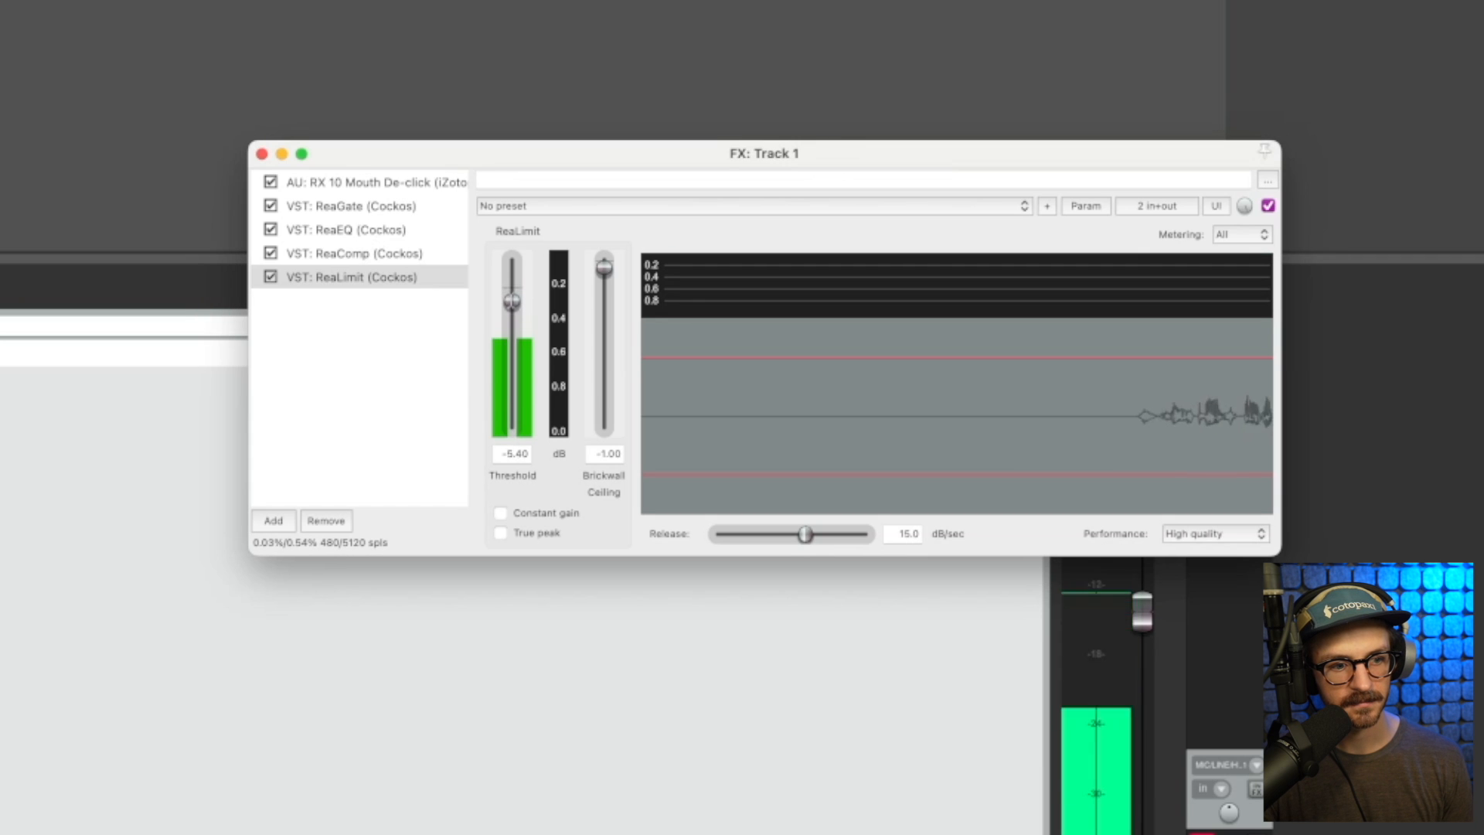
# Step: While listening, adjust the ReaLimit threshold and settle it around -13.5 dB, ceiling still -1 dB
pyautogui.moveTo(513, 296); pyautogui.dragTo(513, 321)
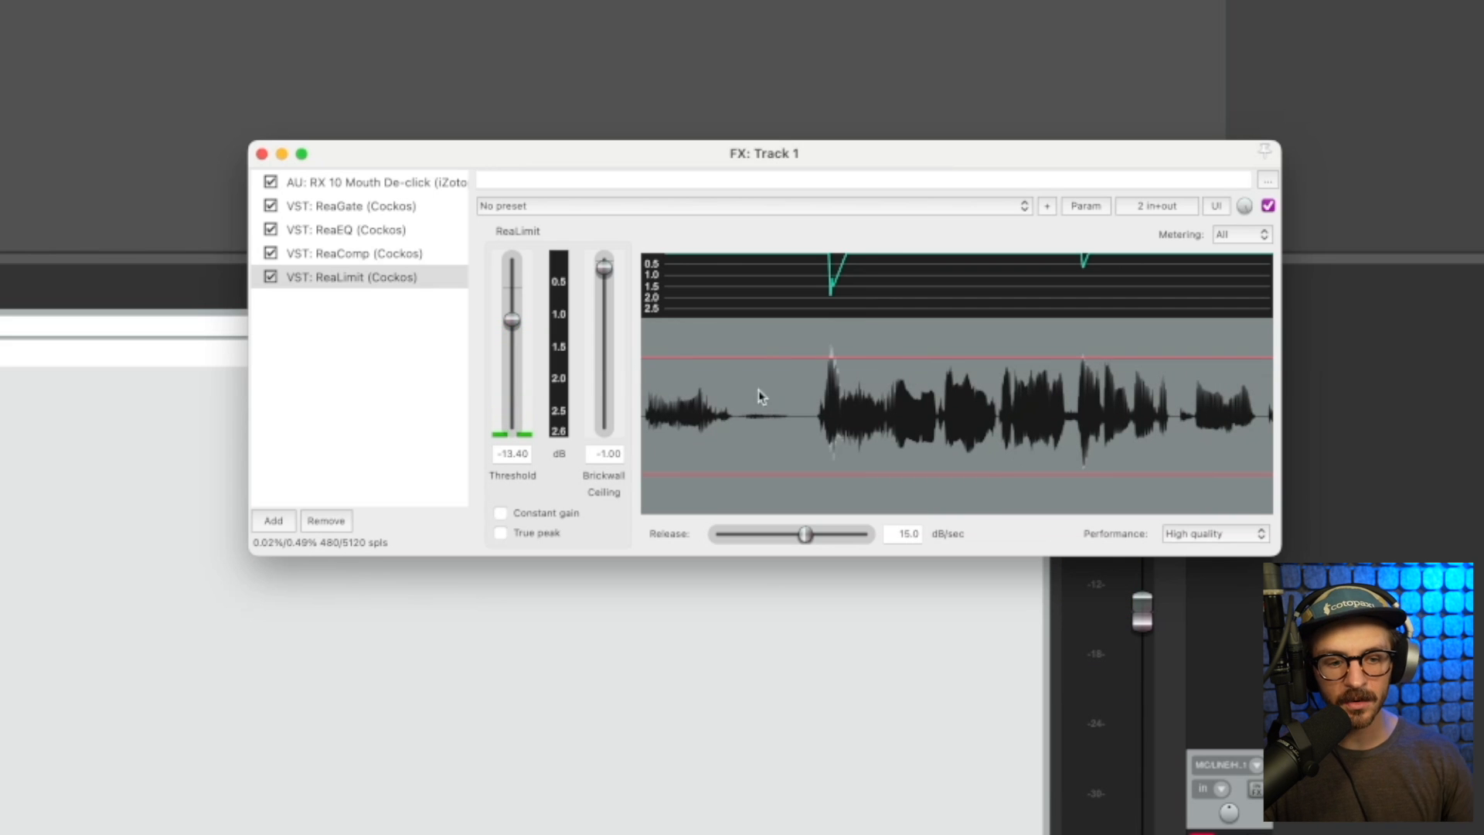
pyautogui.moveTo(835, 365)
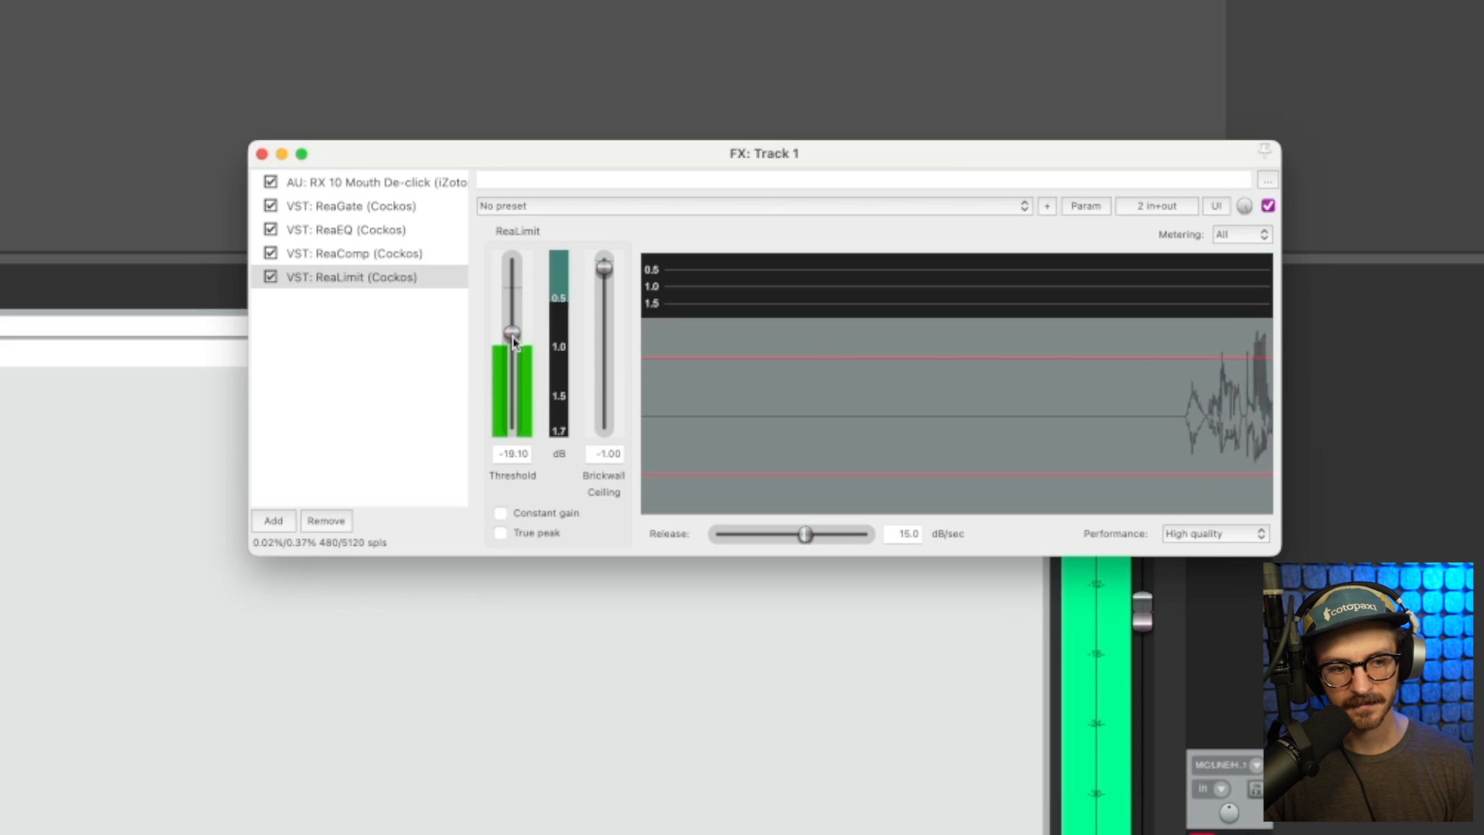
pyautogui.moveTo(512, 340); pyautogui.dragTo(512, 334)
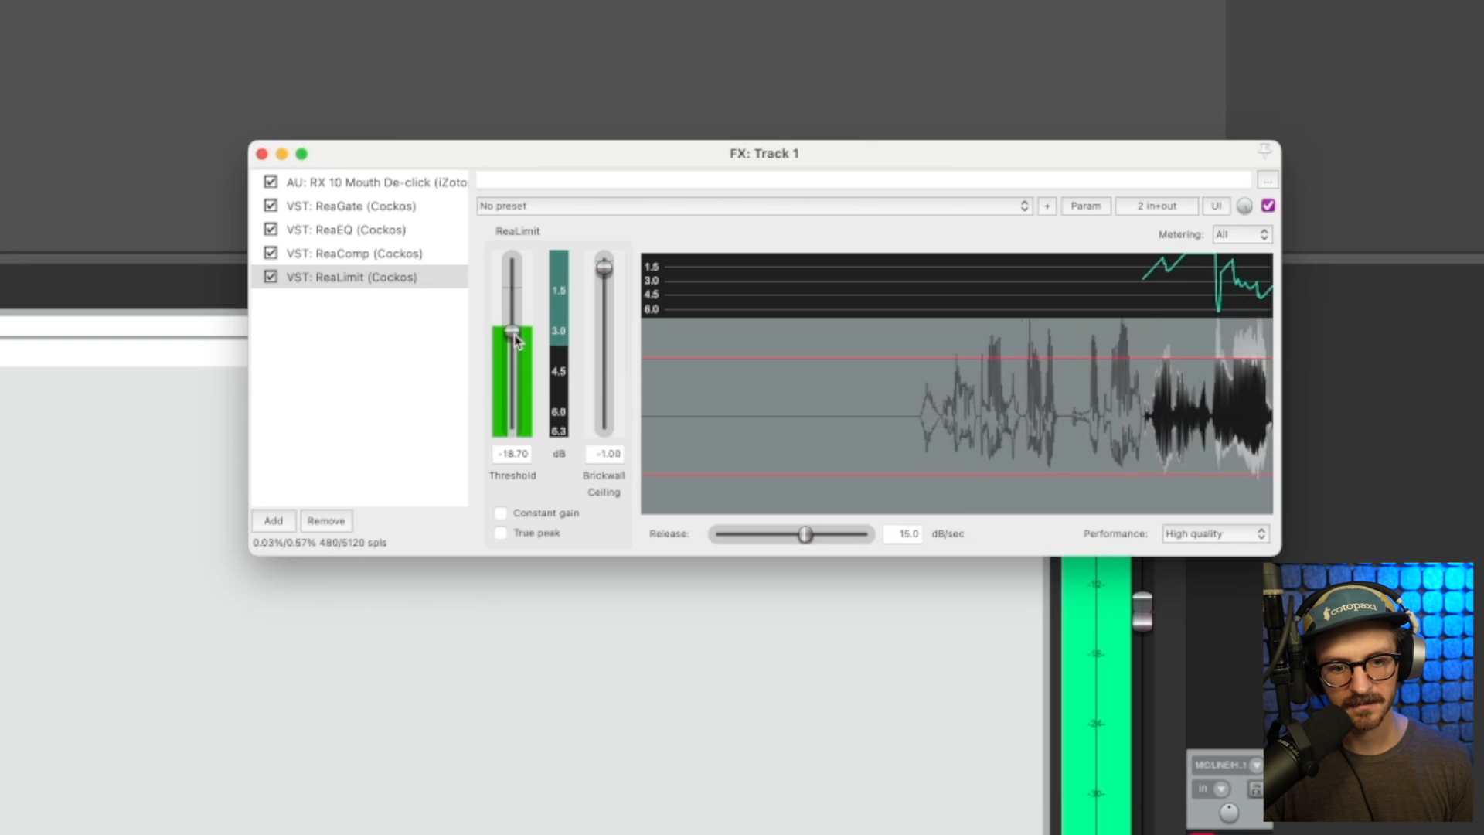
pyautogui.moveTo(511, 340); pyautogui.dragTo(512, 321)
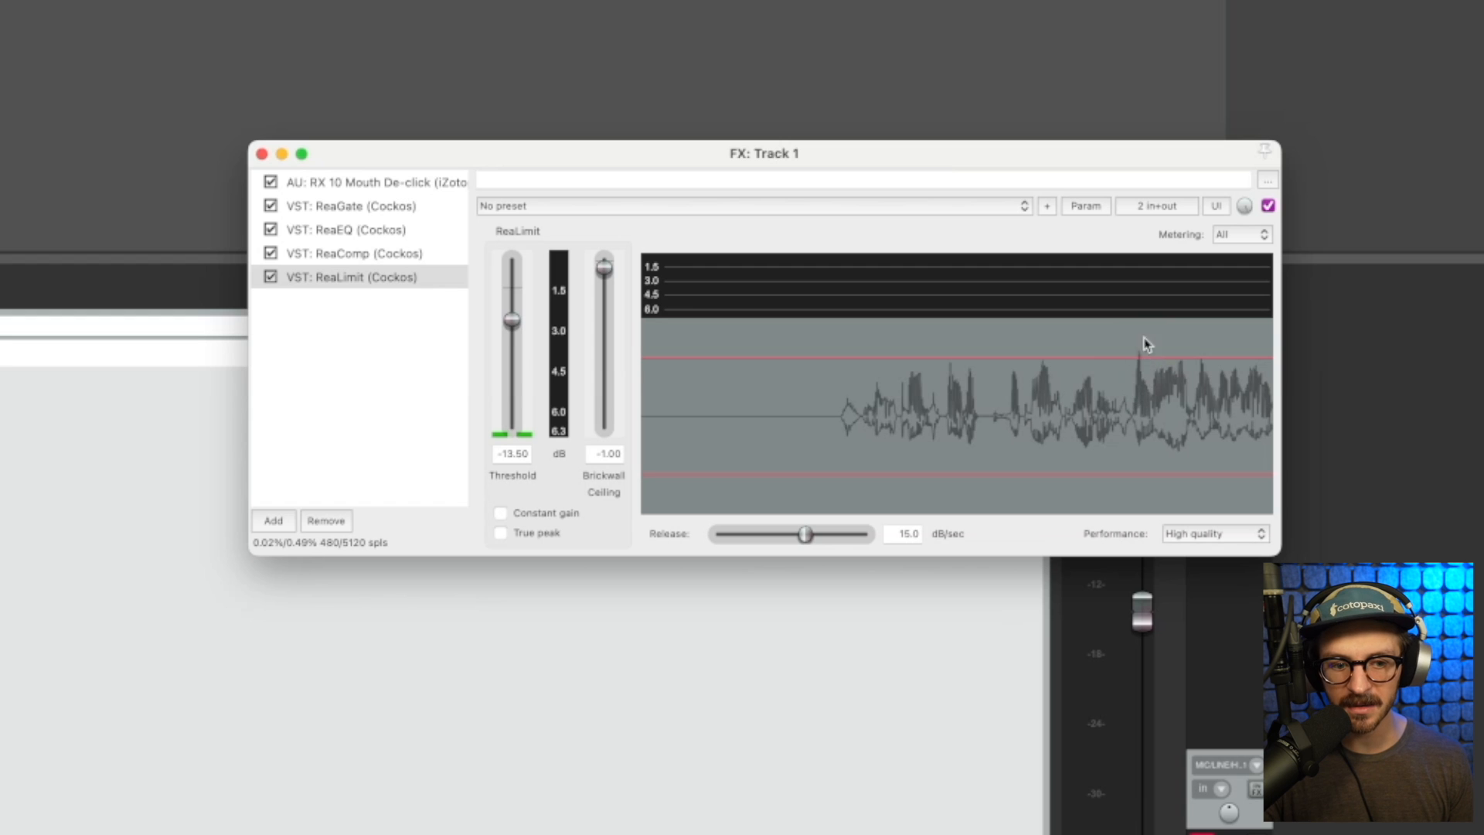
pyautogui.moveTo(665, 238)
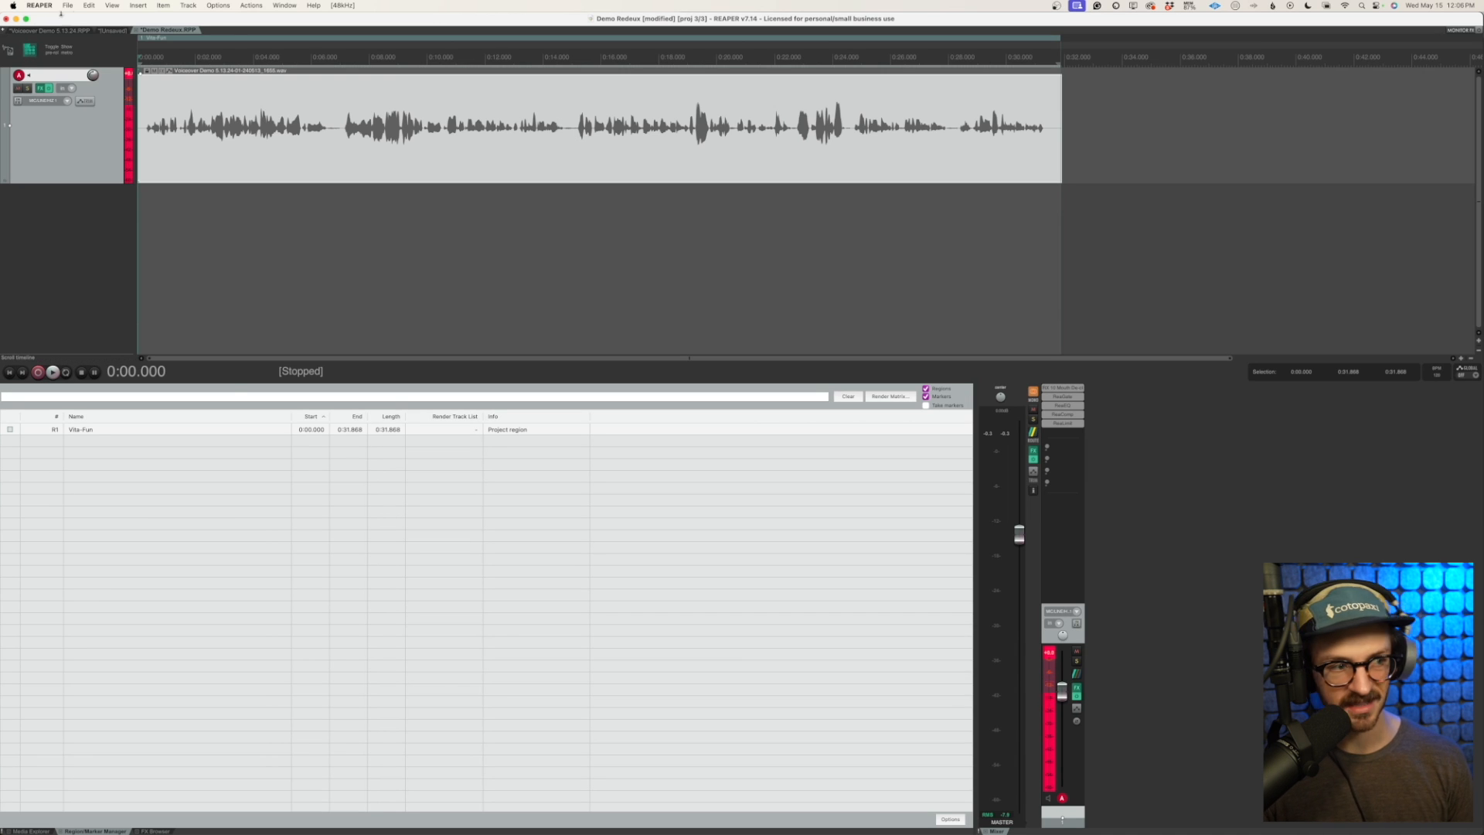
# Step: Select the Vita-Fun region and bring up Render to File with Opt+Cmd+R
pyautogui.click(111, 4)
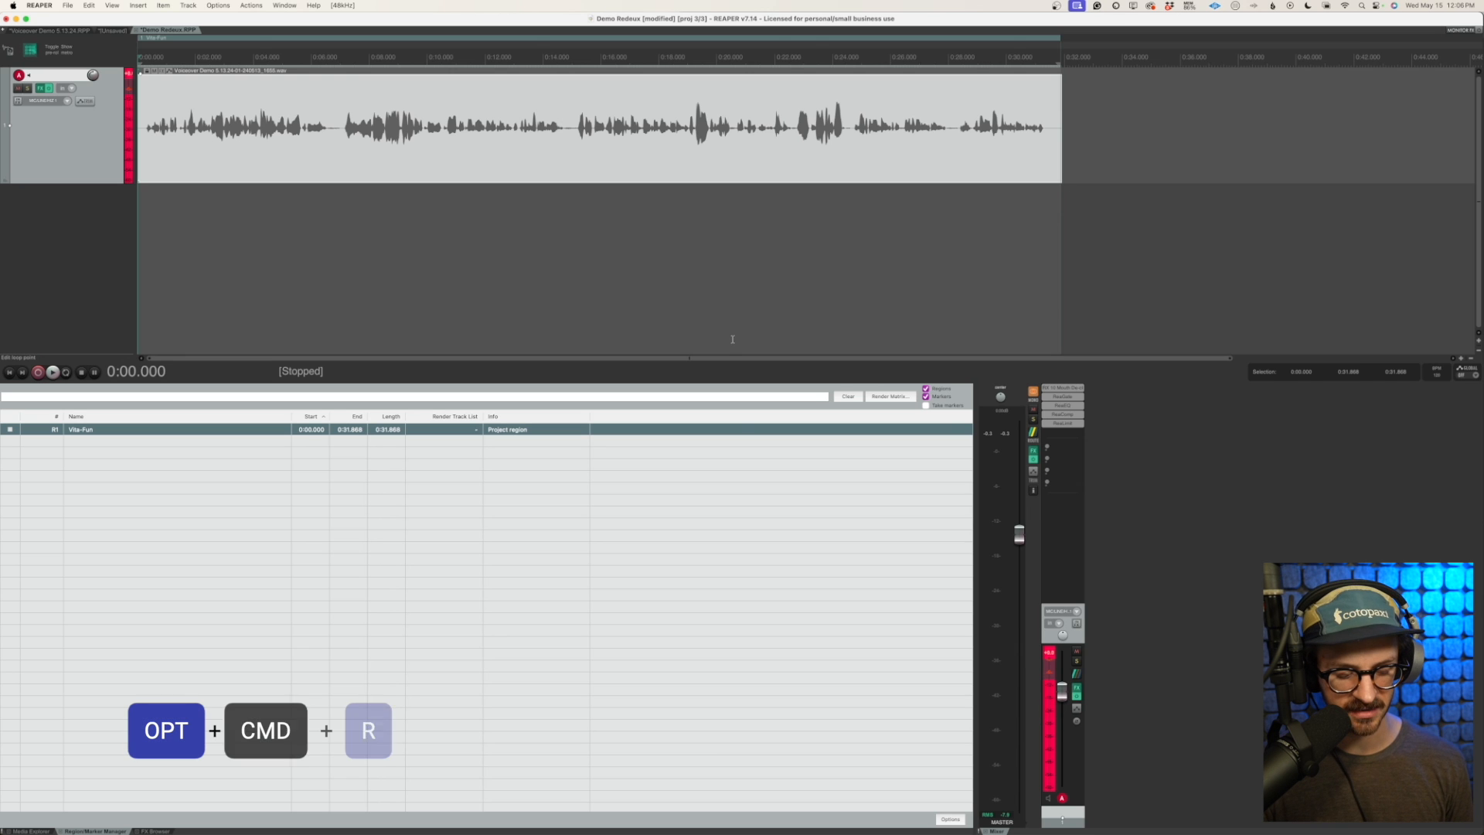
pyautogui.press('cmd+alt+r')
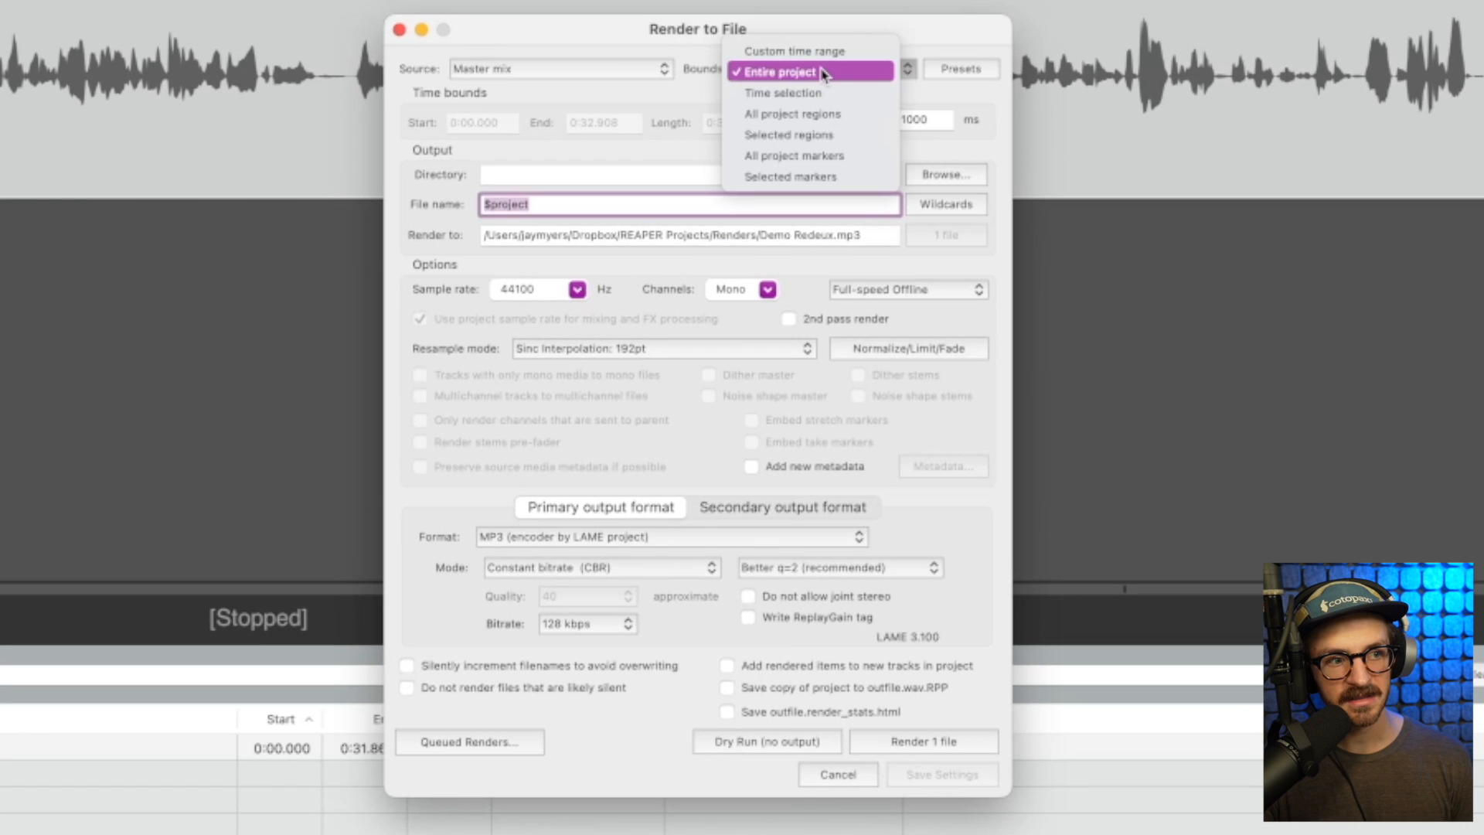
# Step: Set Bounds to Selected regions and create a new folder inside Renders as the output directory
pyautogui.click(789, 135)
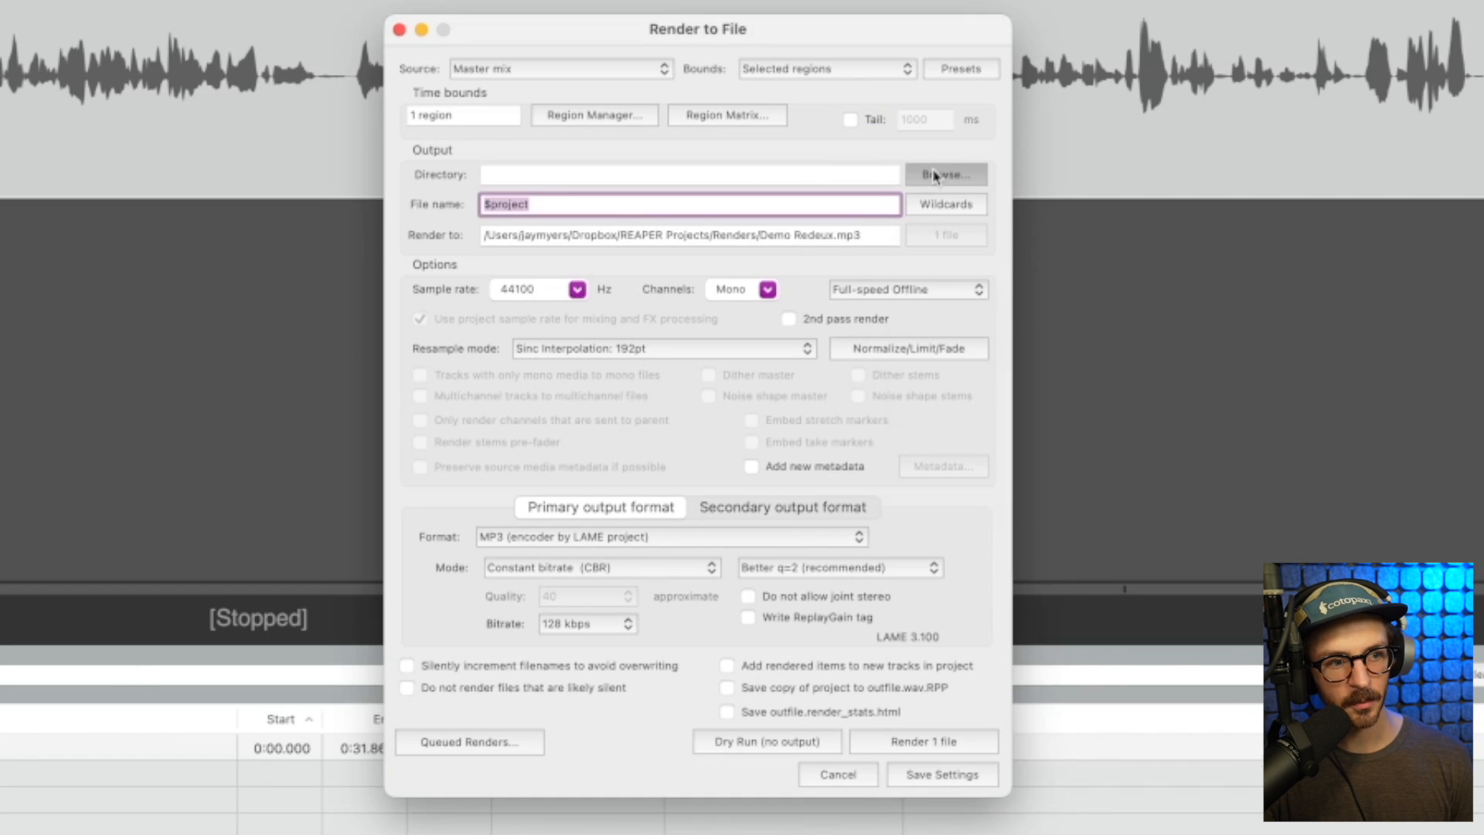
pyautogui.moveTo(981, 250)
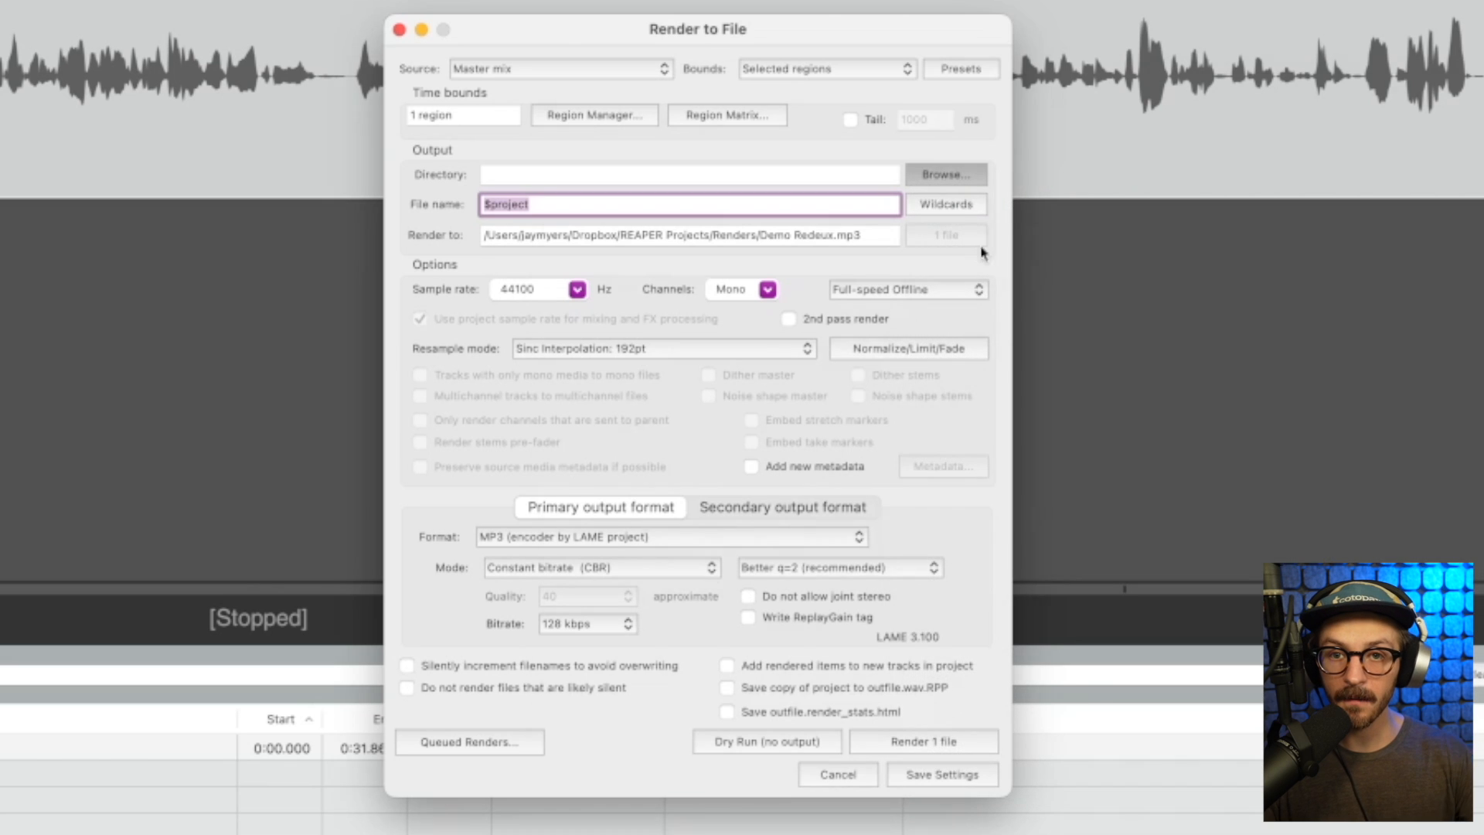
pyautogui.click(944, 175)
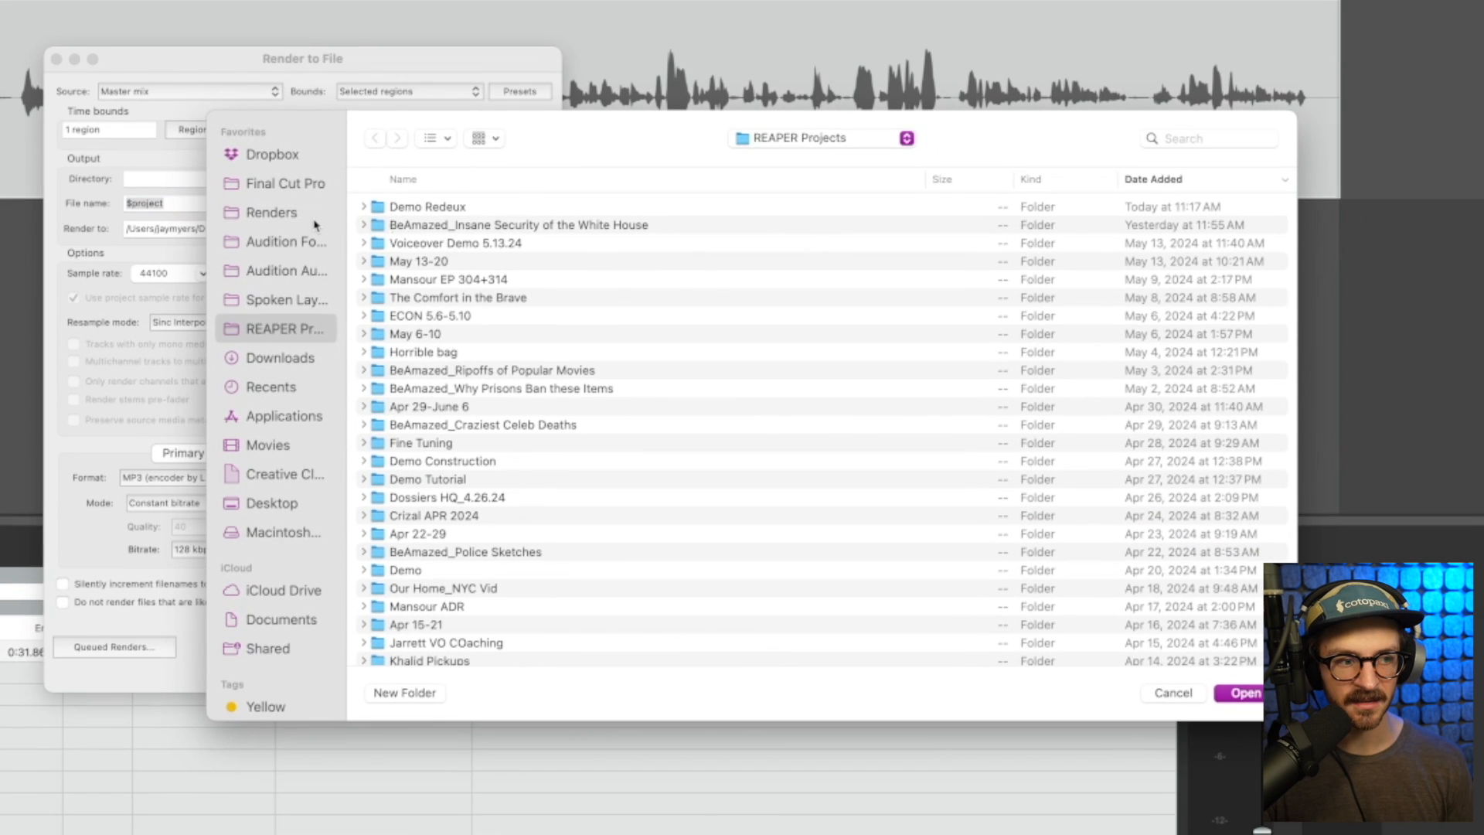
pyautogui.click(272, 211)
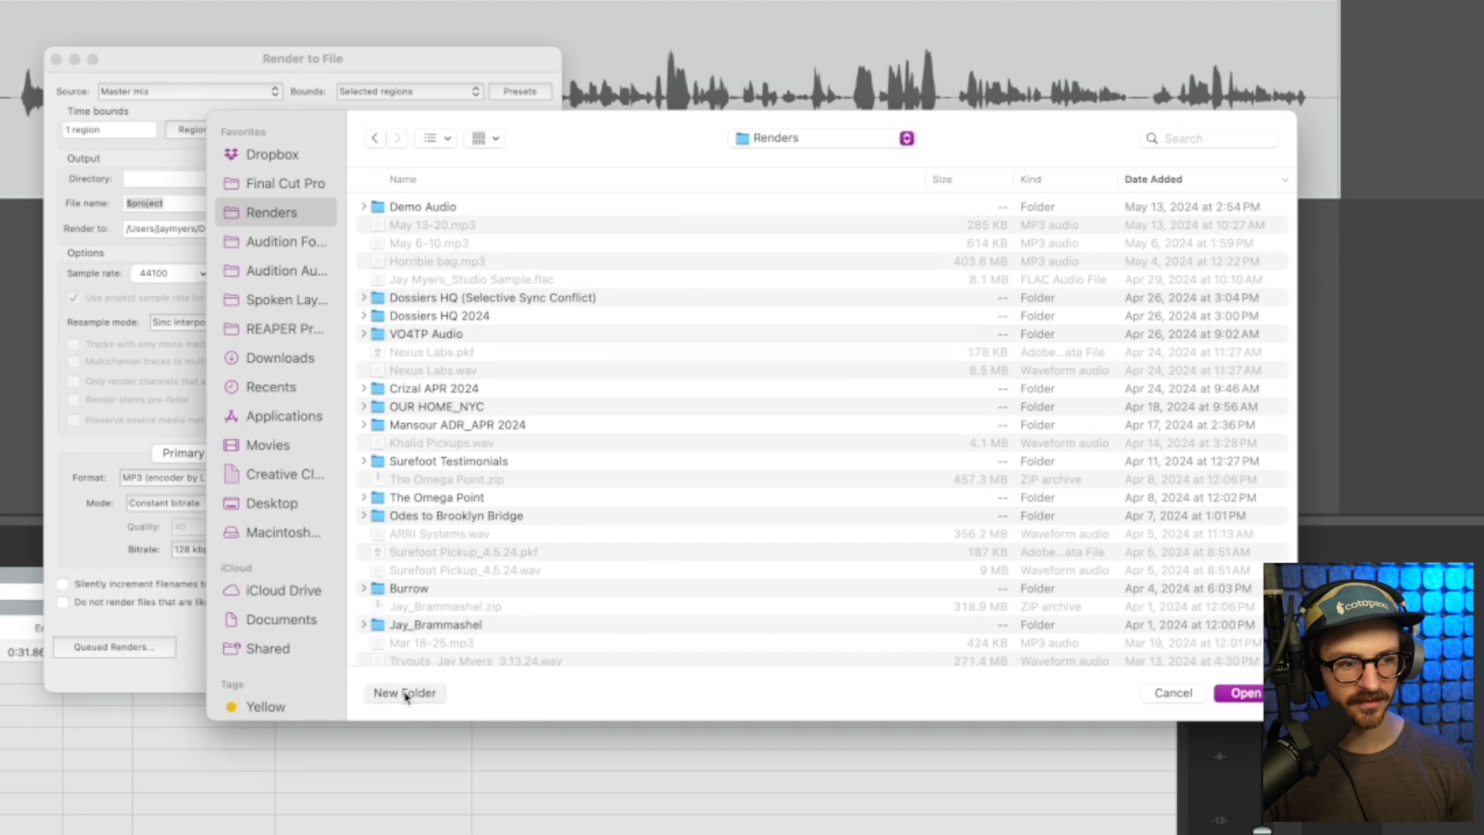
pyautogui.click(403, 693)
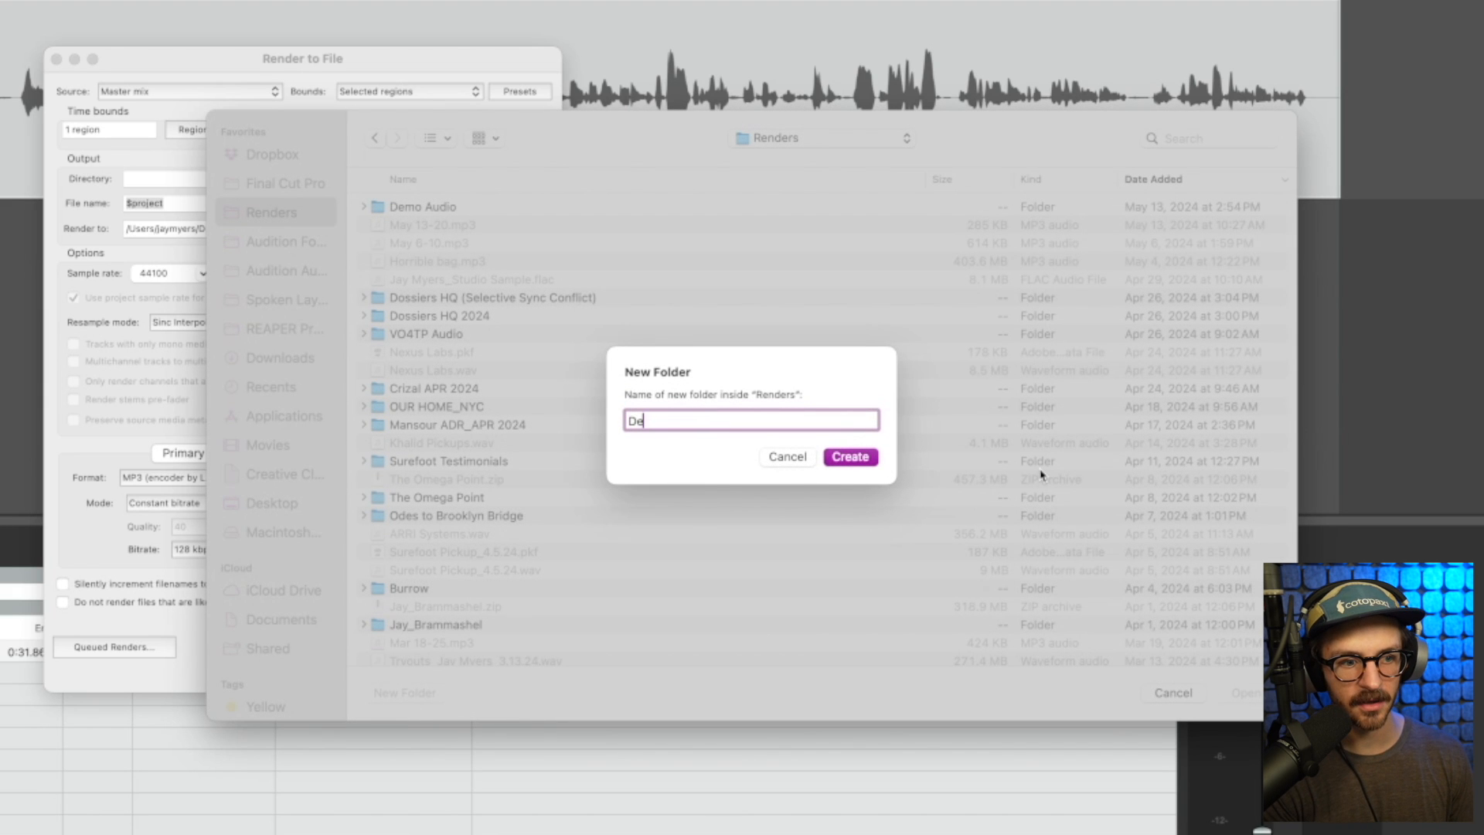
pyautogui.click(848, 456)
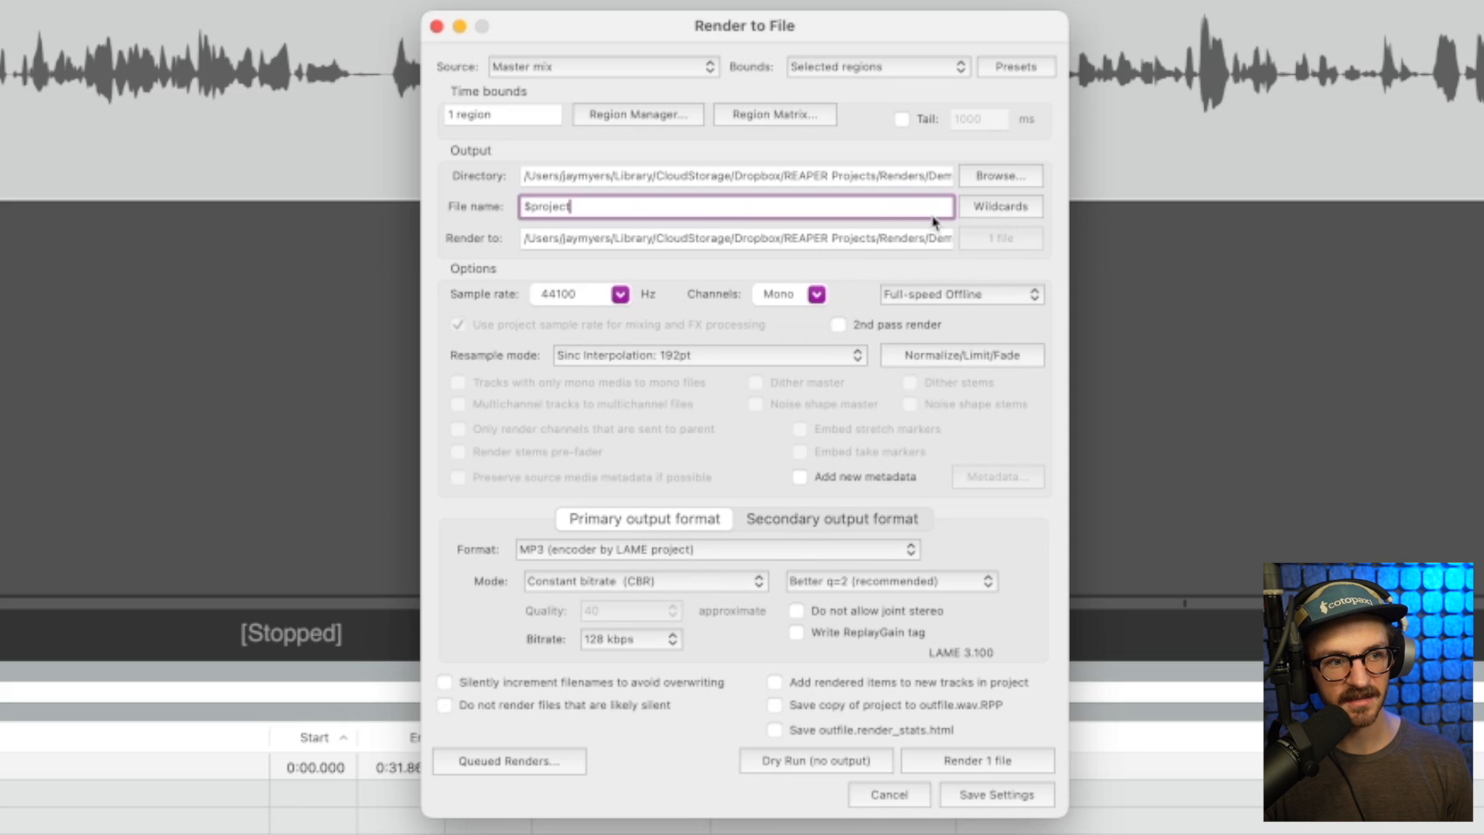
pyautogui.moveTo(955, 206)
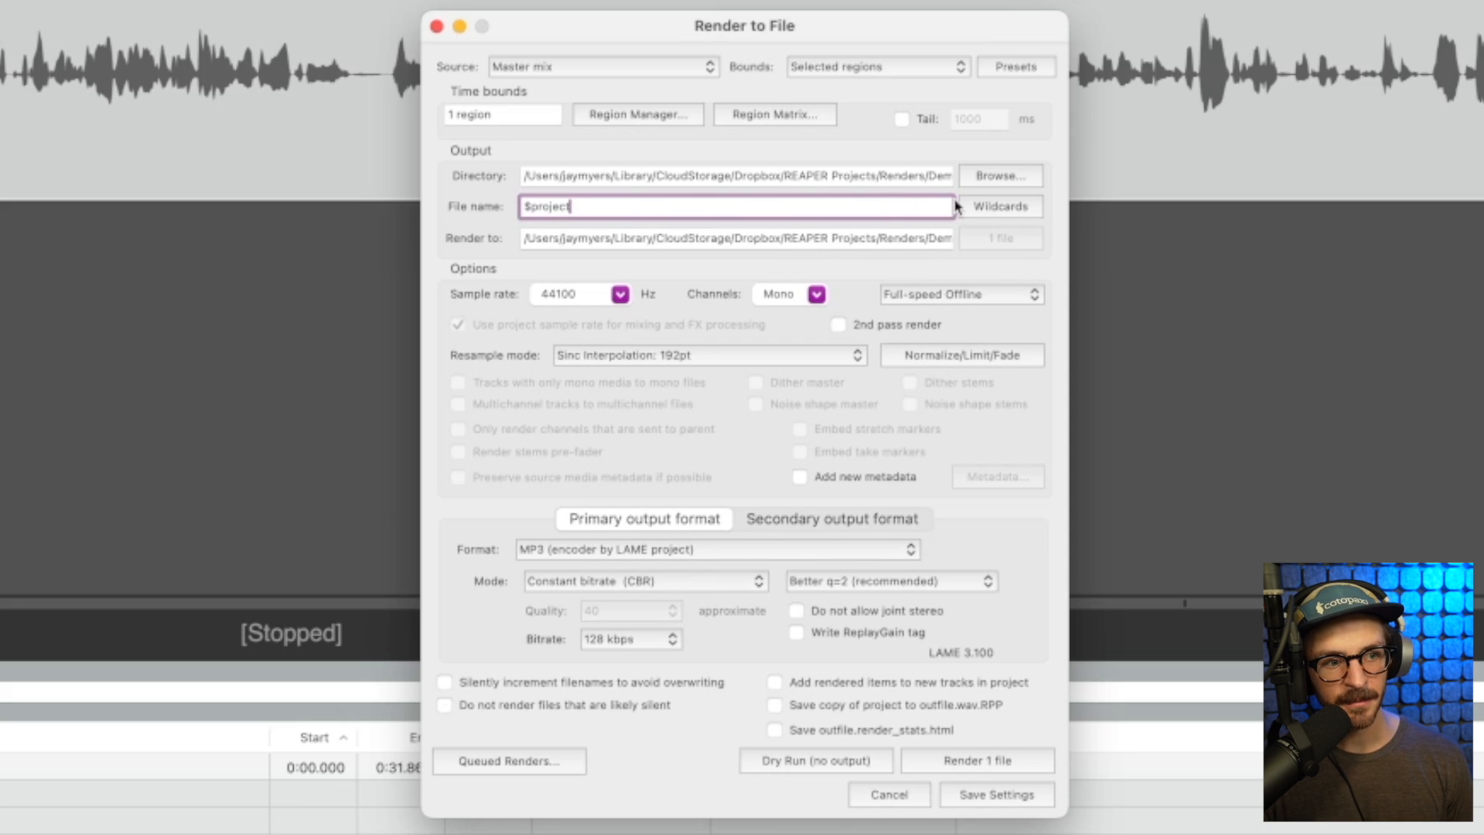
# Step: Append _ and the $region wildcard so the file name reads $project_$region
pyautogui.write('_')
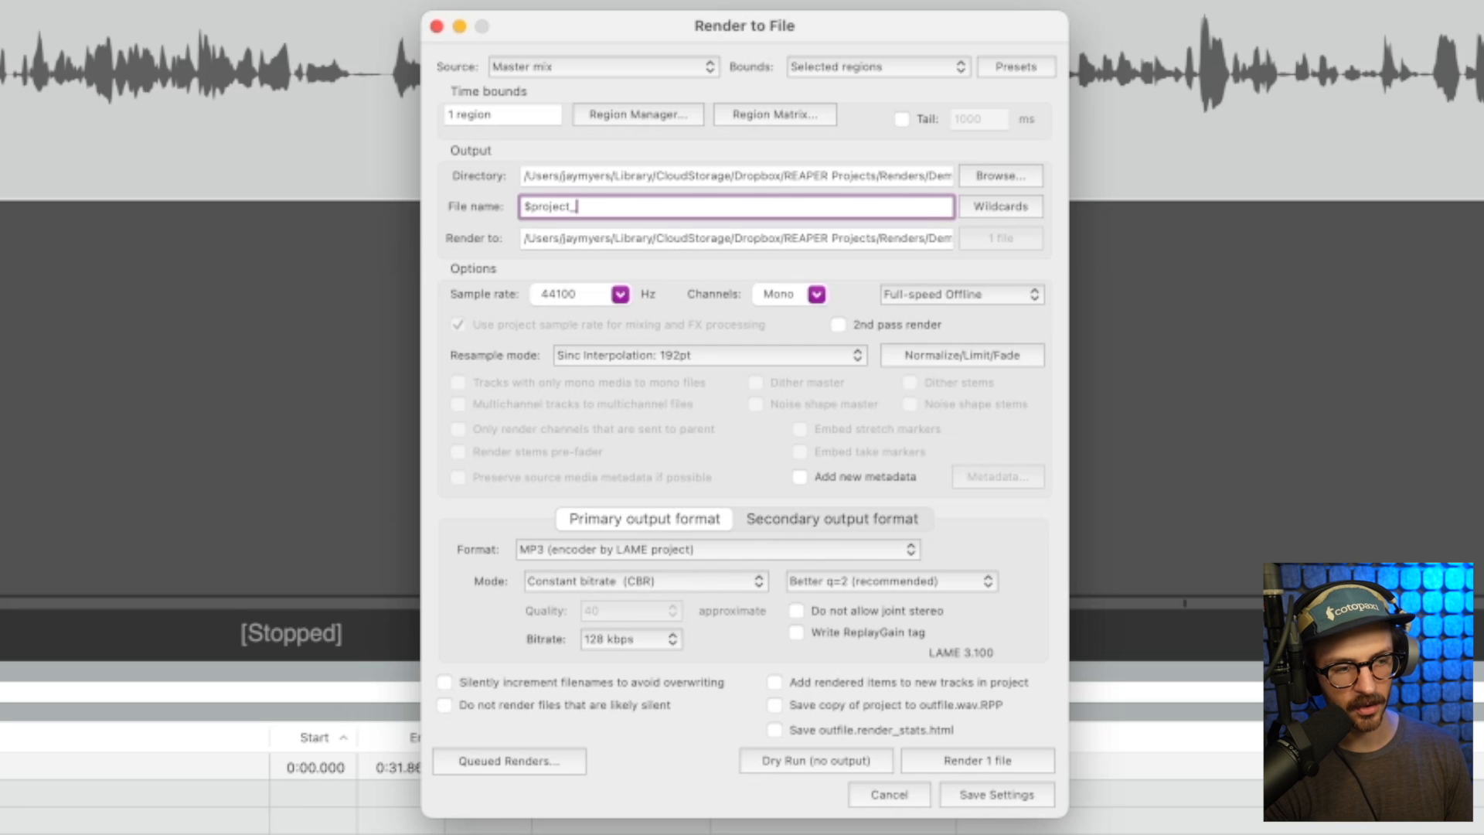
pyautogui.click(1000, 205)
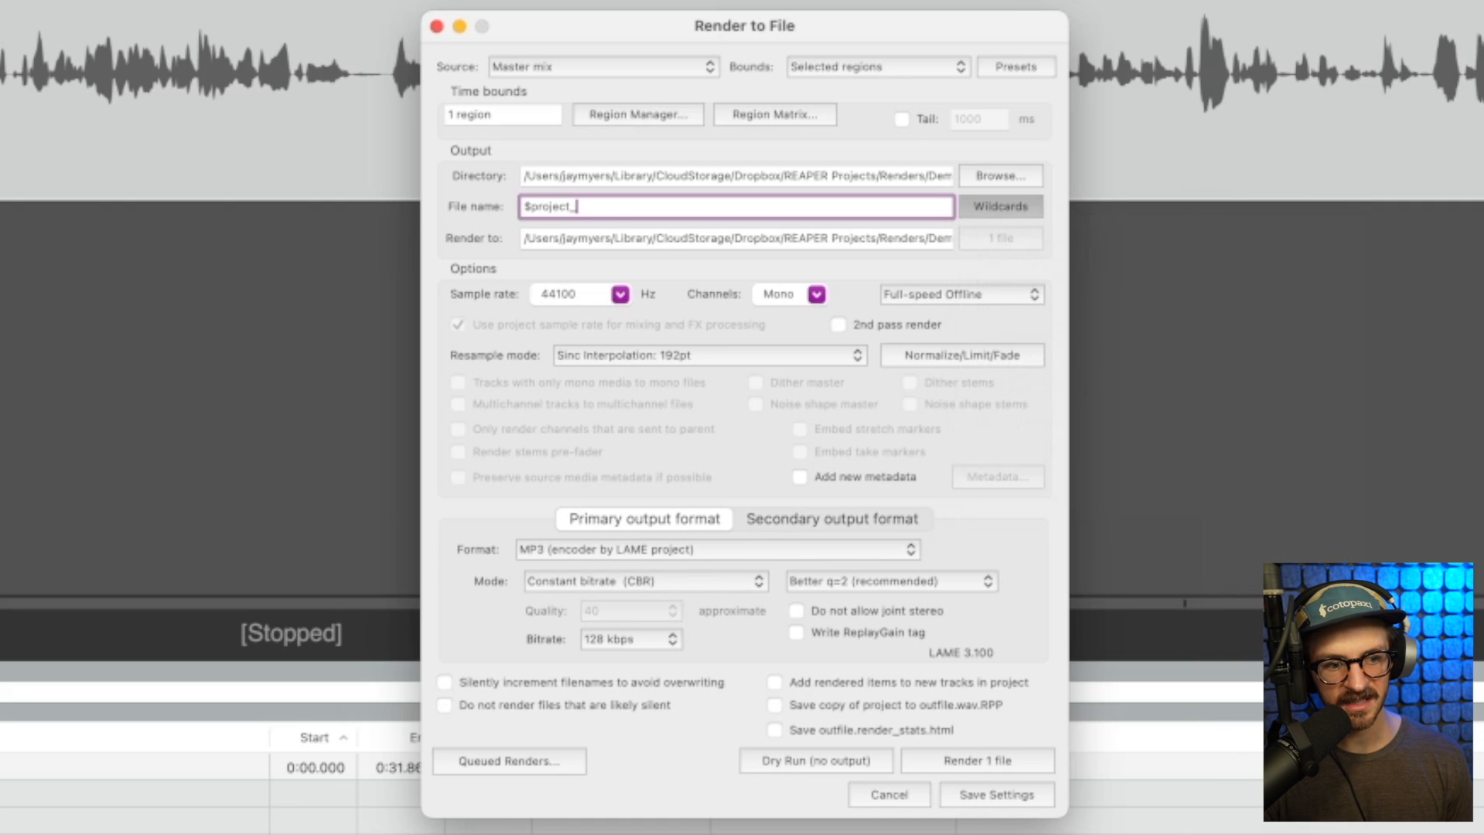
pyautogui.write('$region')
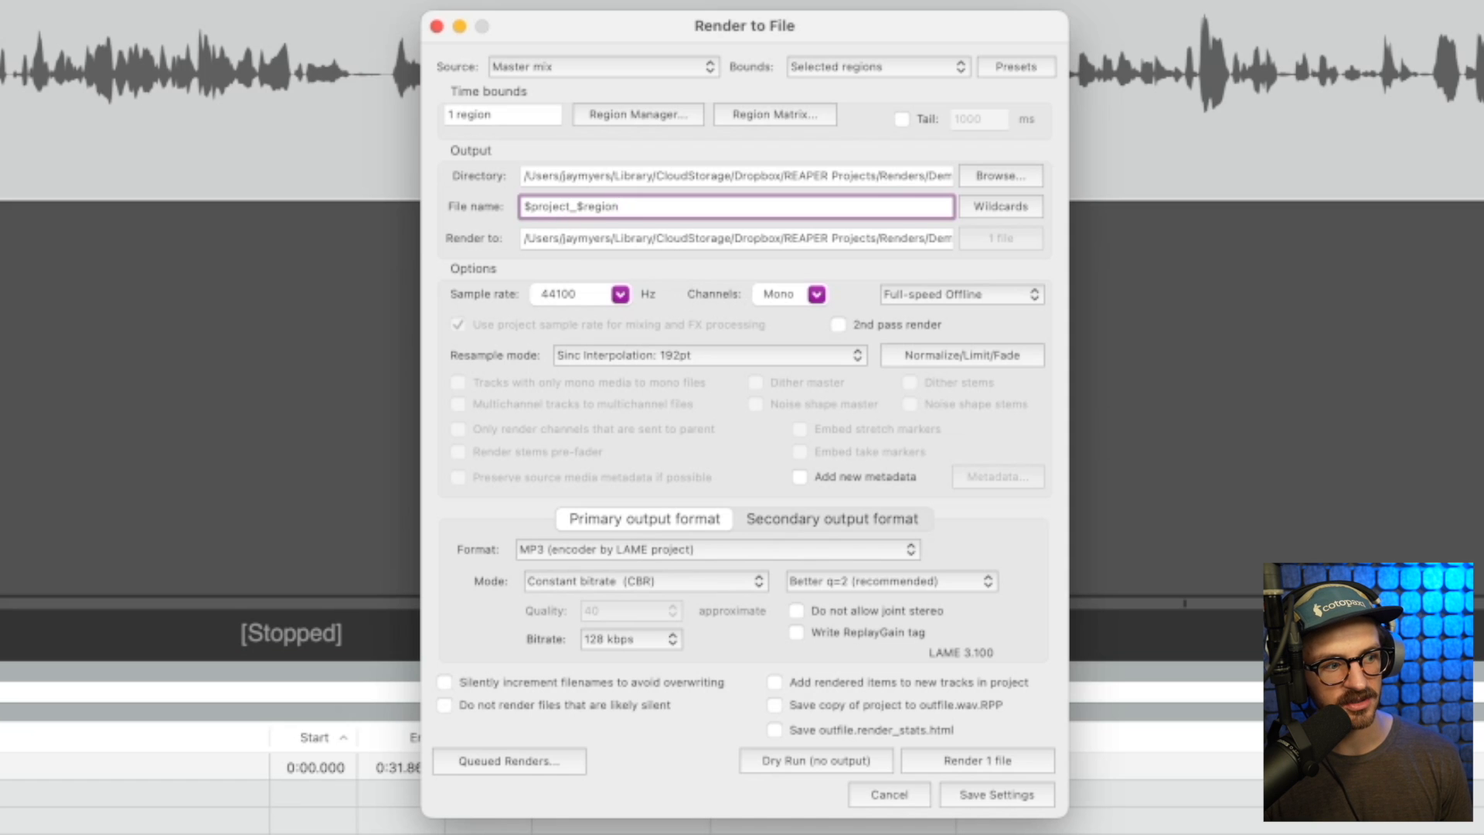
pyautogui.moveTo(776, 686)
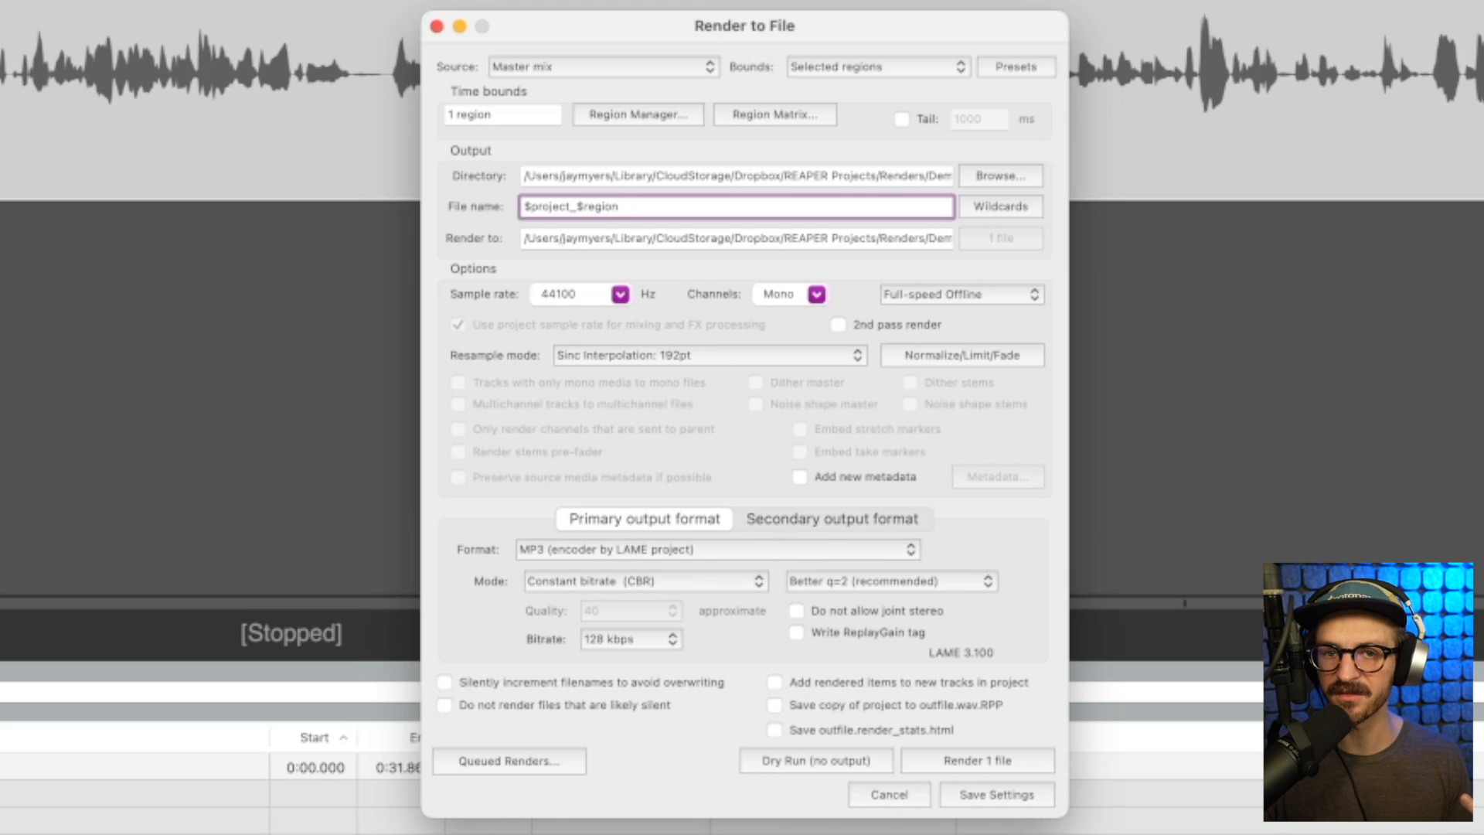
pyautogui.moveTo(653, 557)
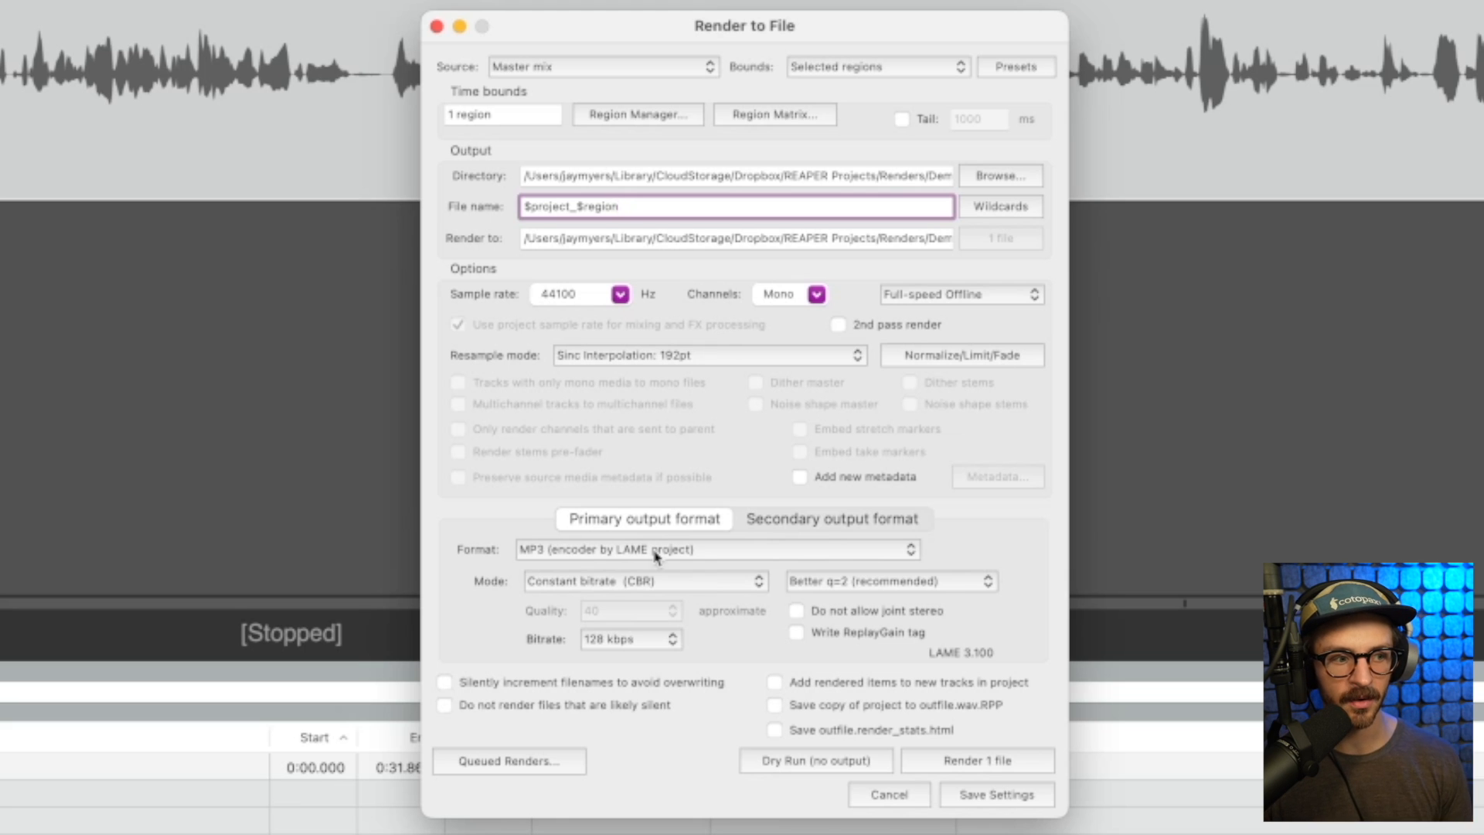
pyautogui.moveTo(565, 594)
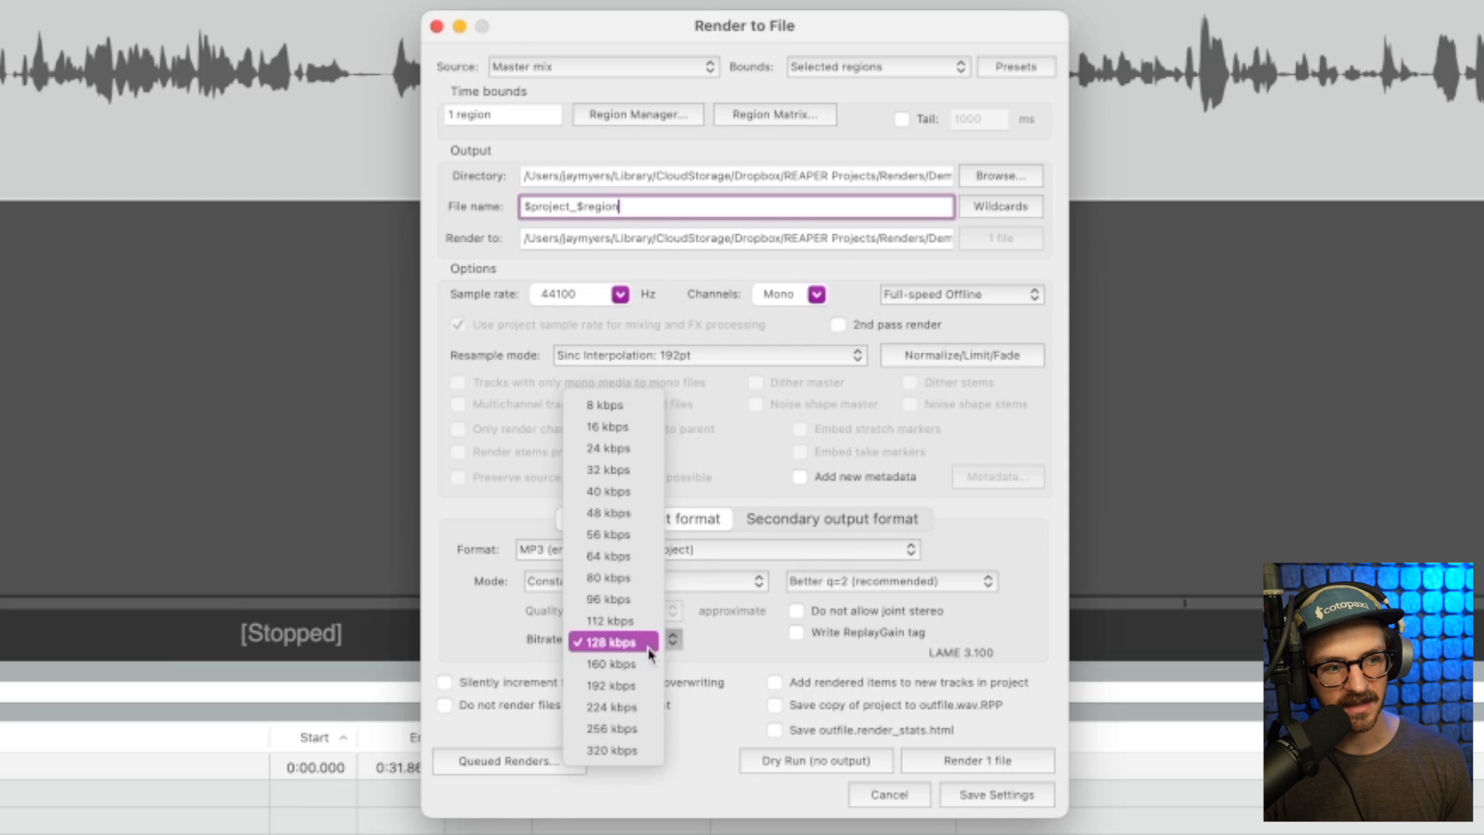
# Step: Set bitrate to 192 kbps, keep MP3 (LAME) format, and render the Vita-Fun region
pyautogui.click(611, 685)
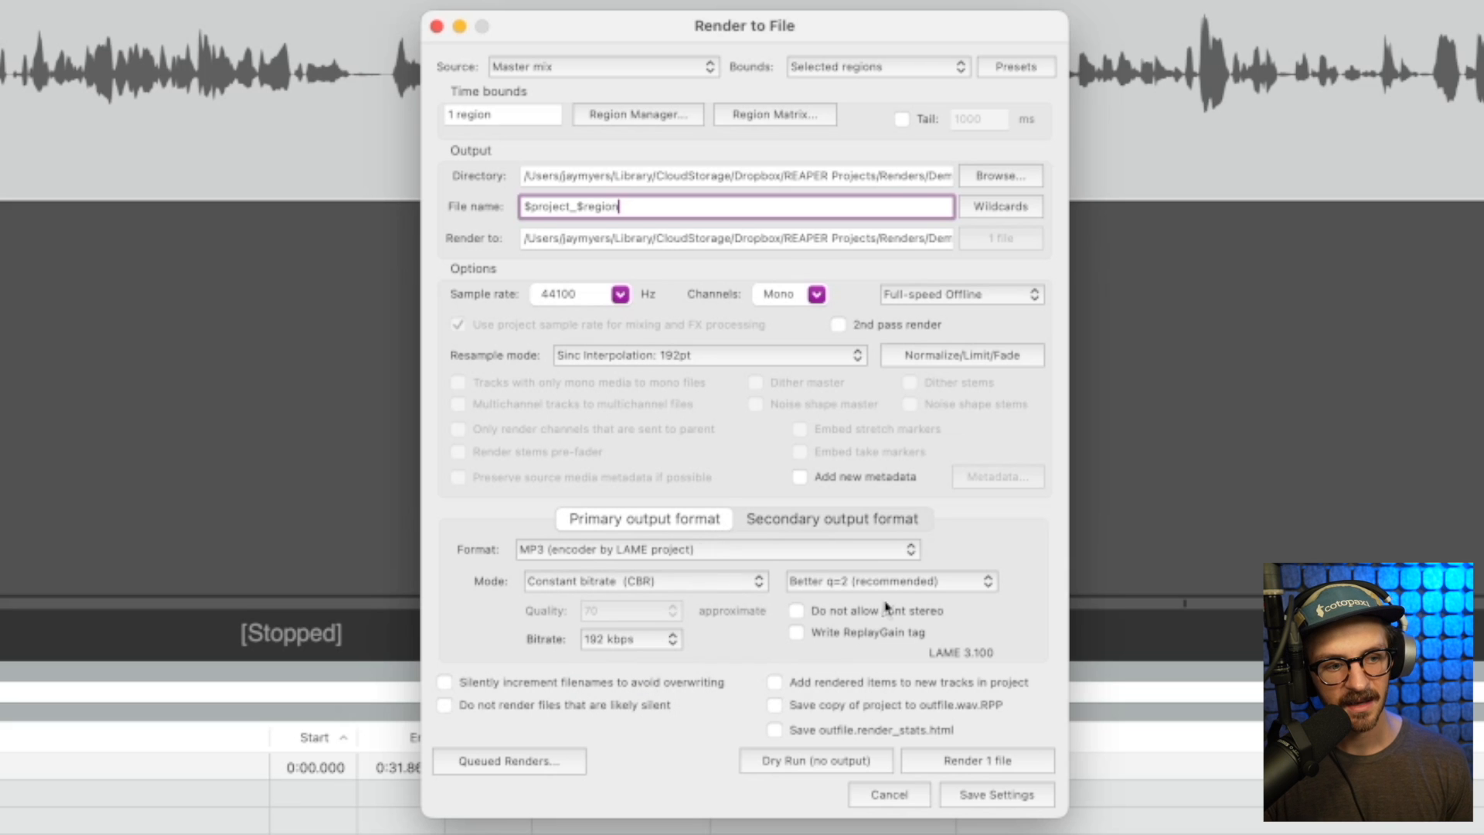
pyautogui.click(716, 549)
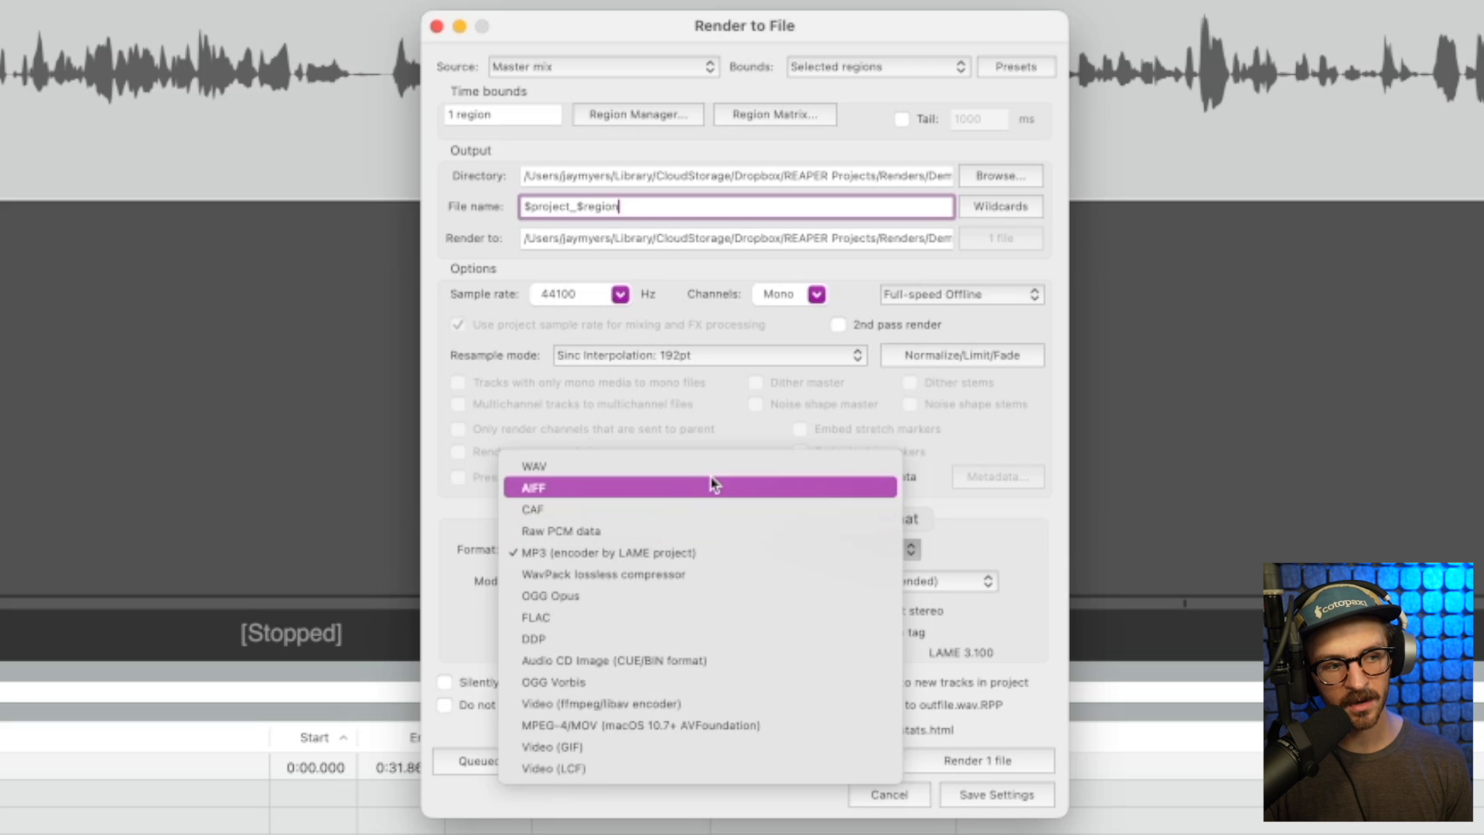
pyautogui.click(606, 553)
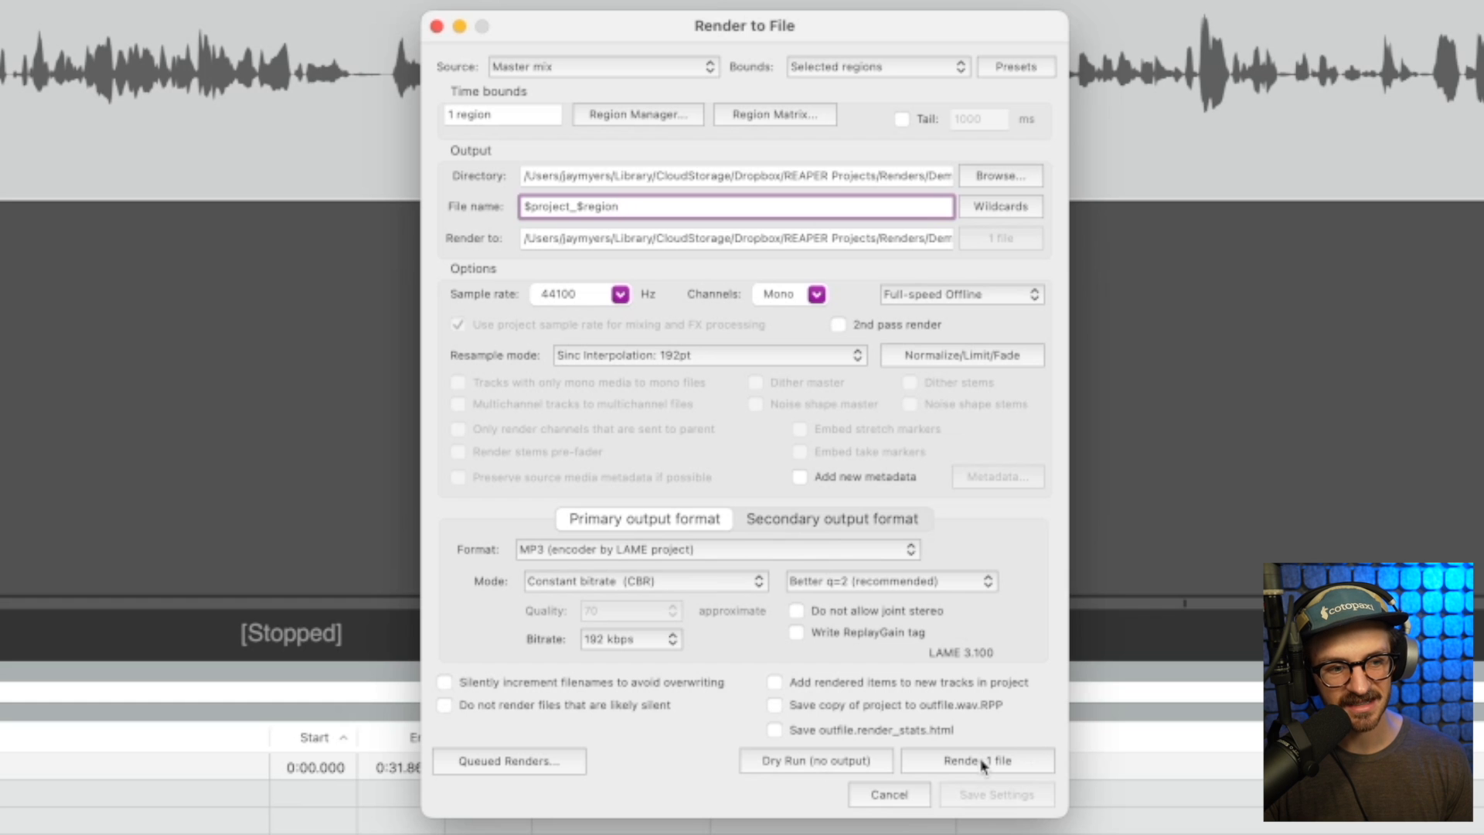
pyautogui.click(975, 760)
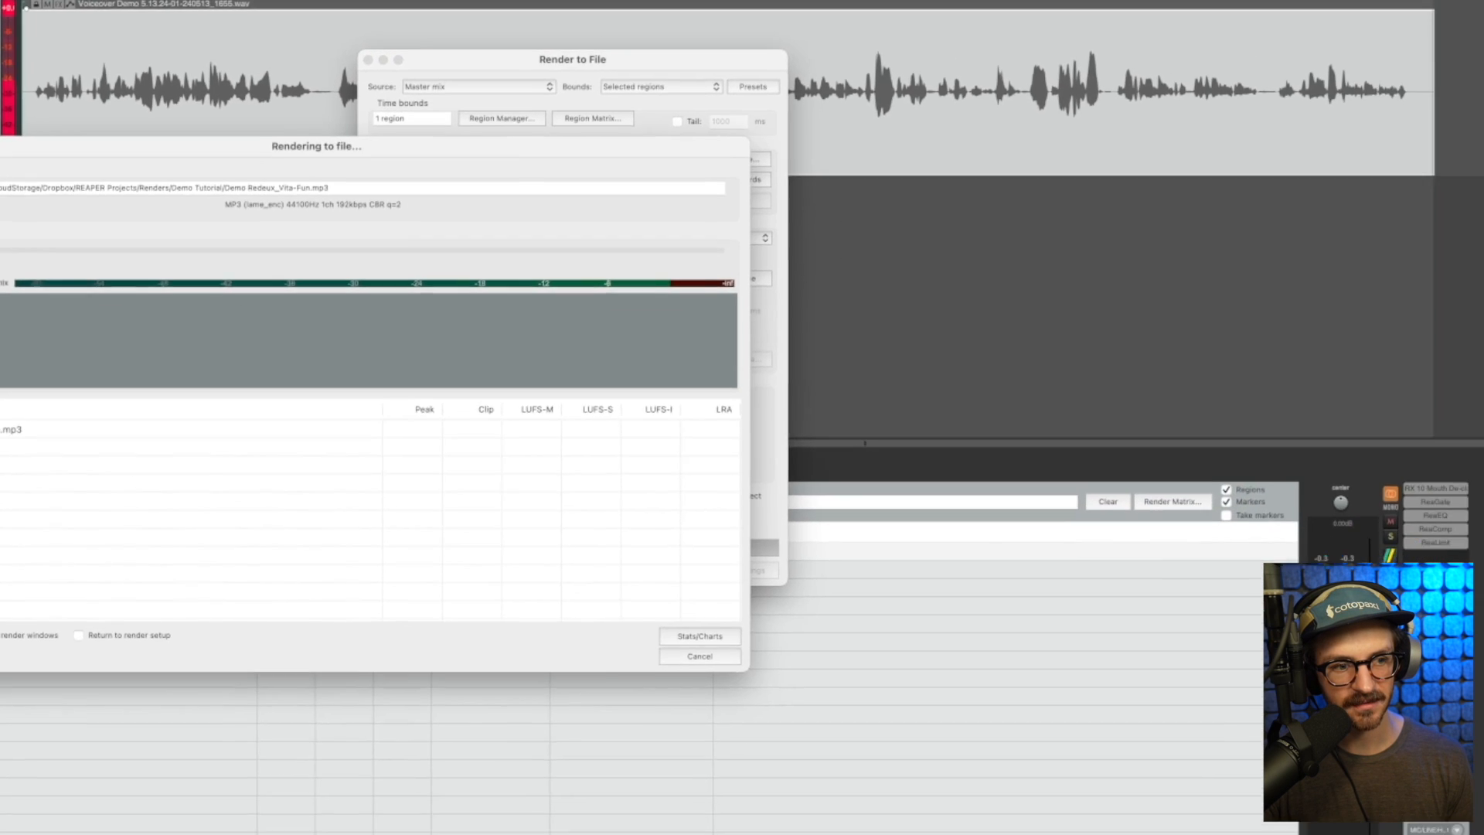